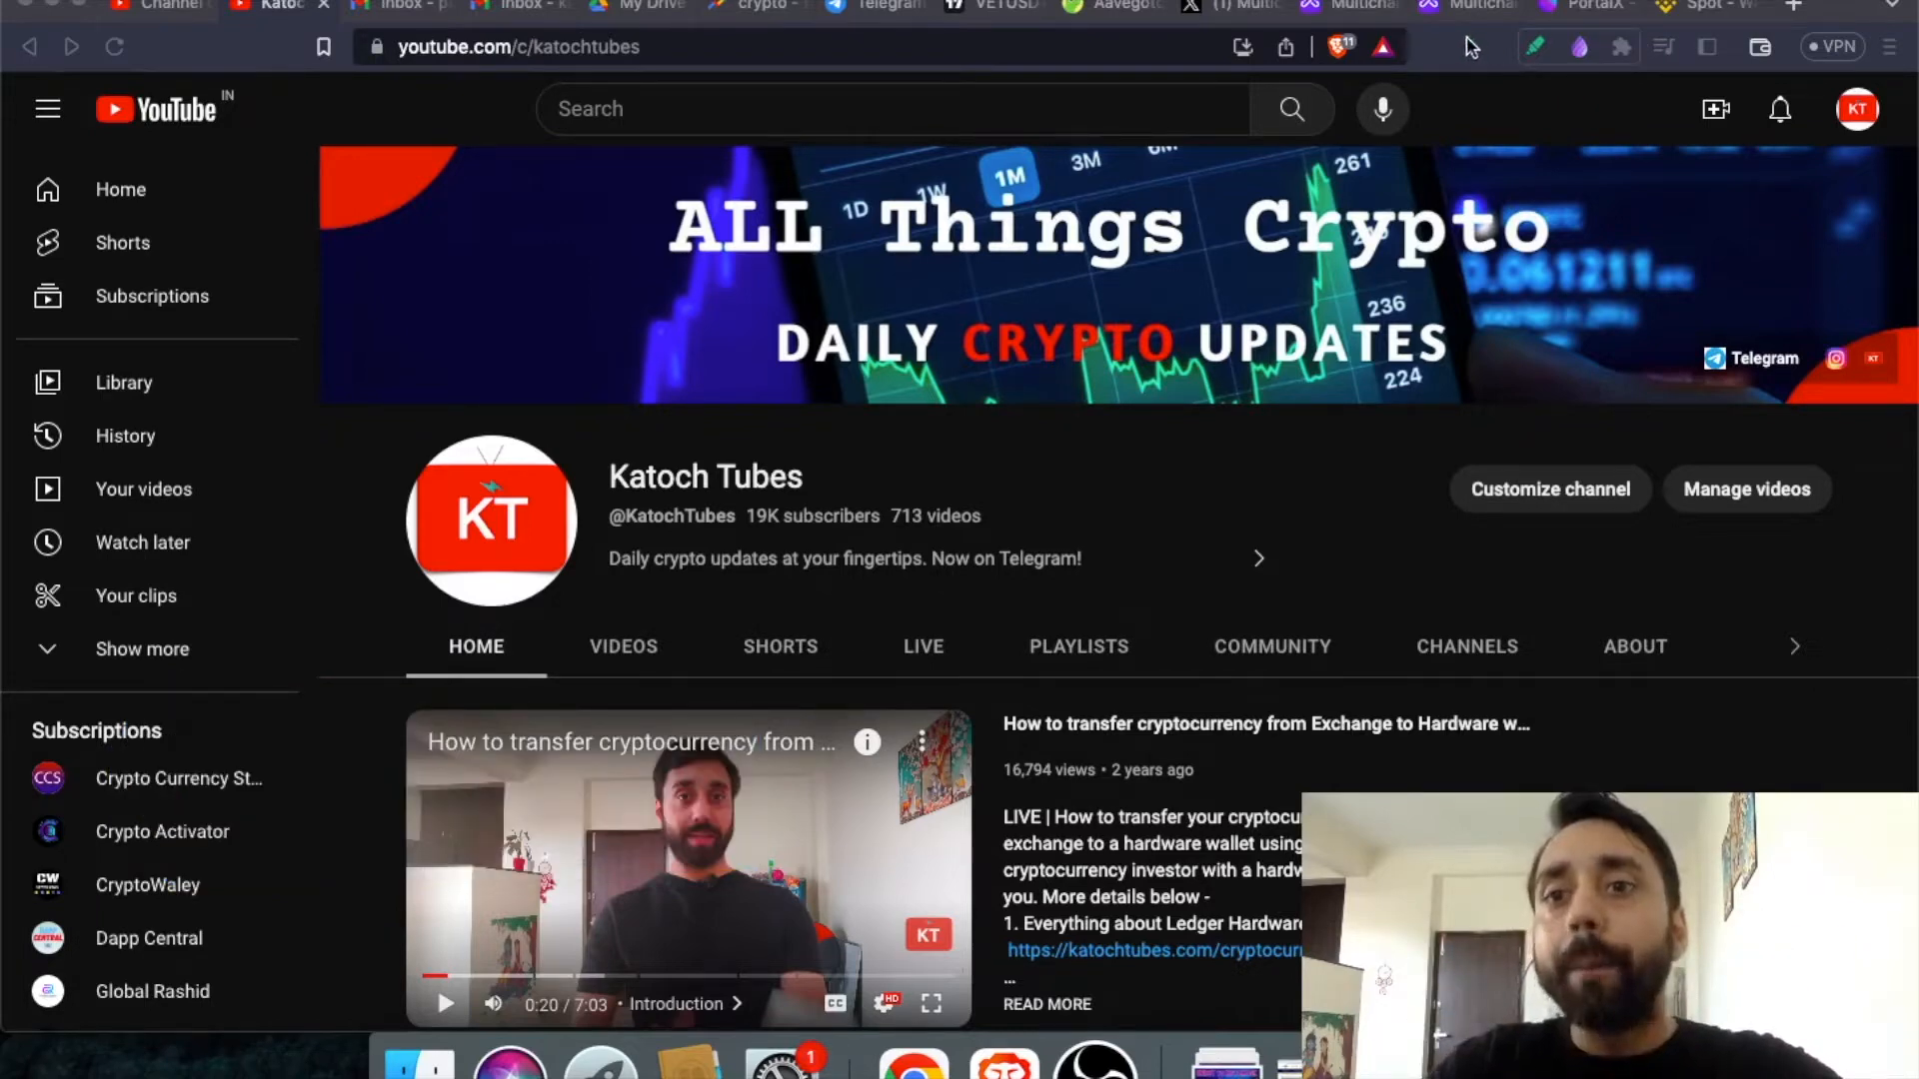
# Launch MetaMask from the Extensions menu, cancel the Multichain connect request, and review the token list down to 17419 SHIB
pyautogui.click(1617, 46)
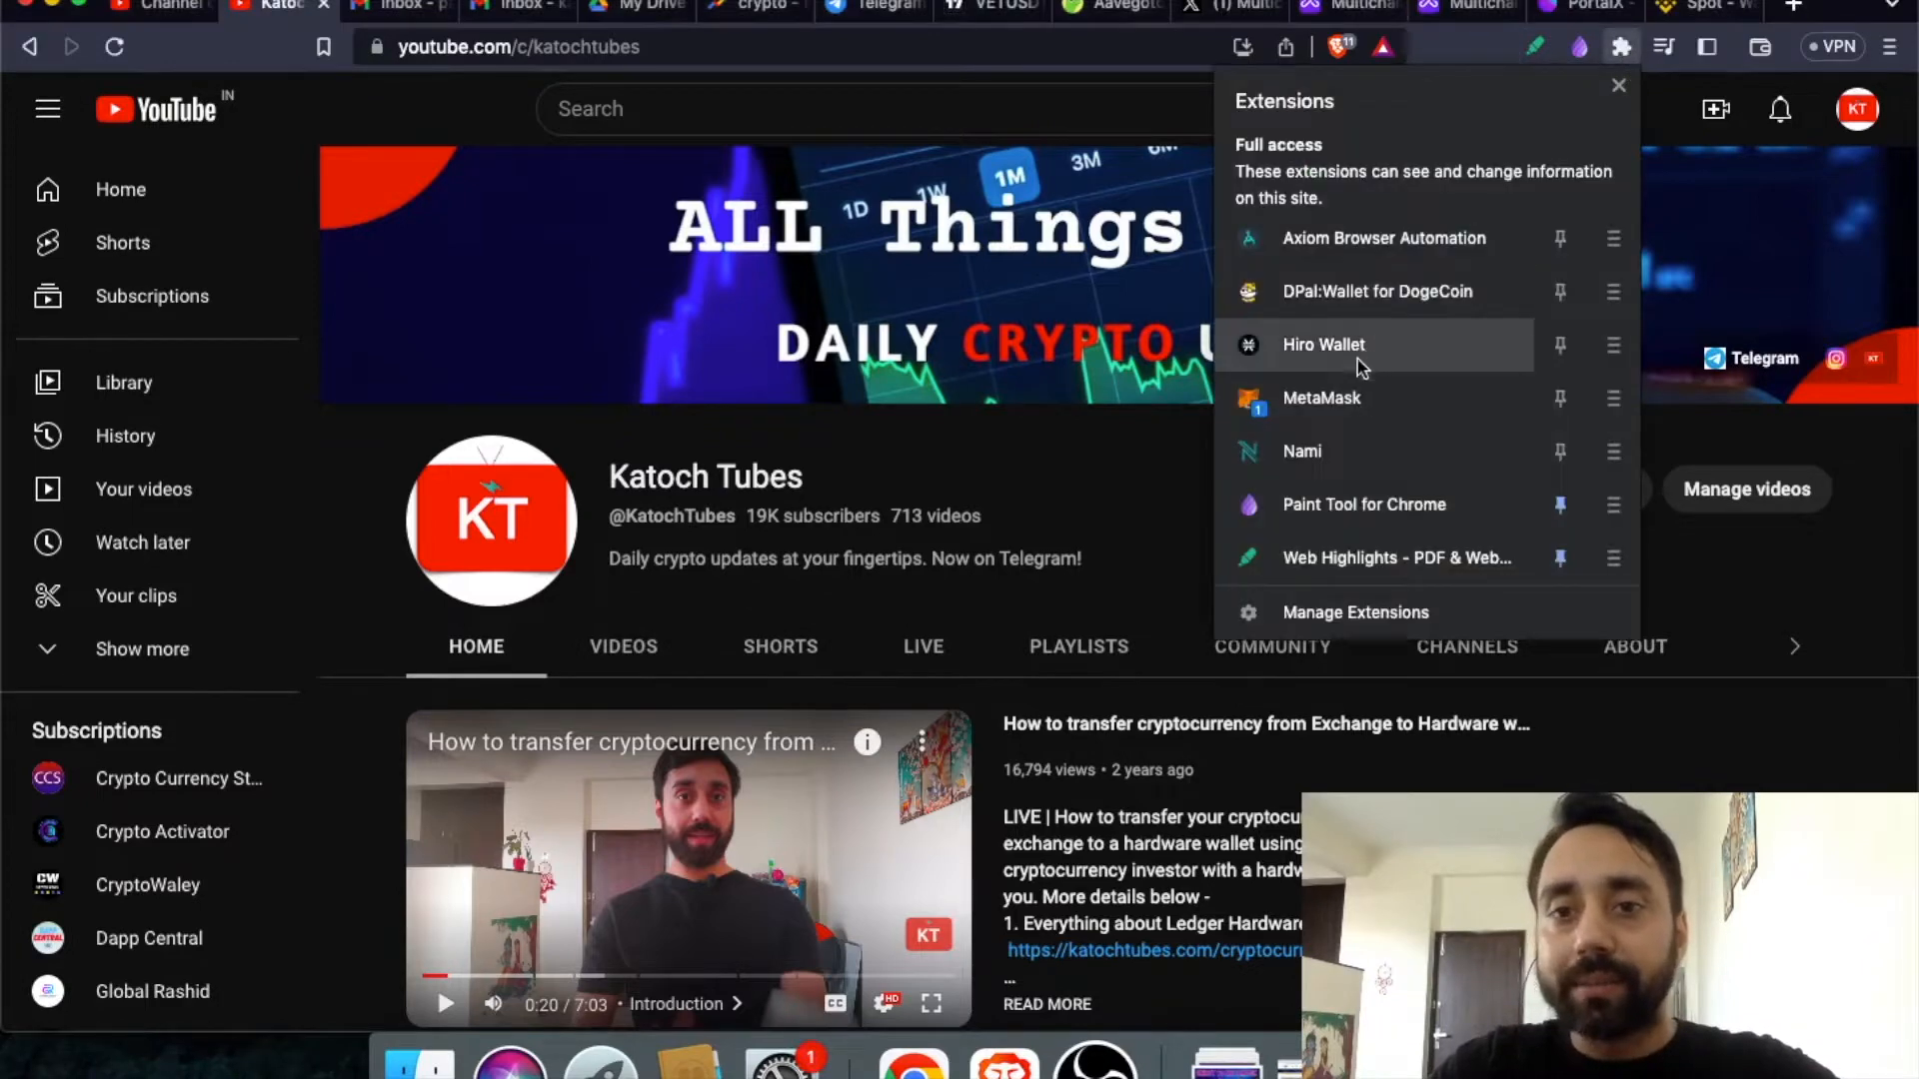
pyautogui.click(1617, 86)
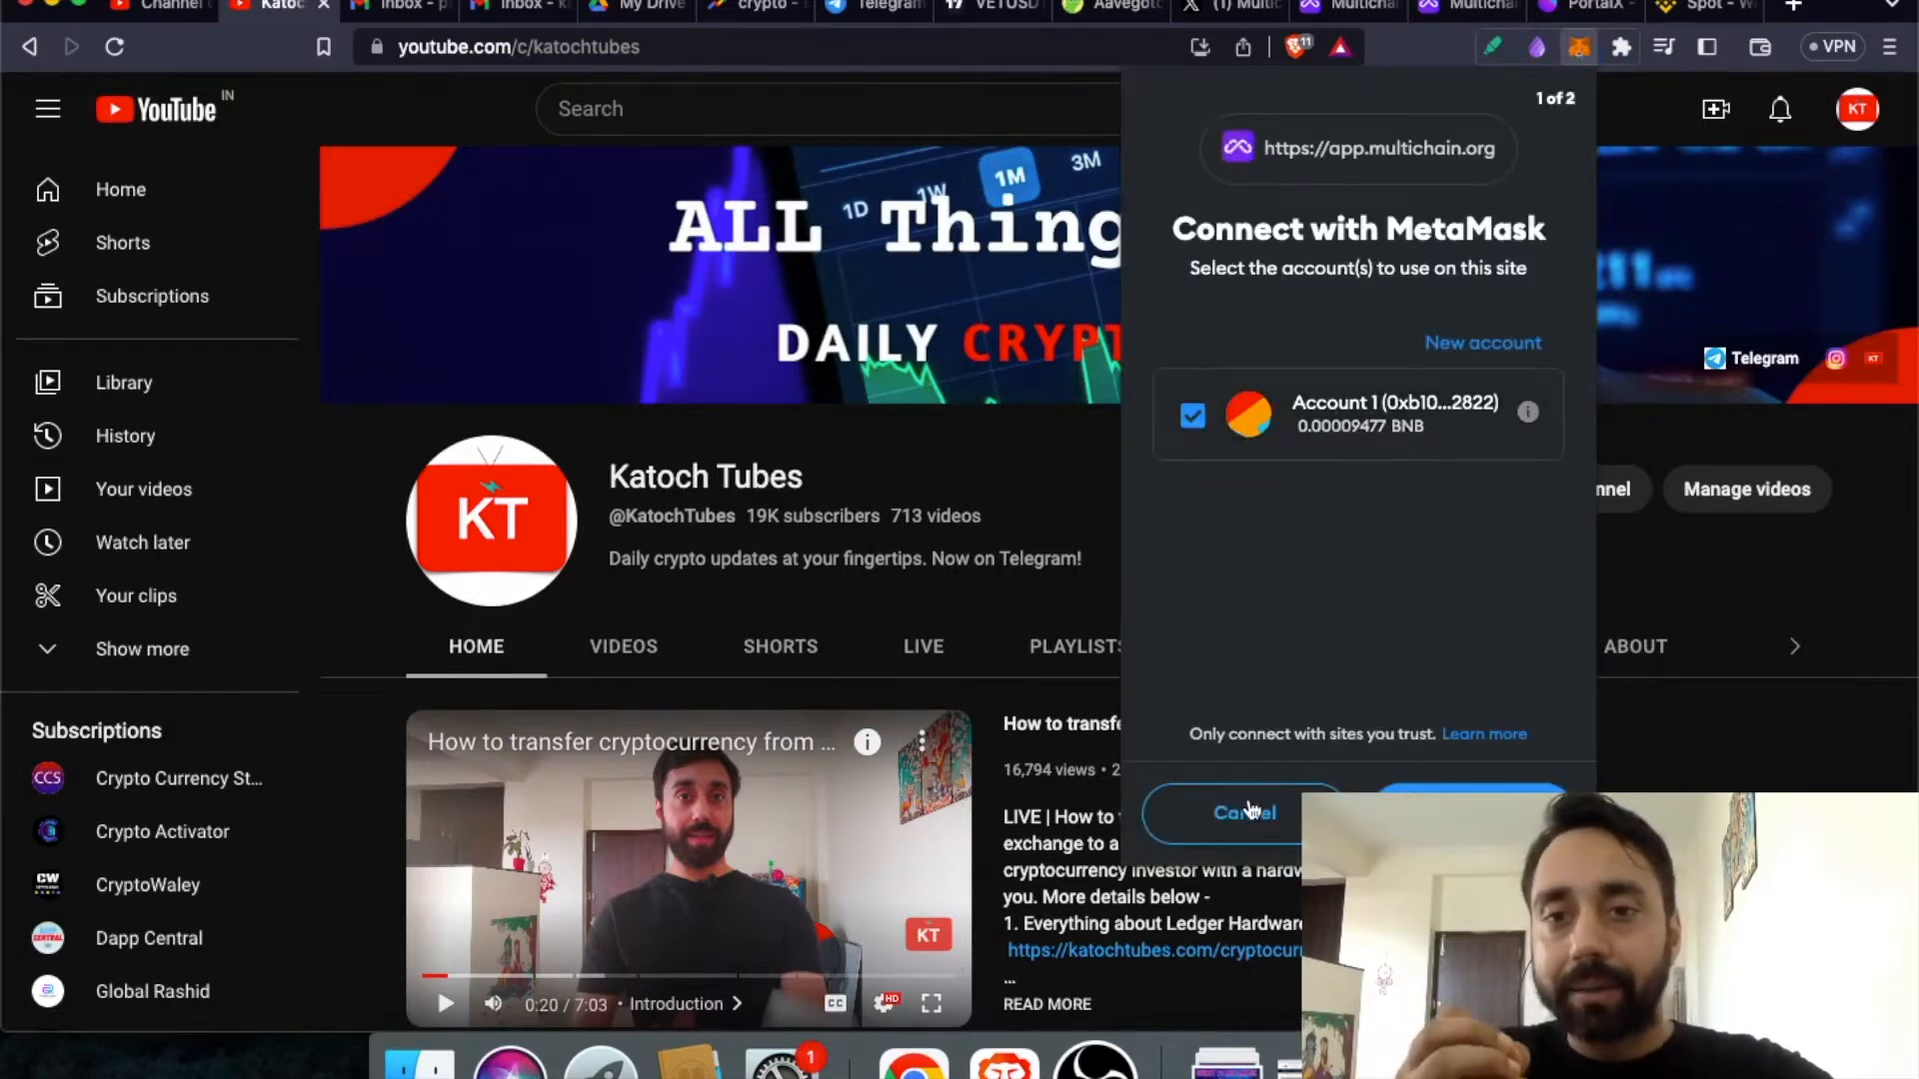
pyautogui.click(1241, 814)
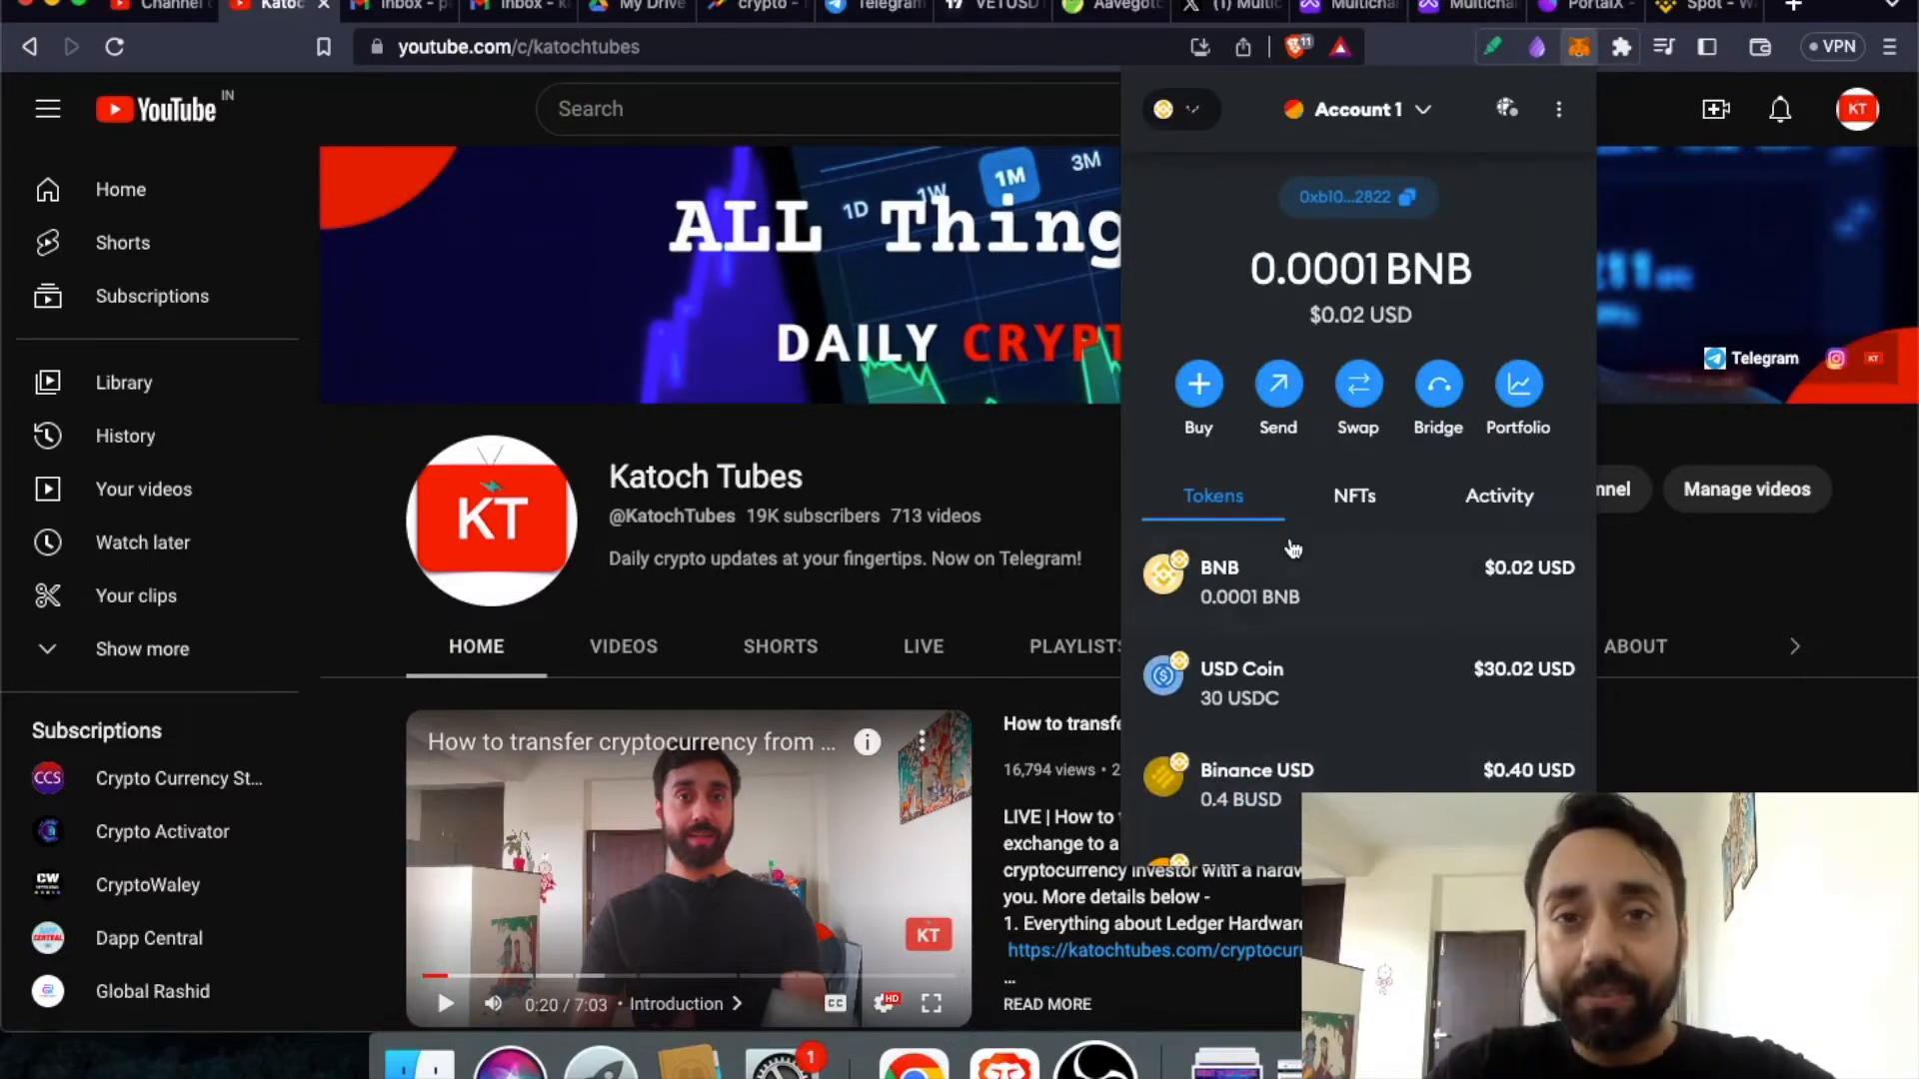
pyautogui.scroll(-3)
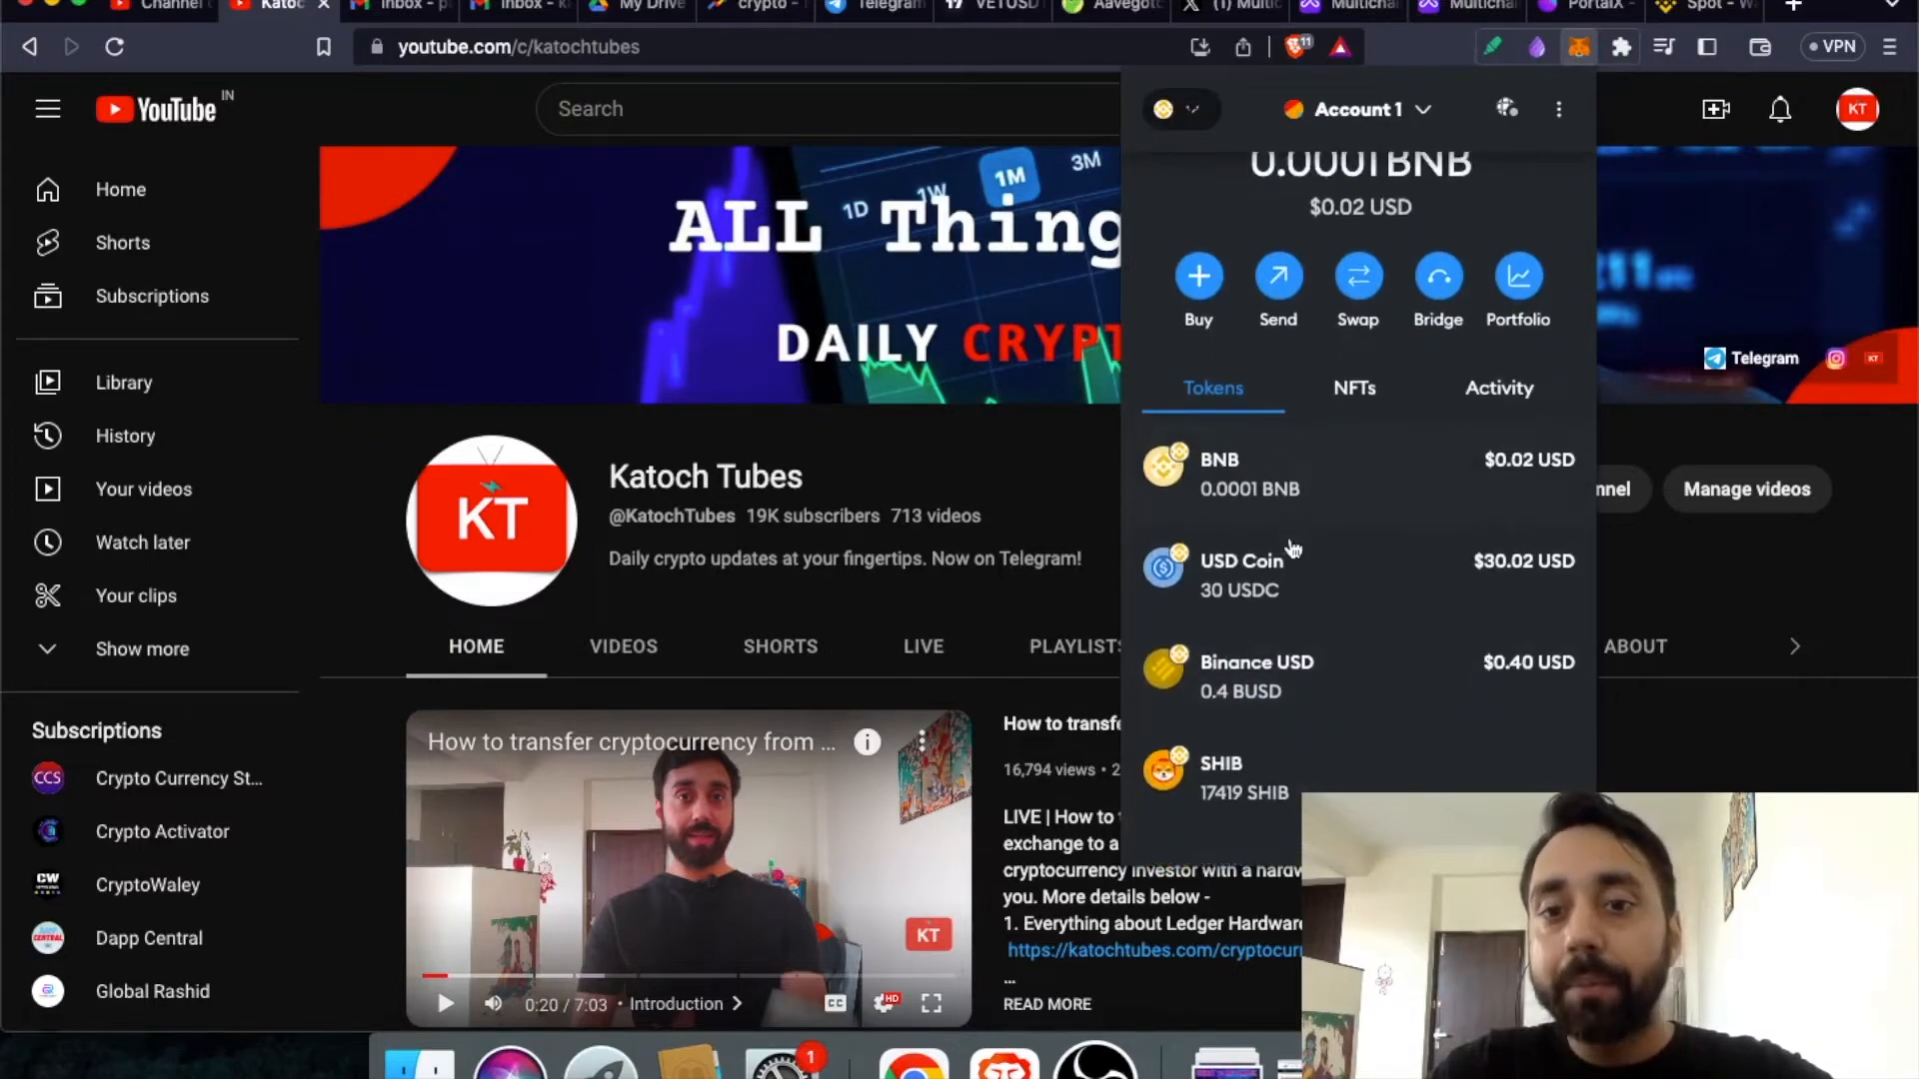
pyautogui.scroll(-3)
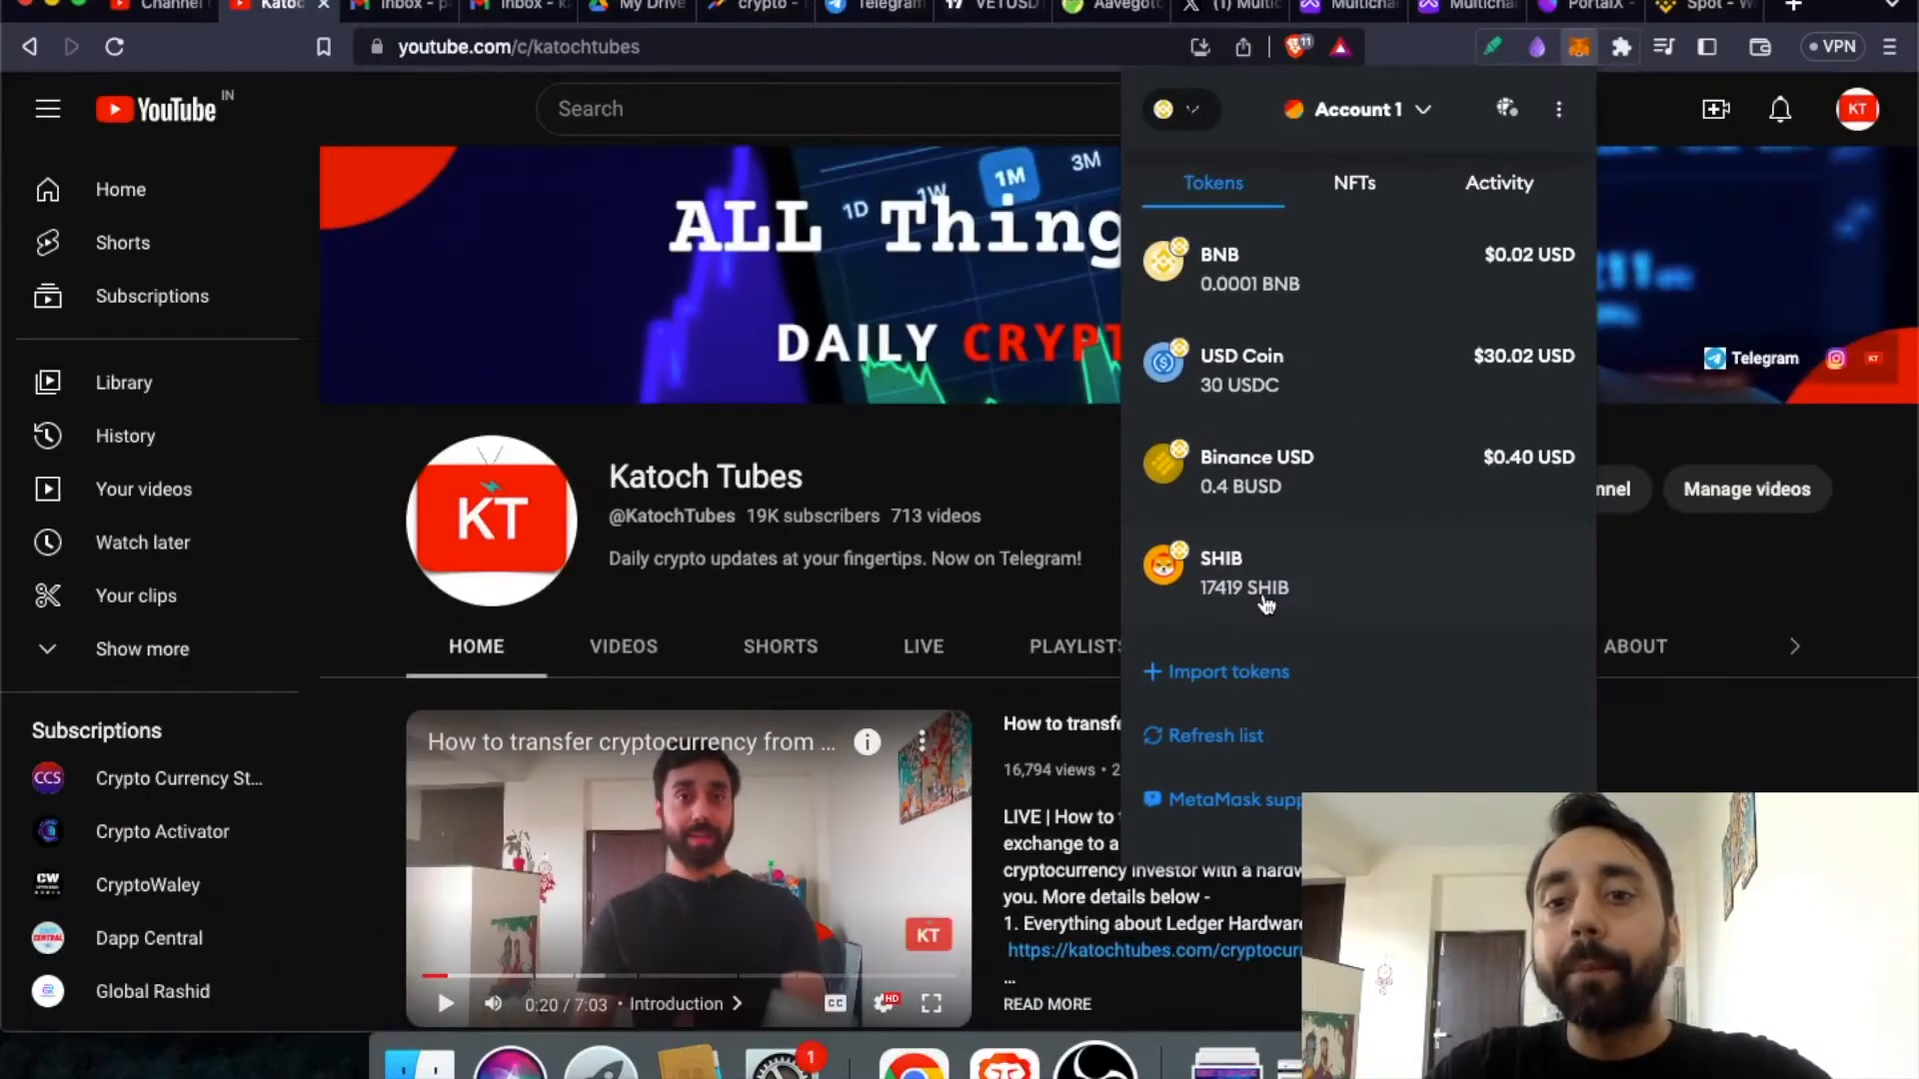
pyautogui.moveTo(1371, 536)
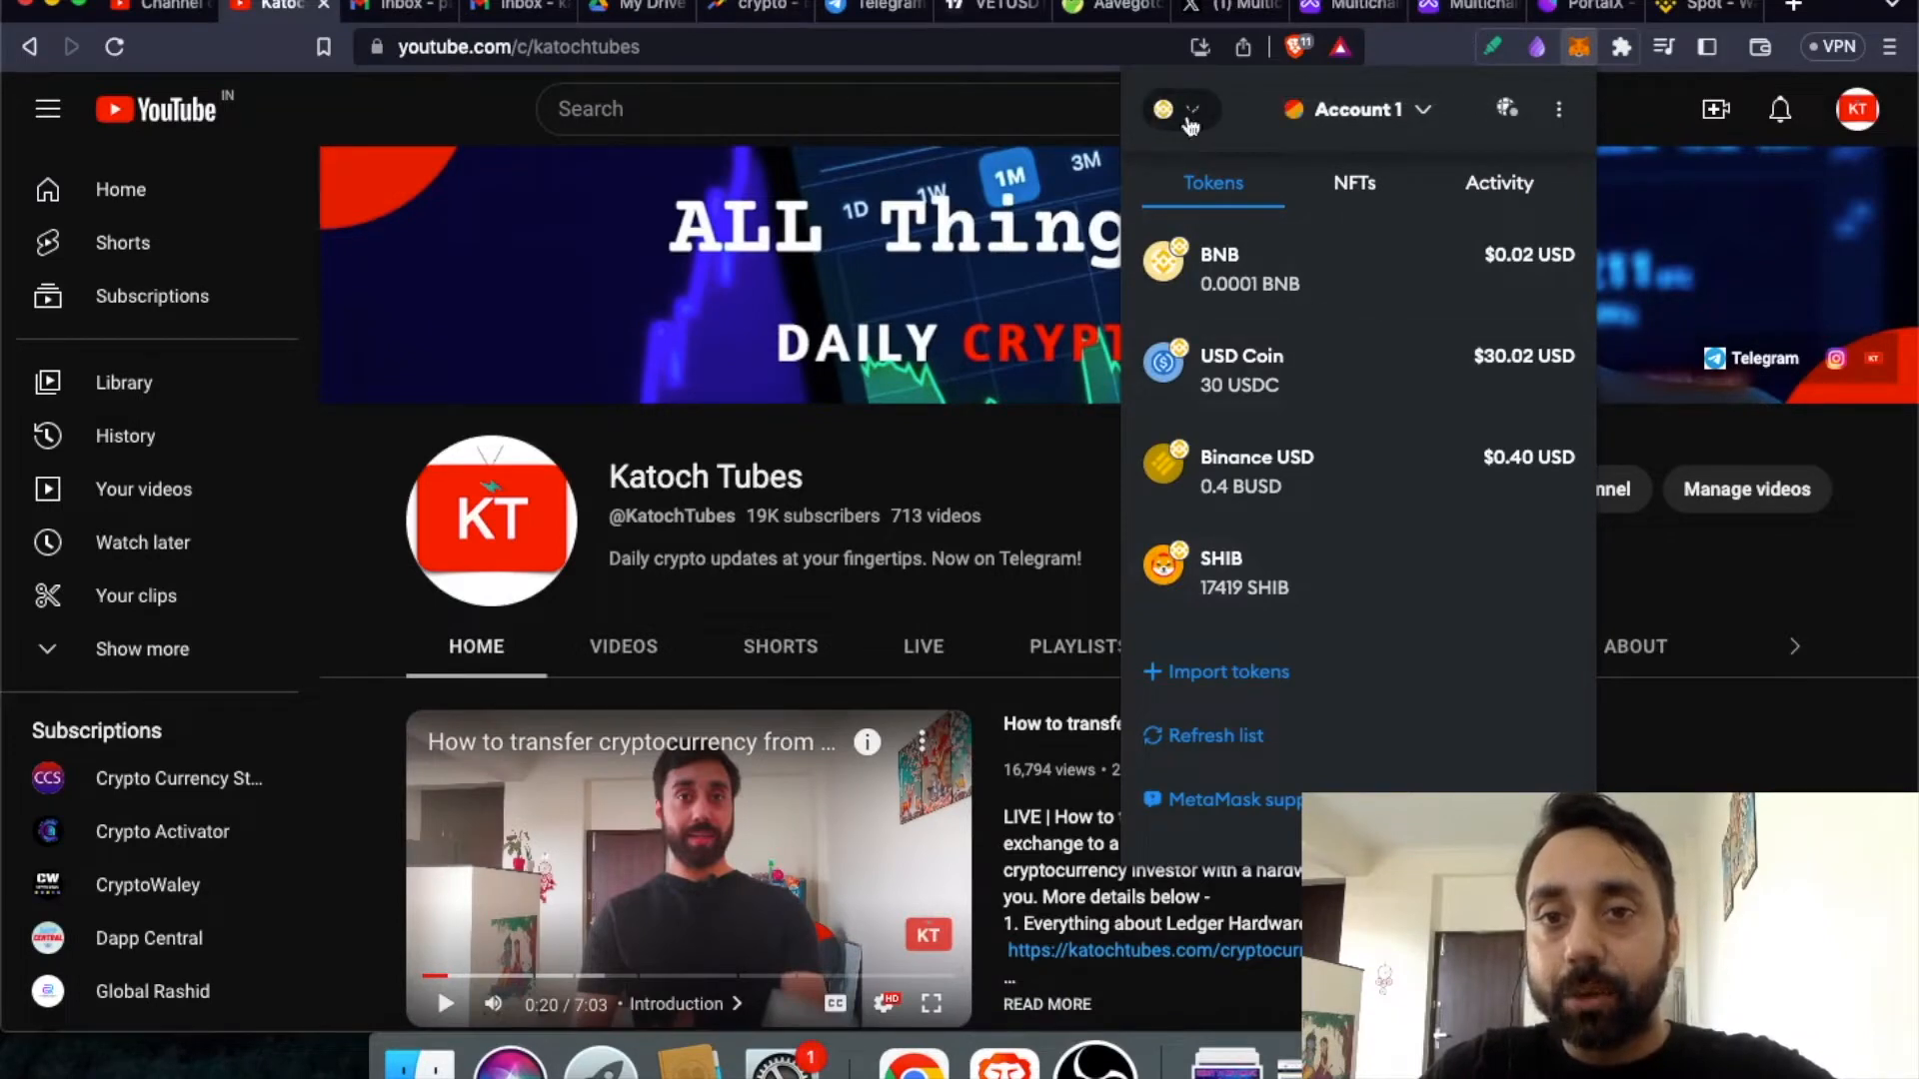
# Switch MetaMask to Ethereum Mainnet and import the SHIBA INU (SHIB) token, then return to the account overview
pyautogui.click(1171, 108)
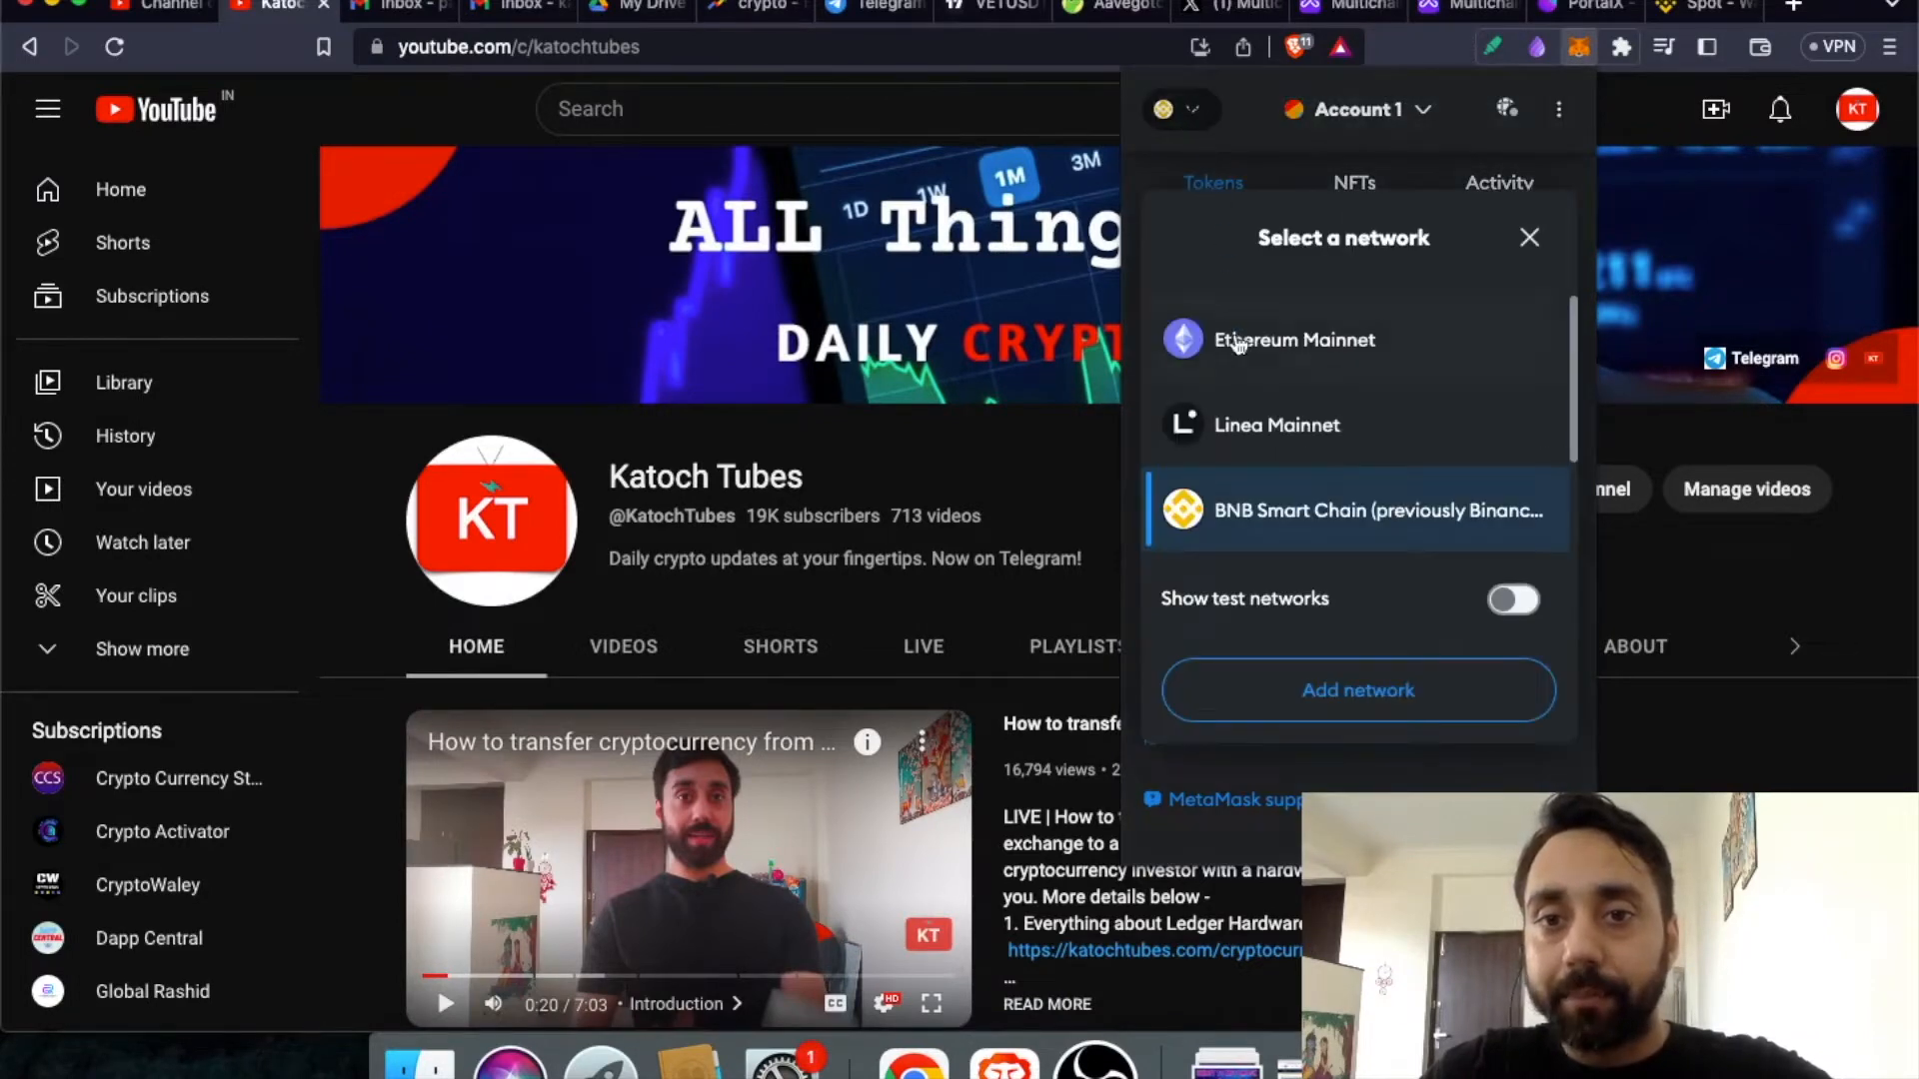
pyautogui.click(1355, 510)
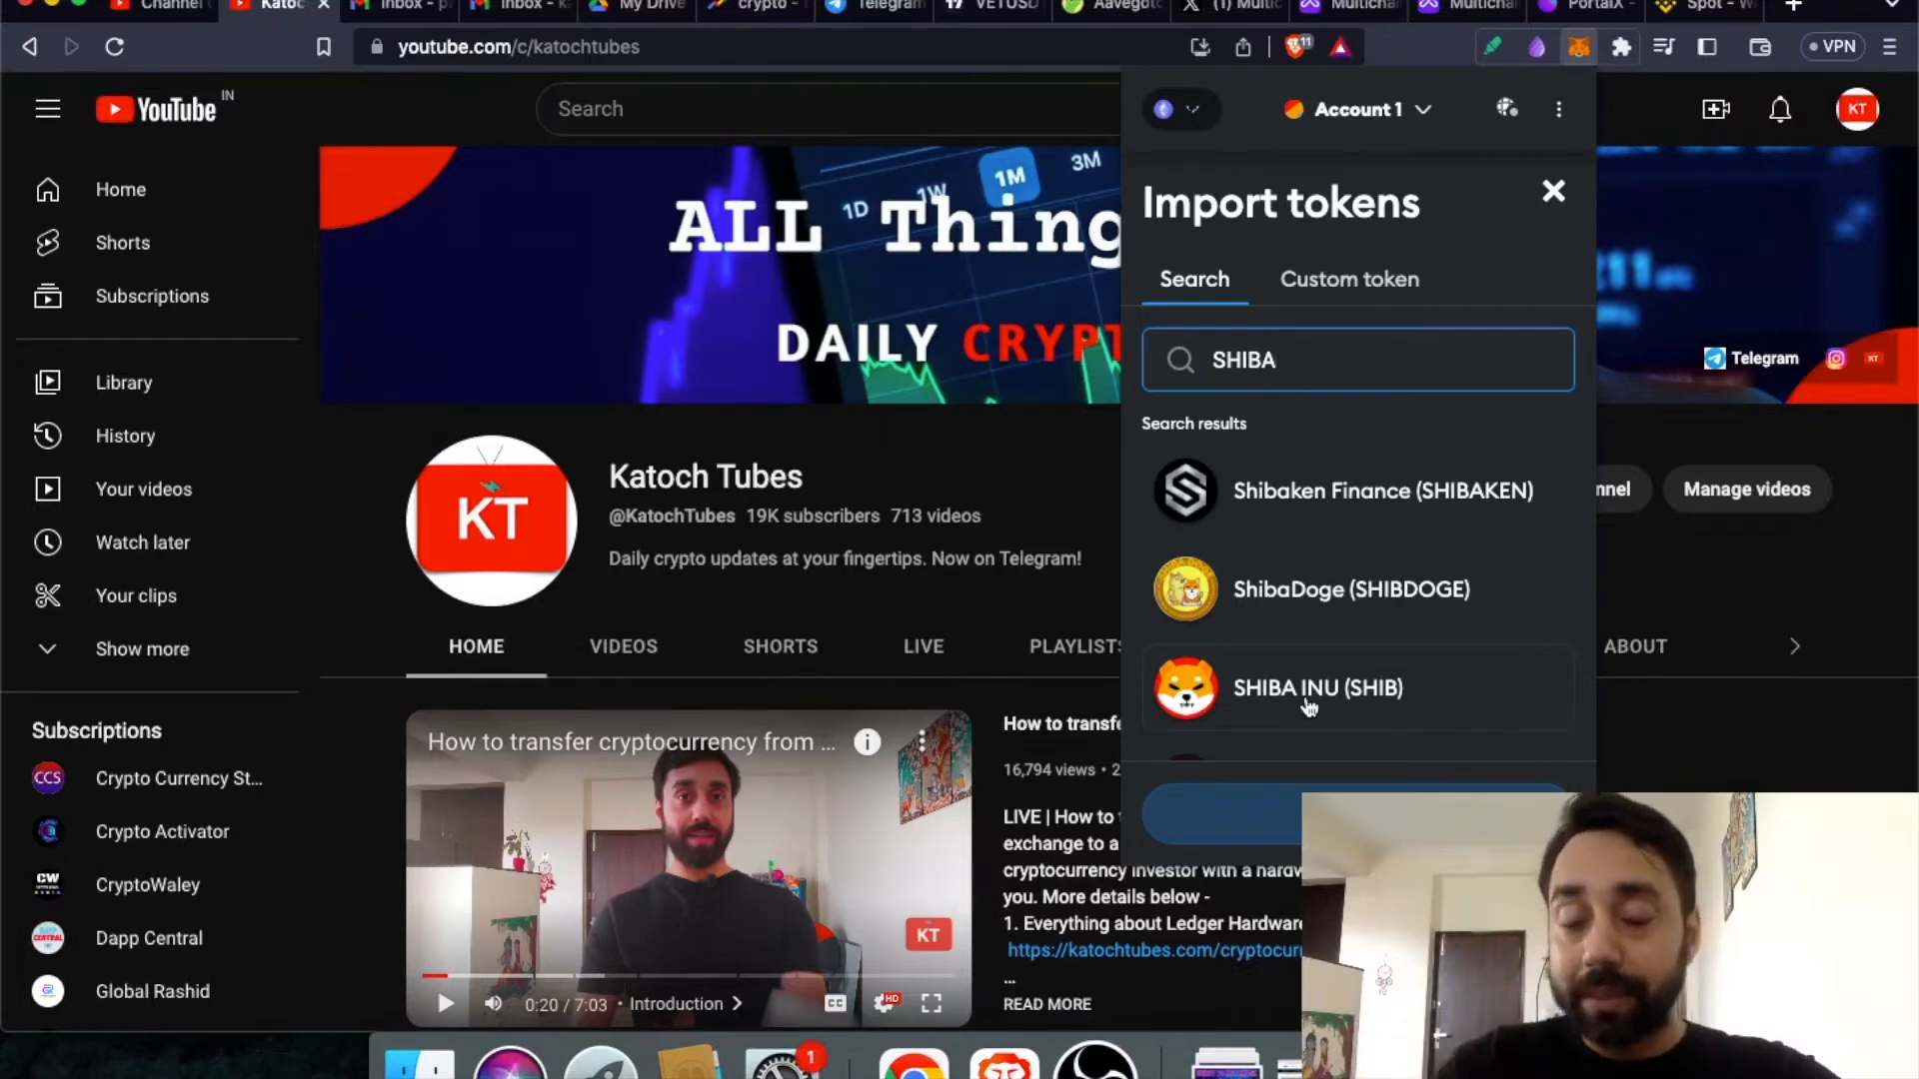
pyautogui.click(1316, 686)
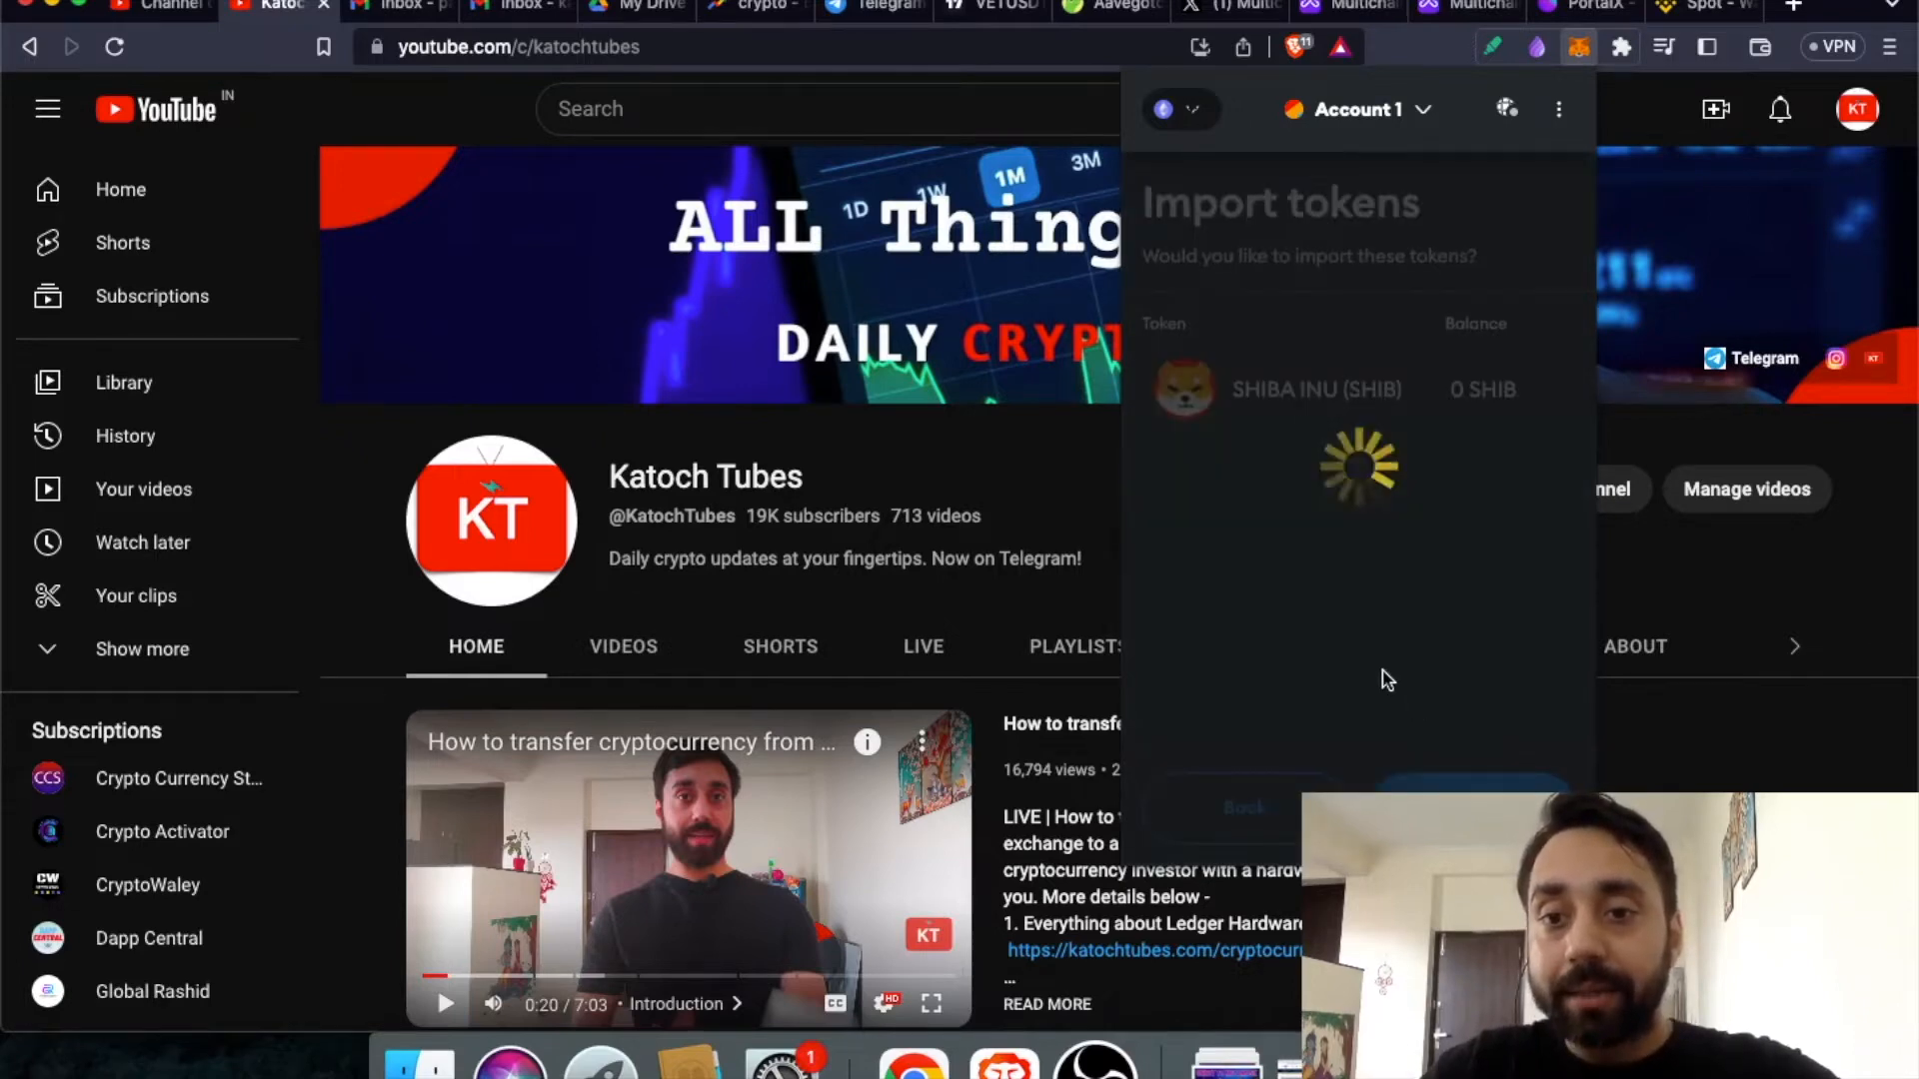
pyautogui.click(1315, 390)
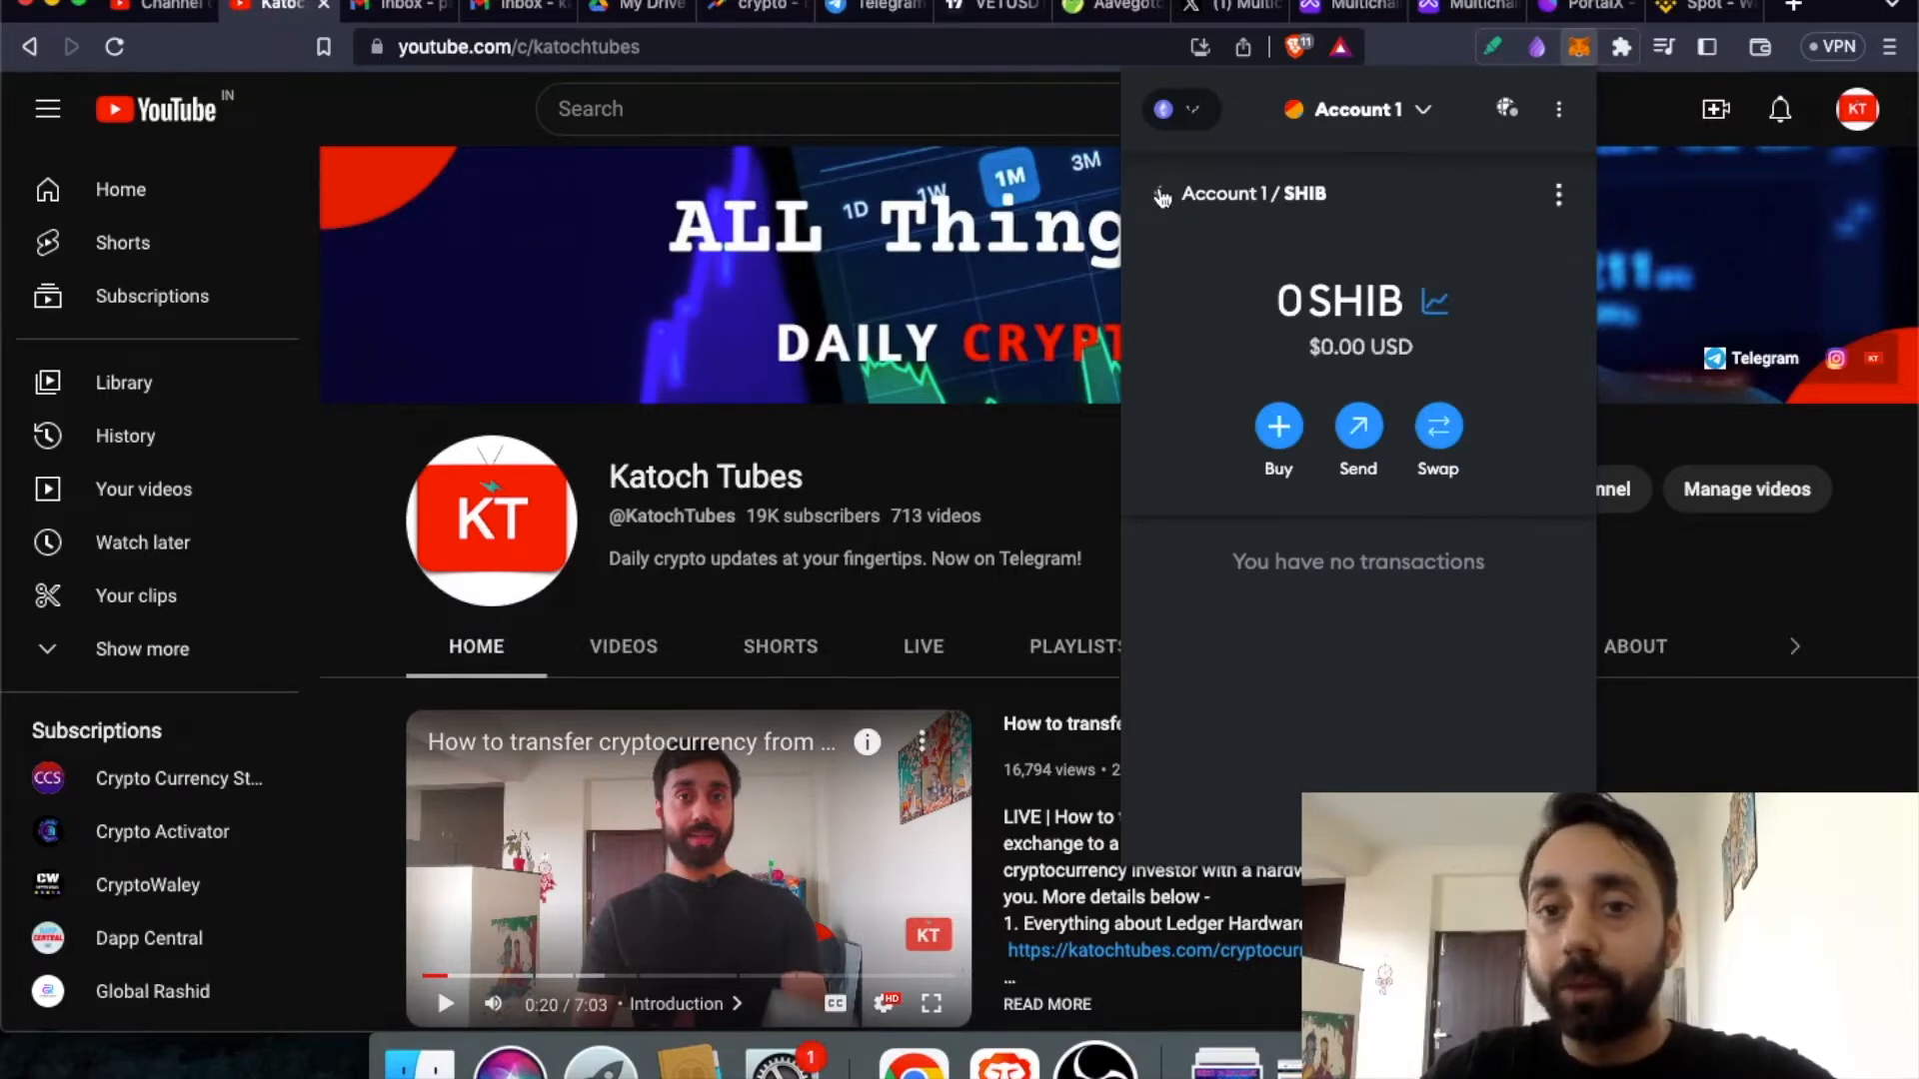
pyautogui.click(1160, 194)
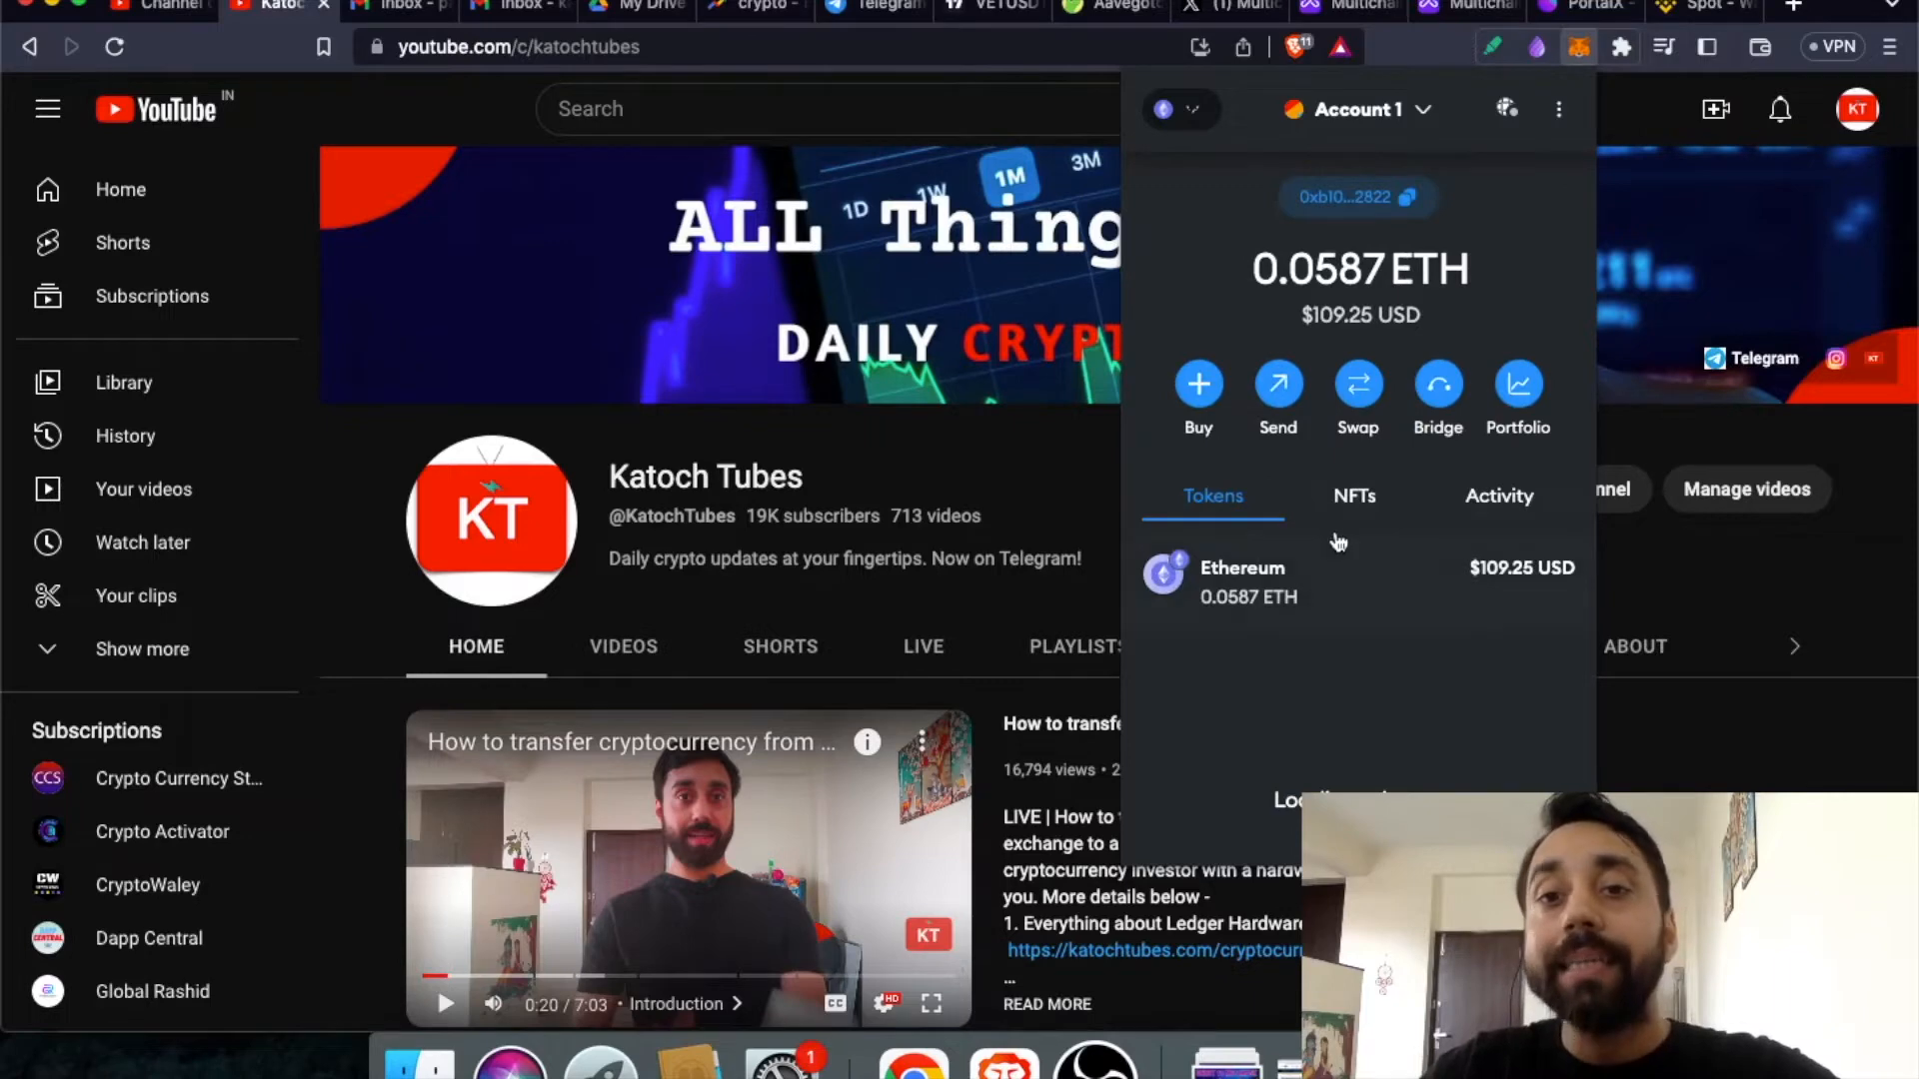
pyautogui.scroll(-3)
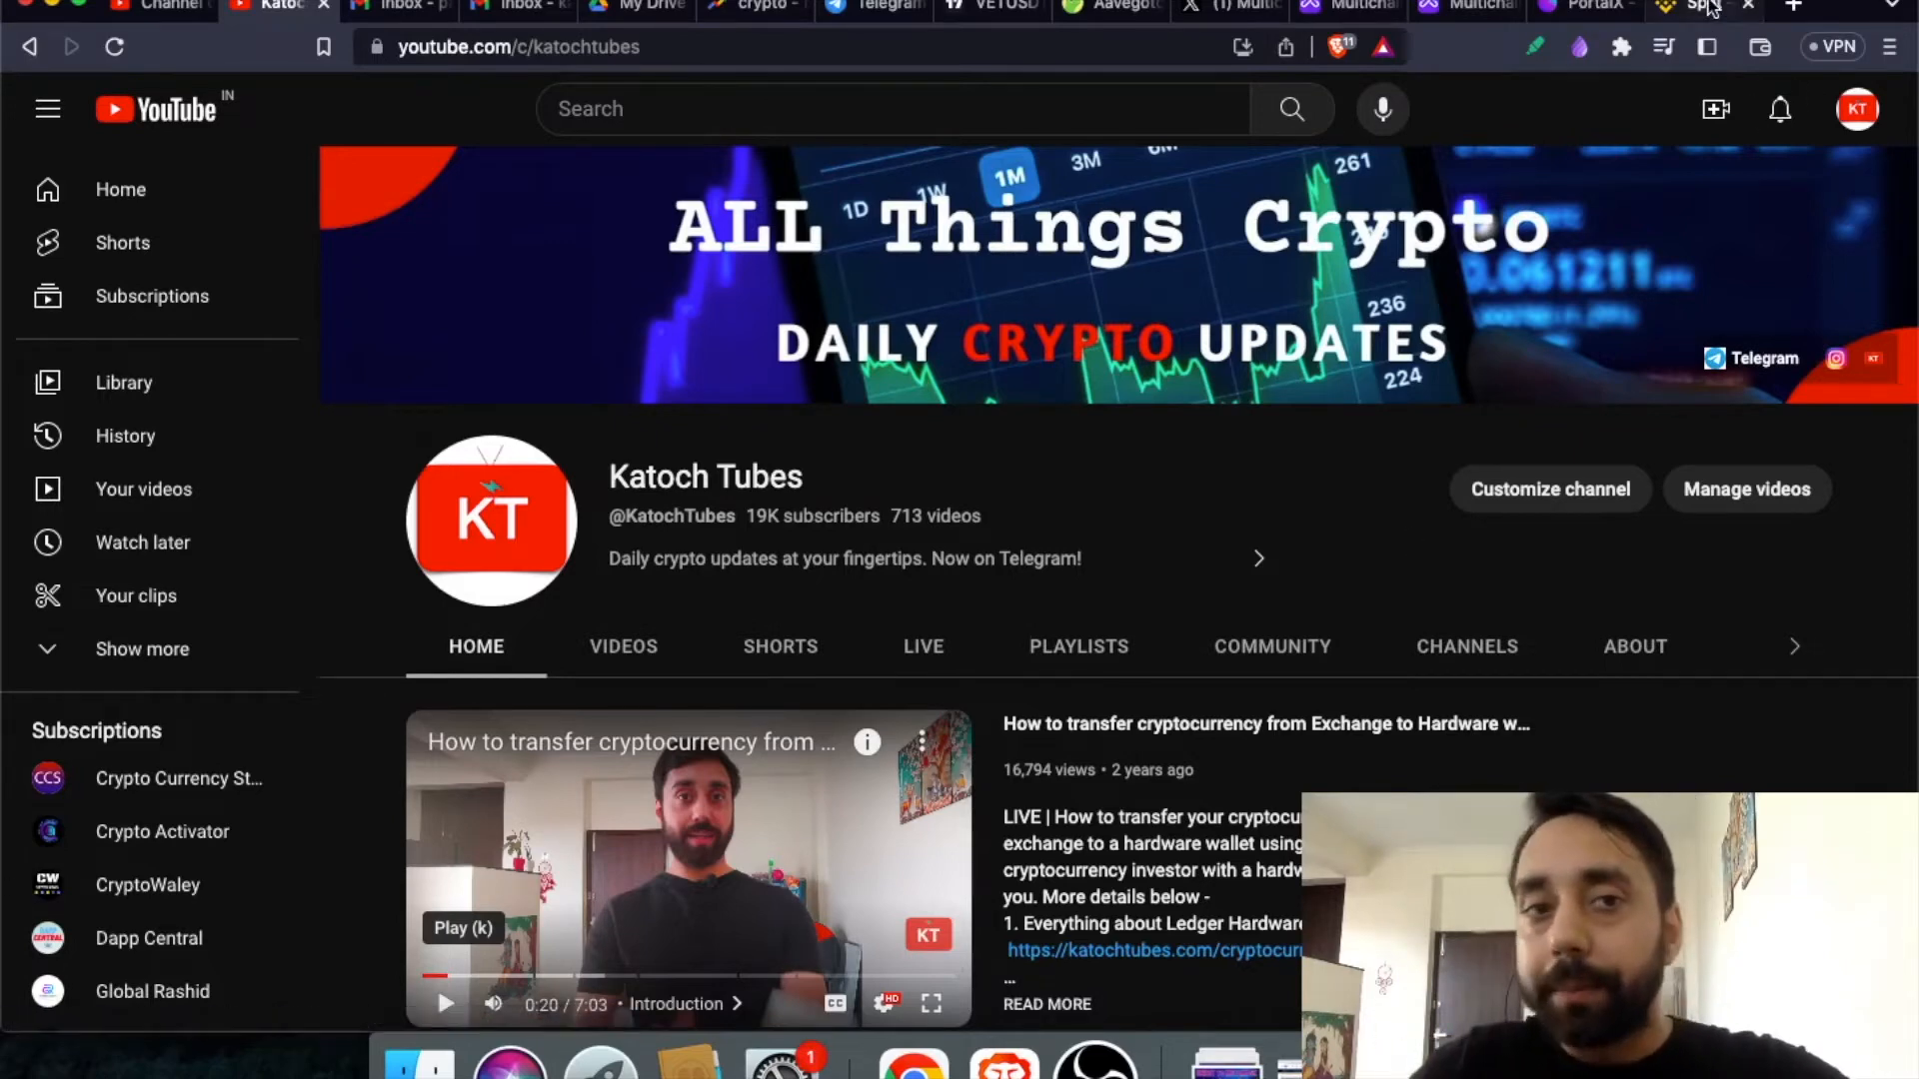
# Switch to the Binance Fiat and Spot wallet tab and look through the held-coin table
pyautogui.click(1689, 6)
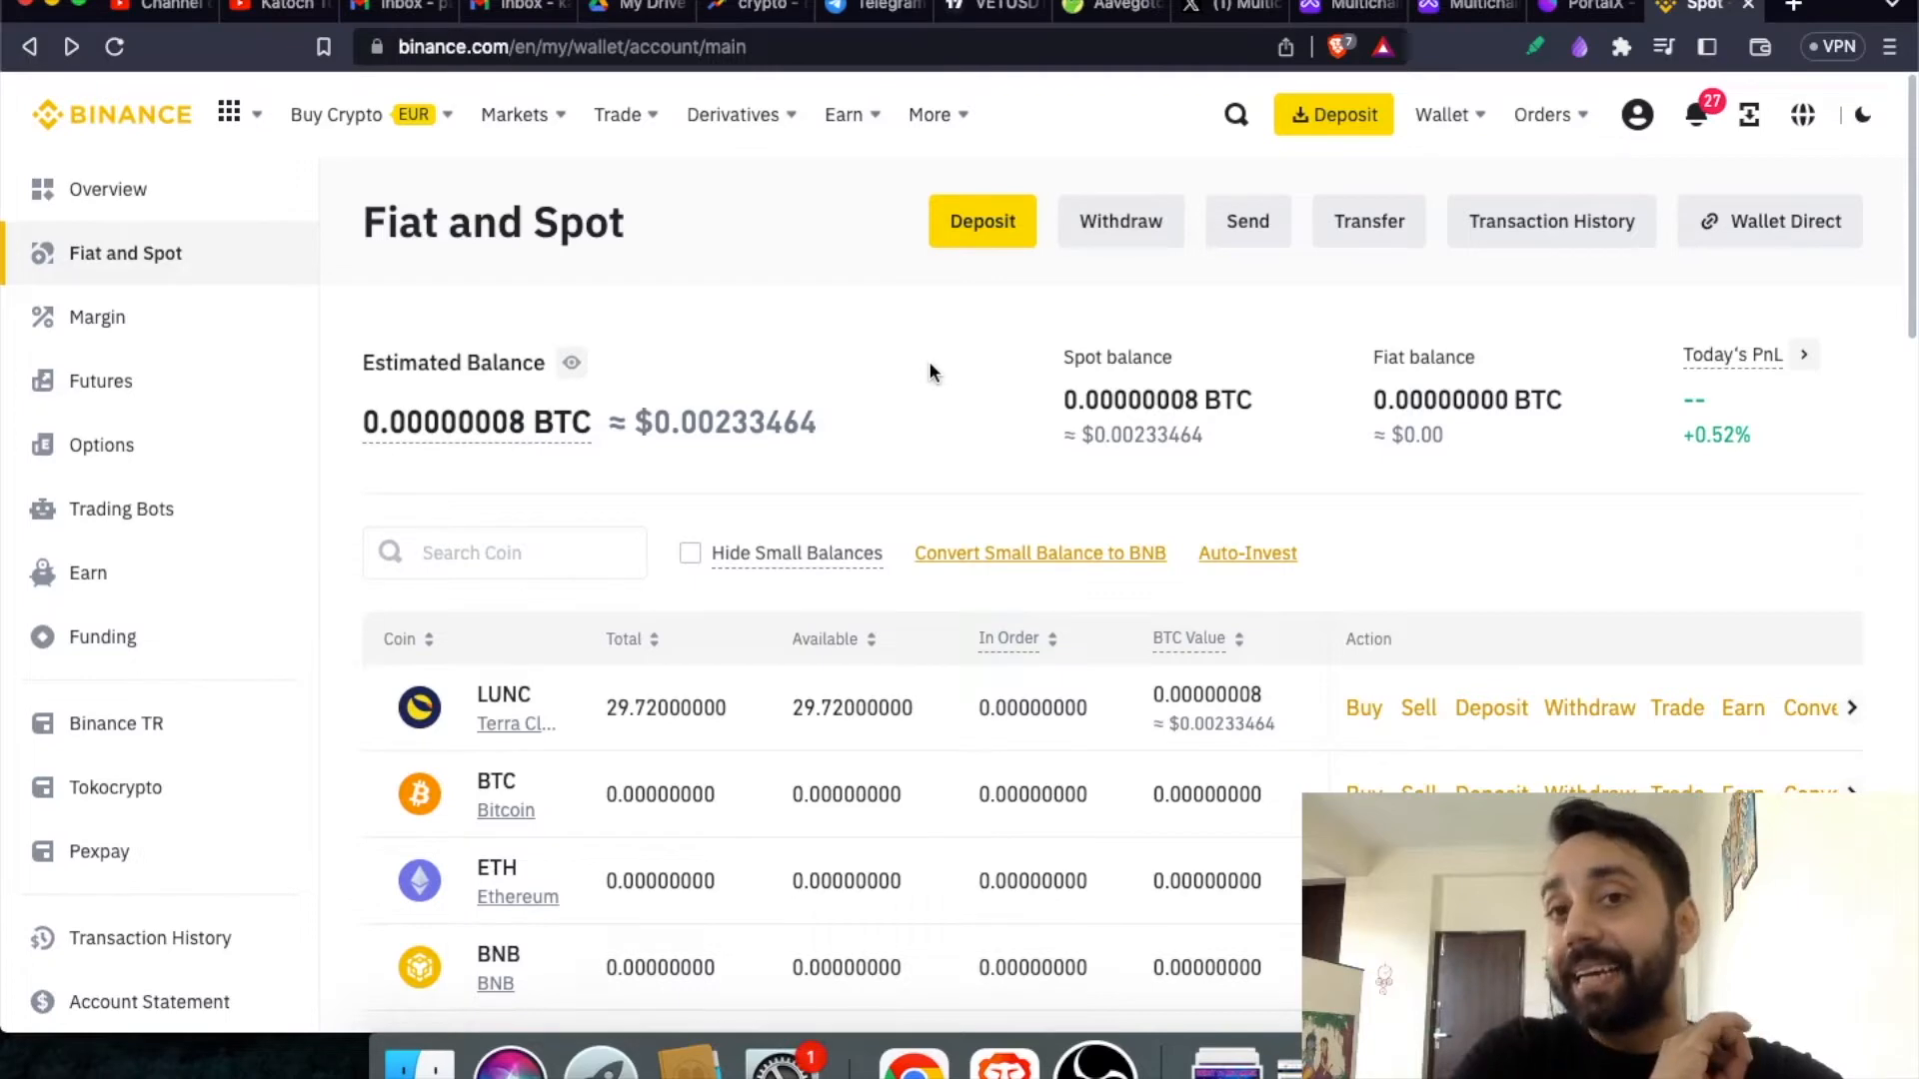
pyautogui.scroll(-3)
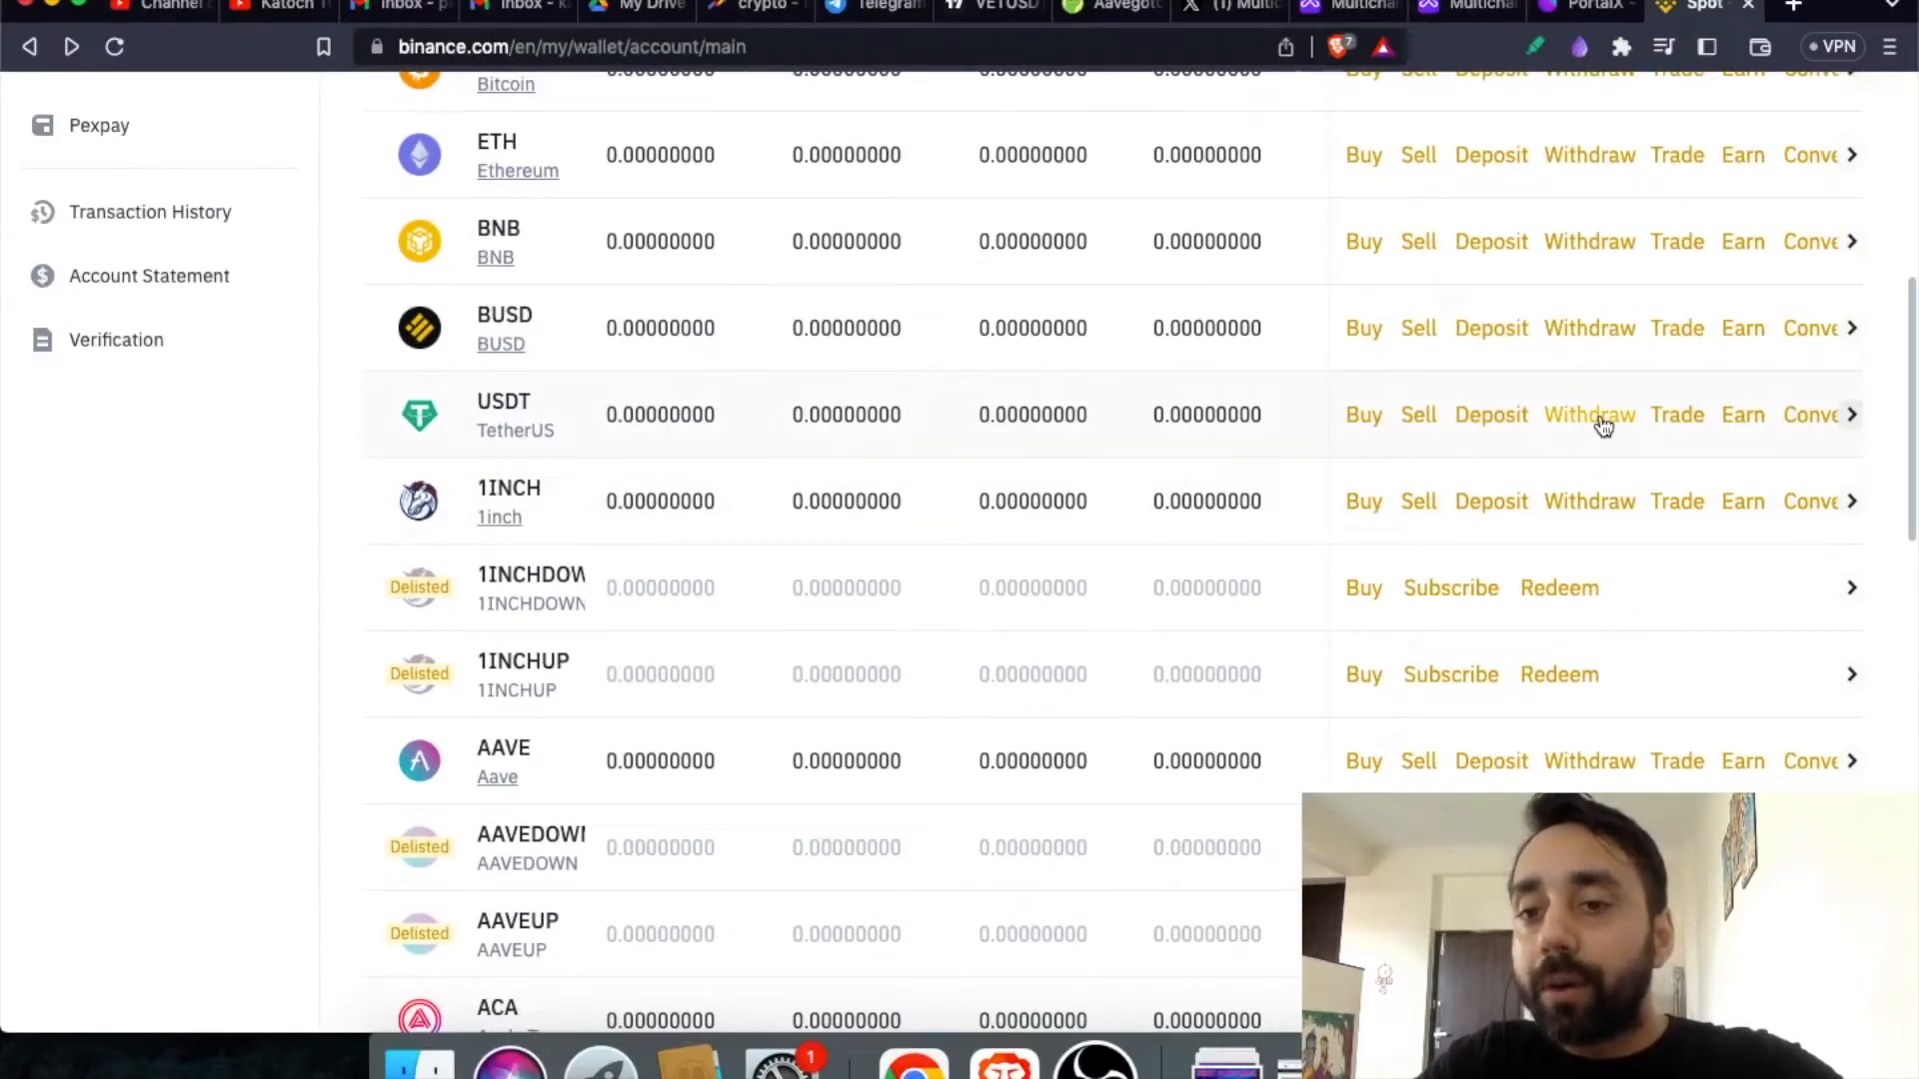
pyautogui.click(1589, 414)
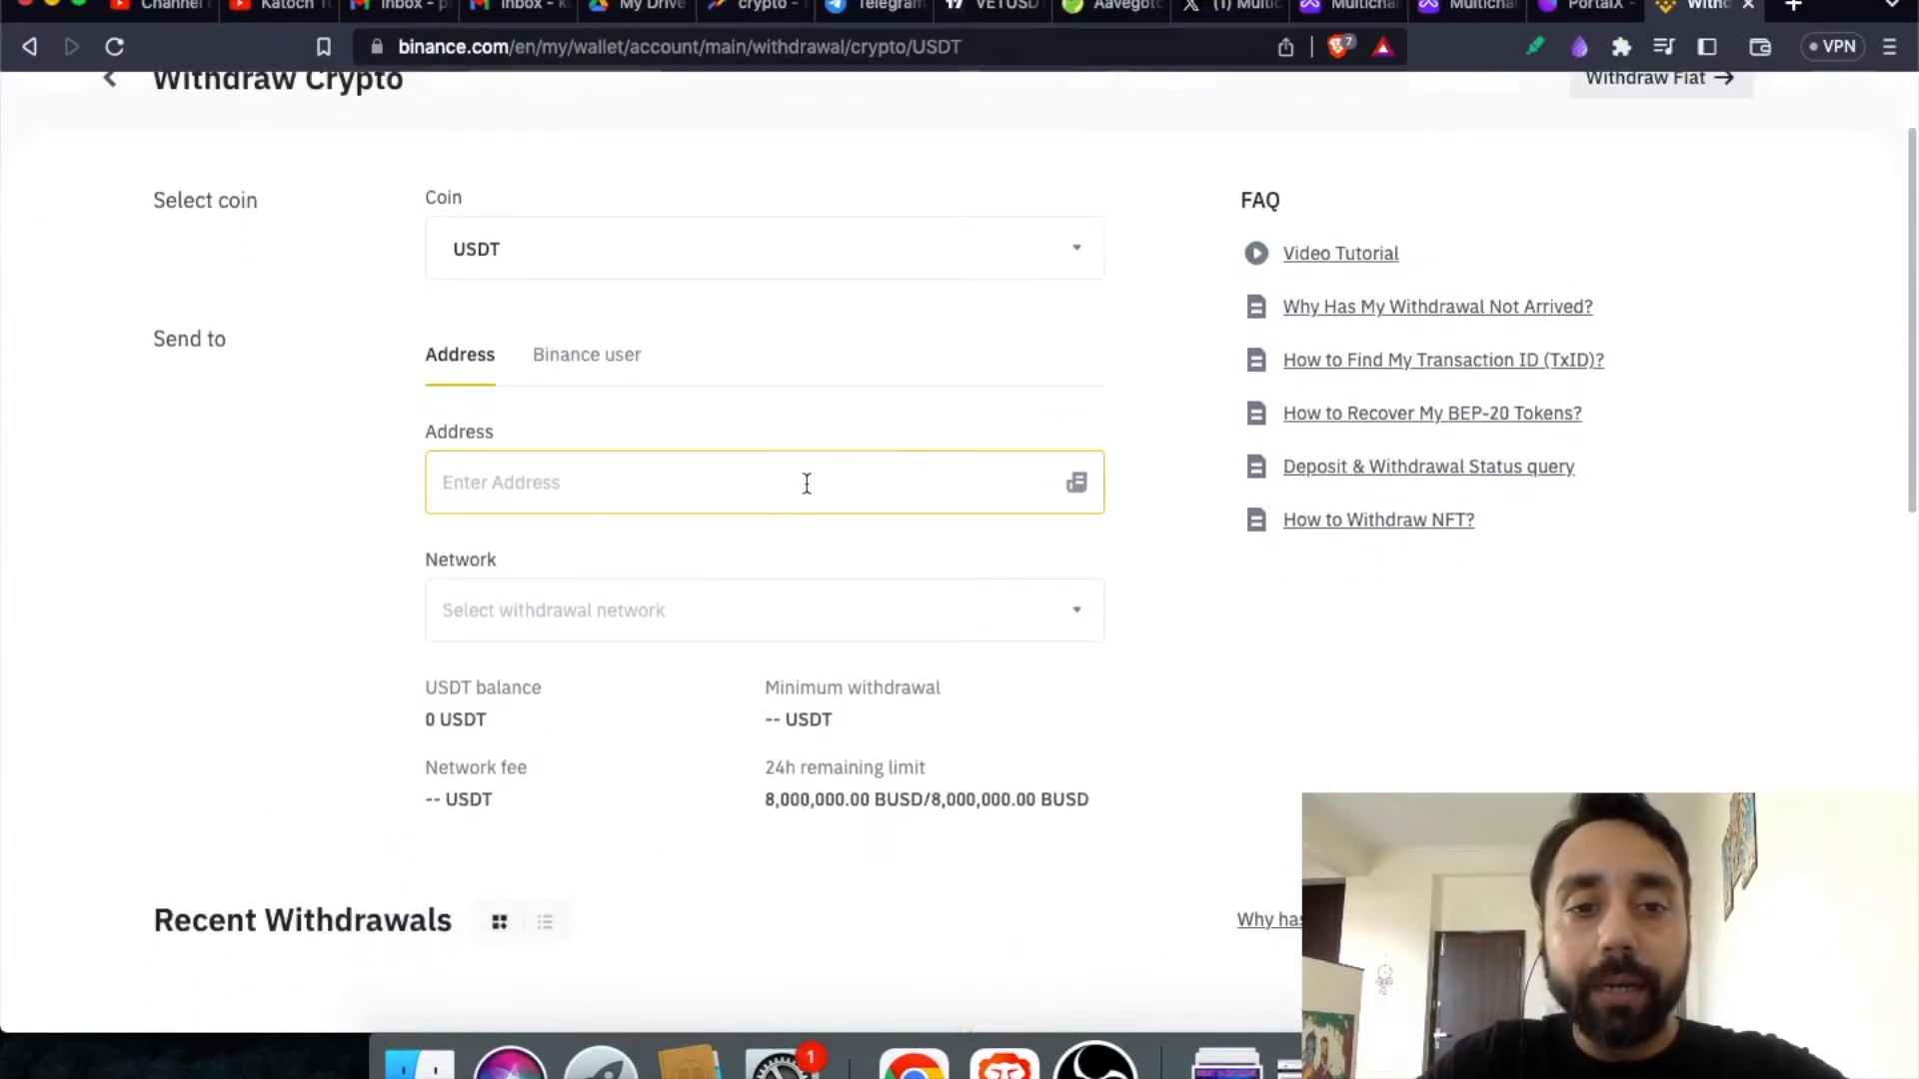
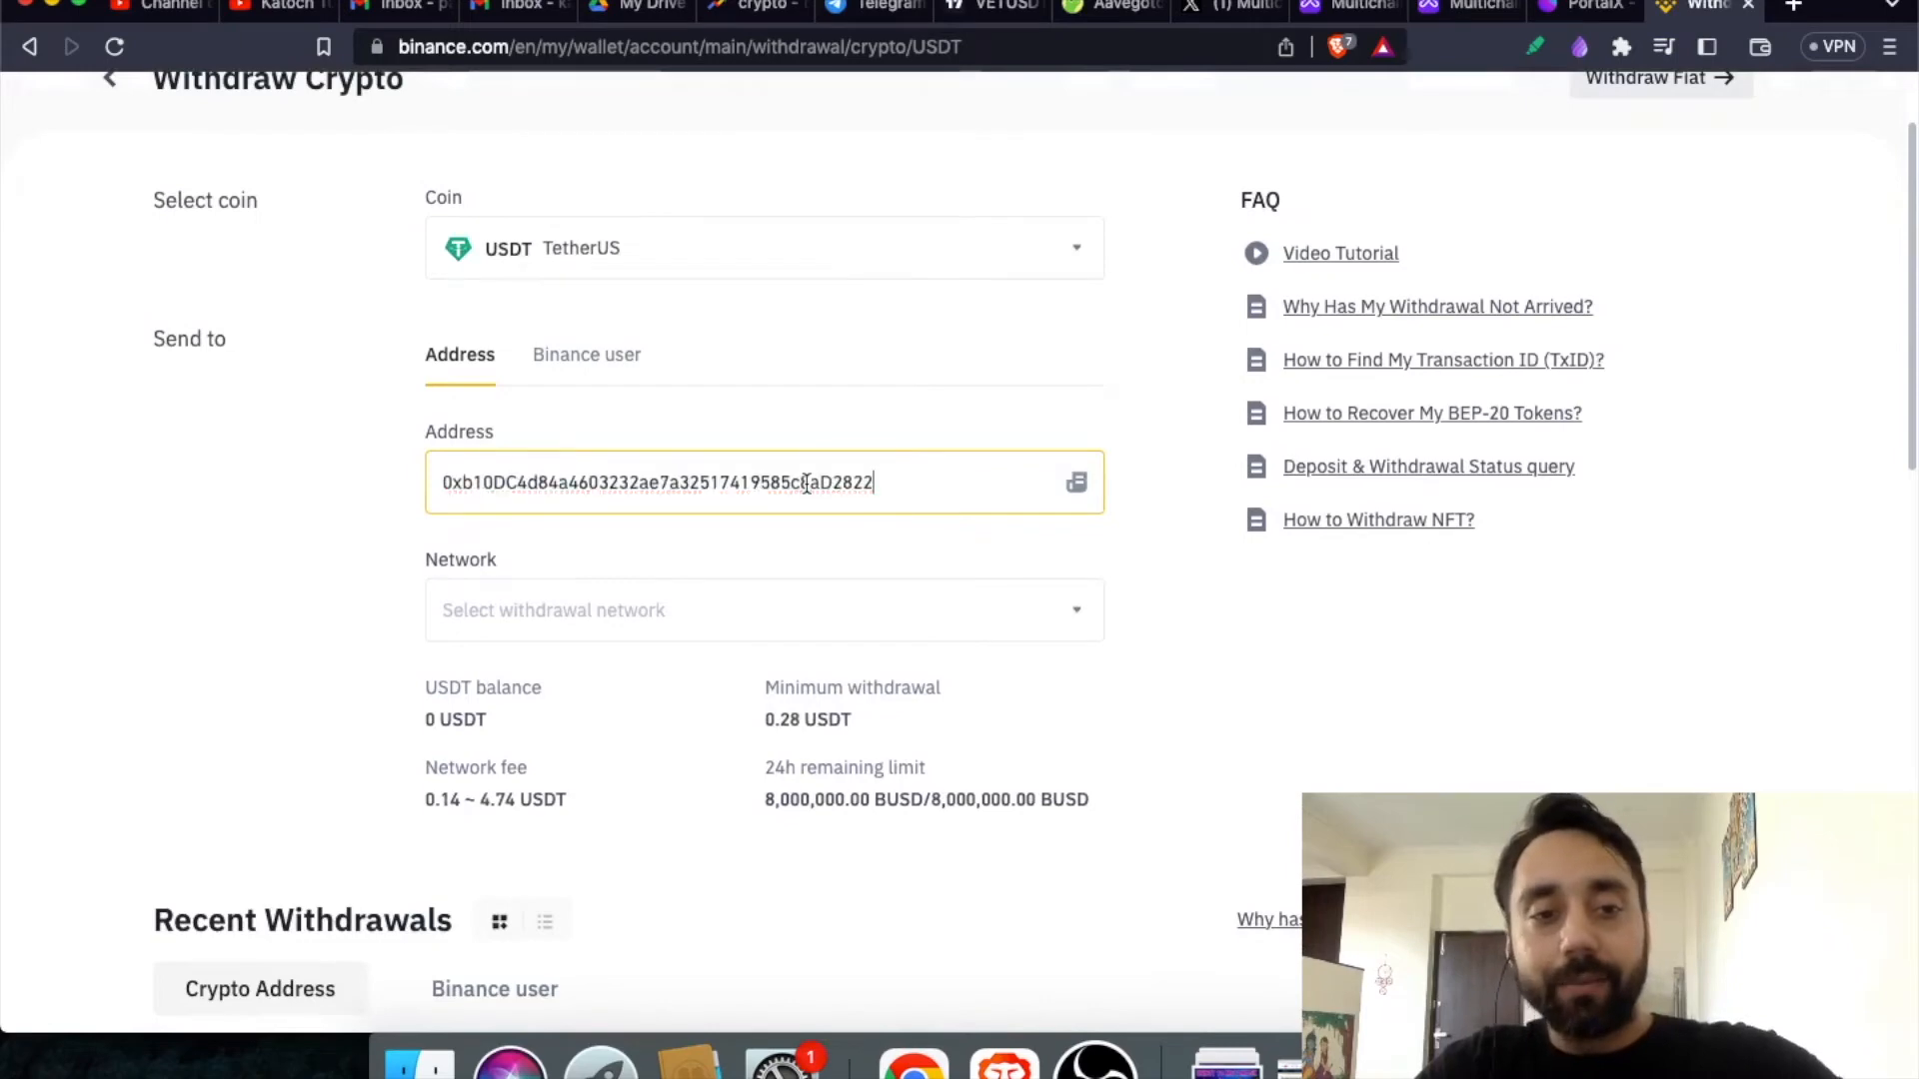
pyautogui.scroll(-3)
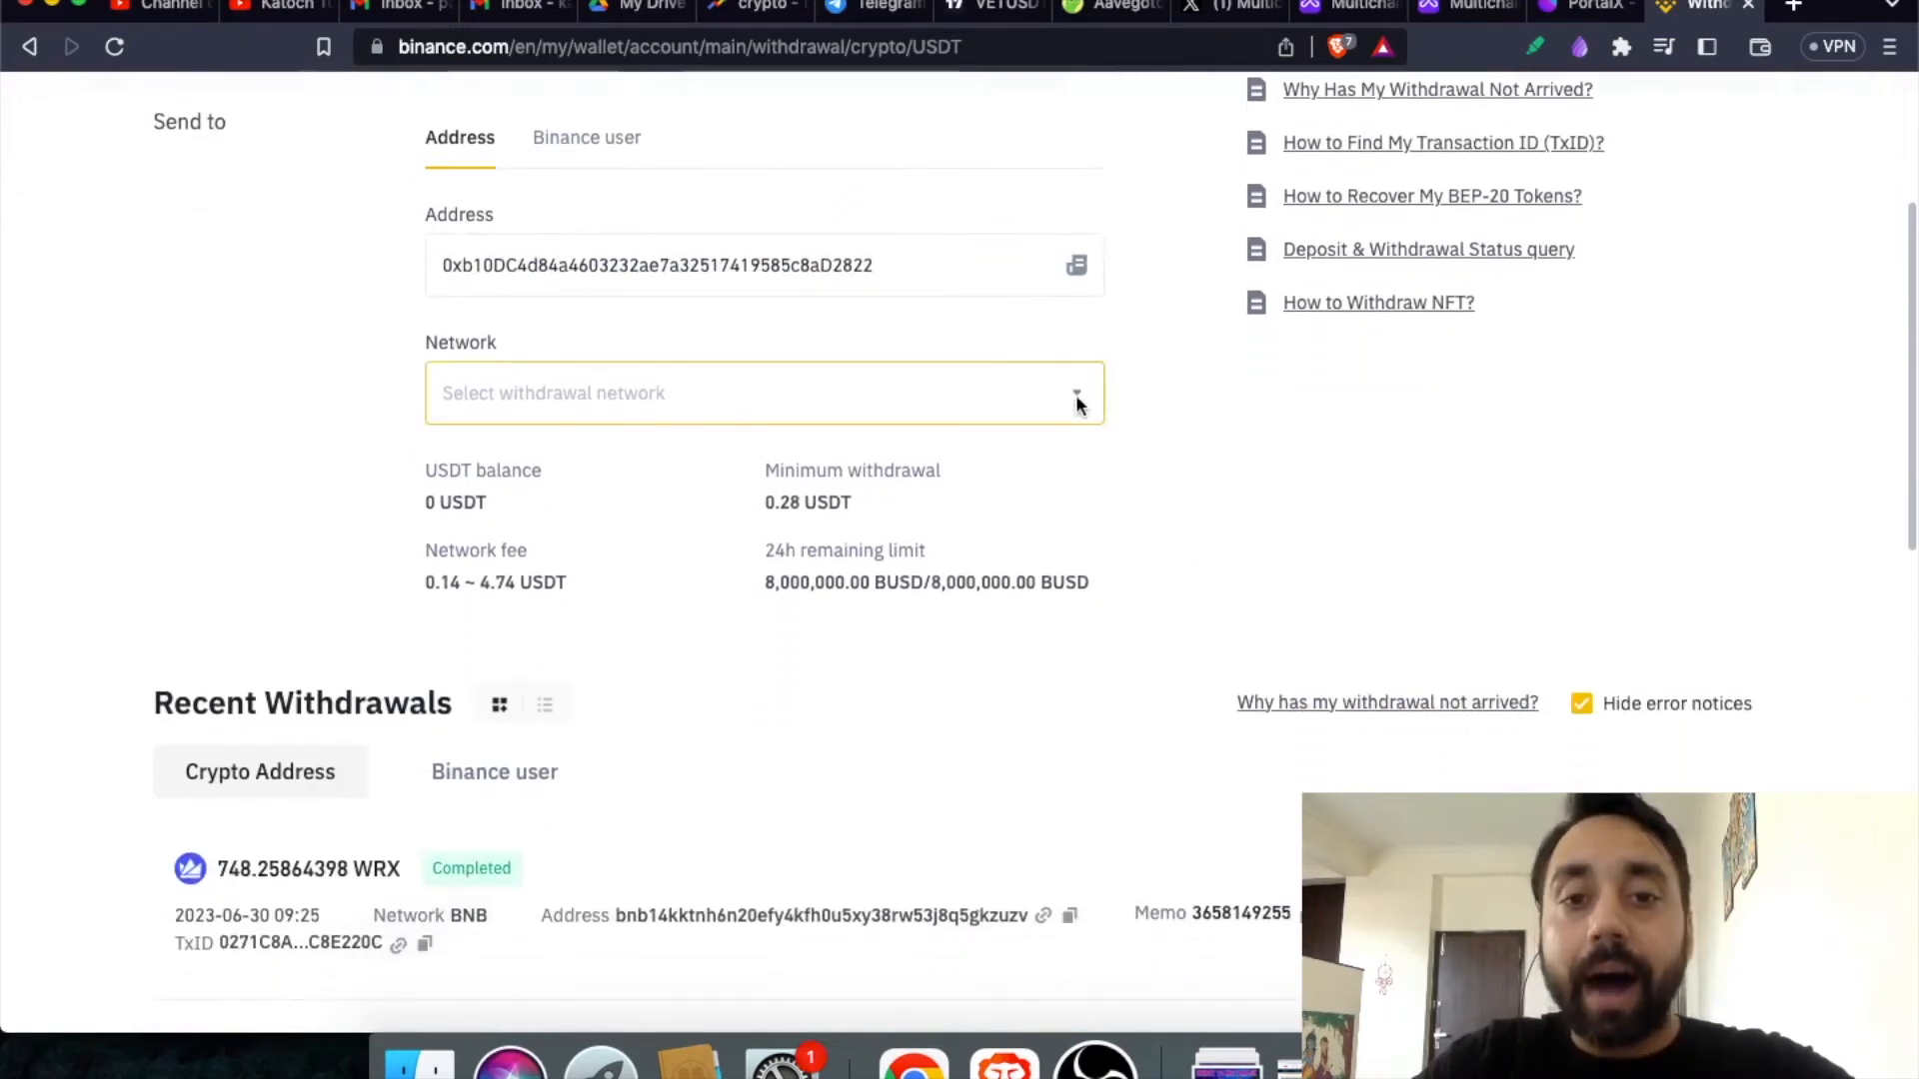
# Review the supported withdrawal networks in the Select network list and close it without choosing one
pyautogui.click(764, 394)
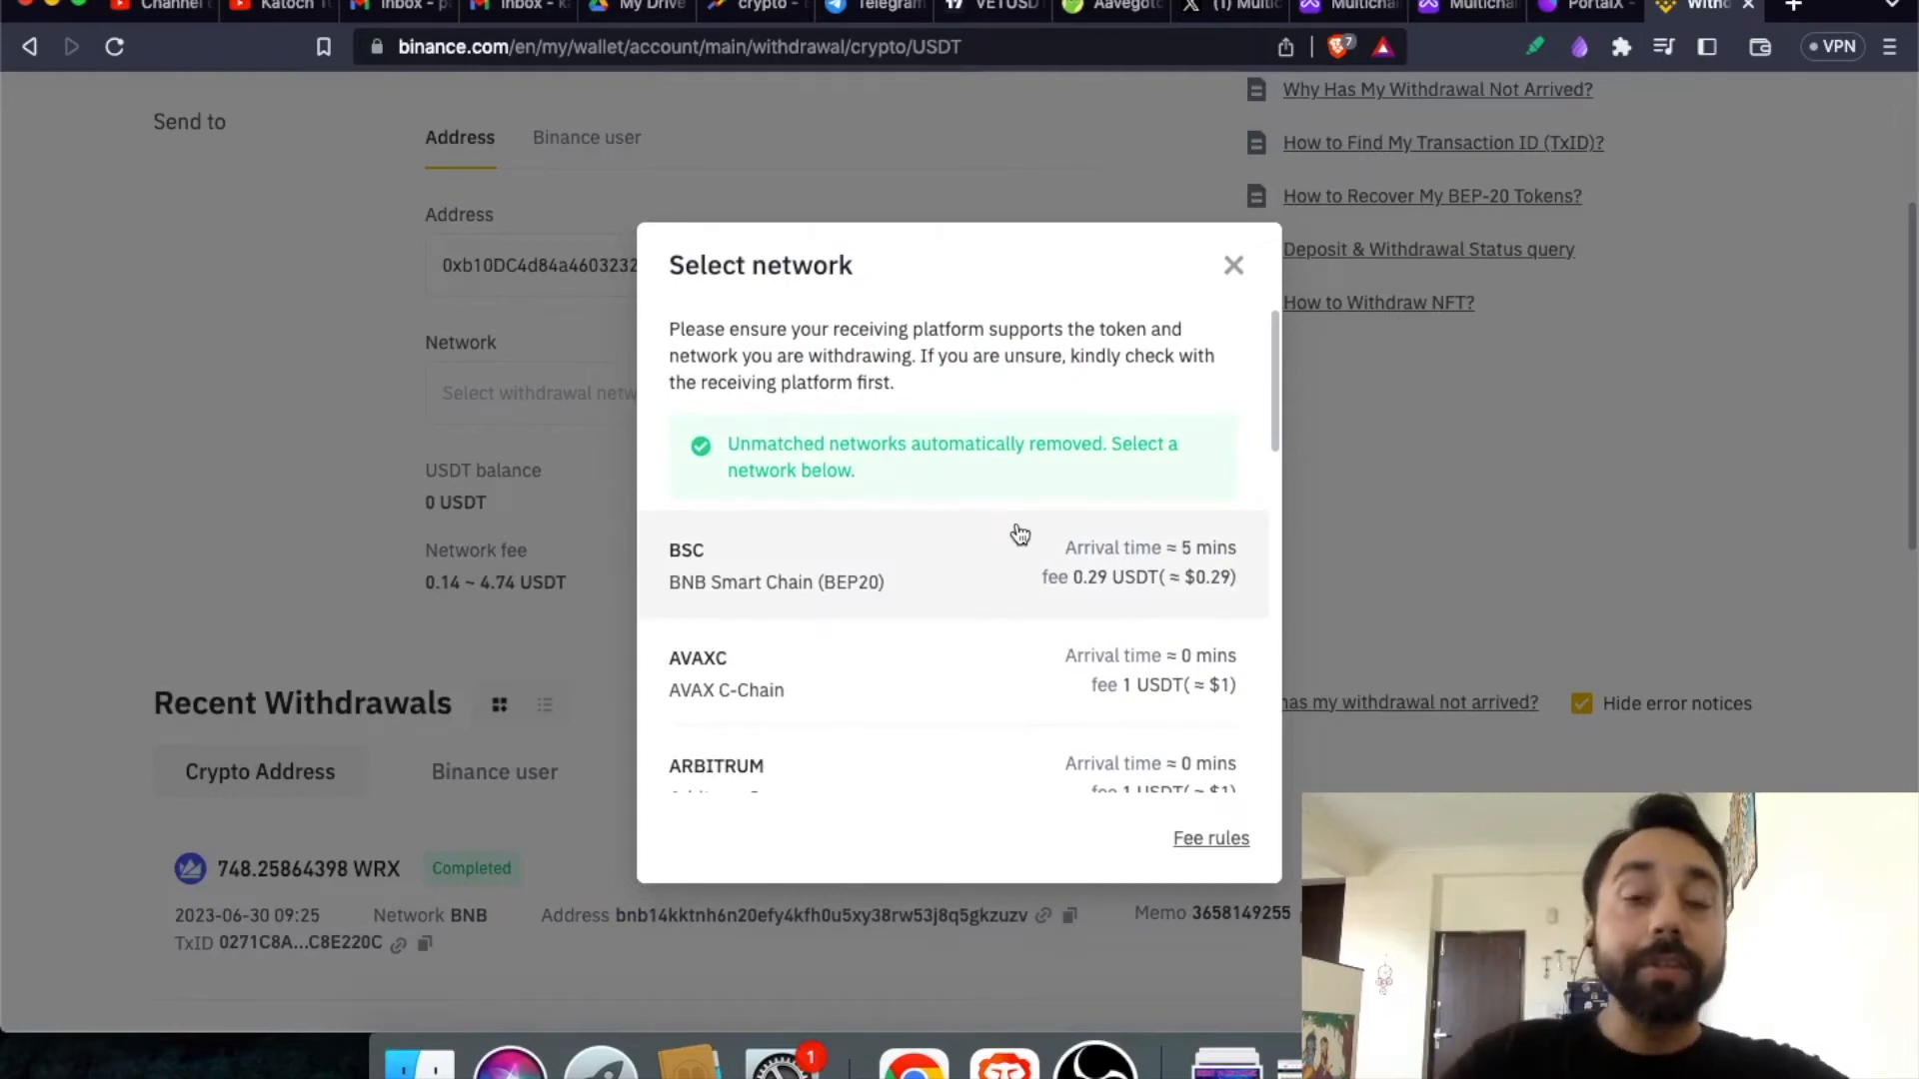
pyautogui.scroll(-3)
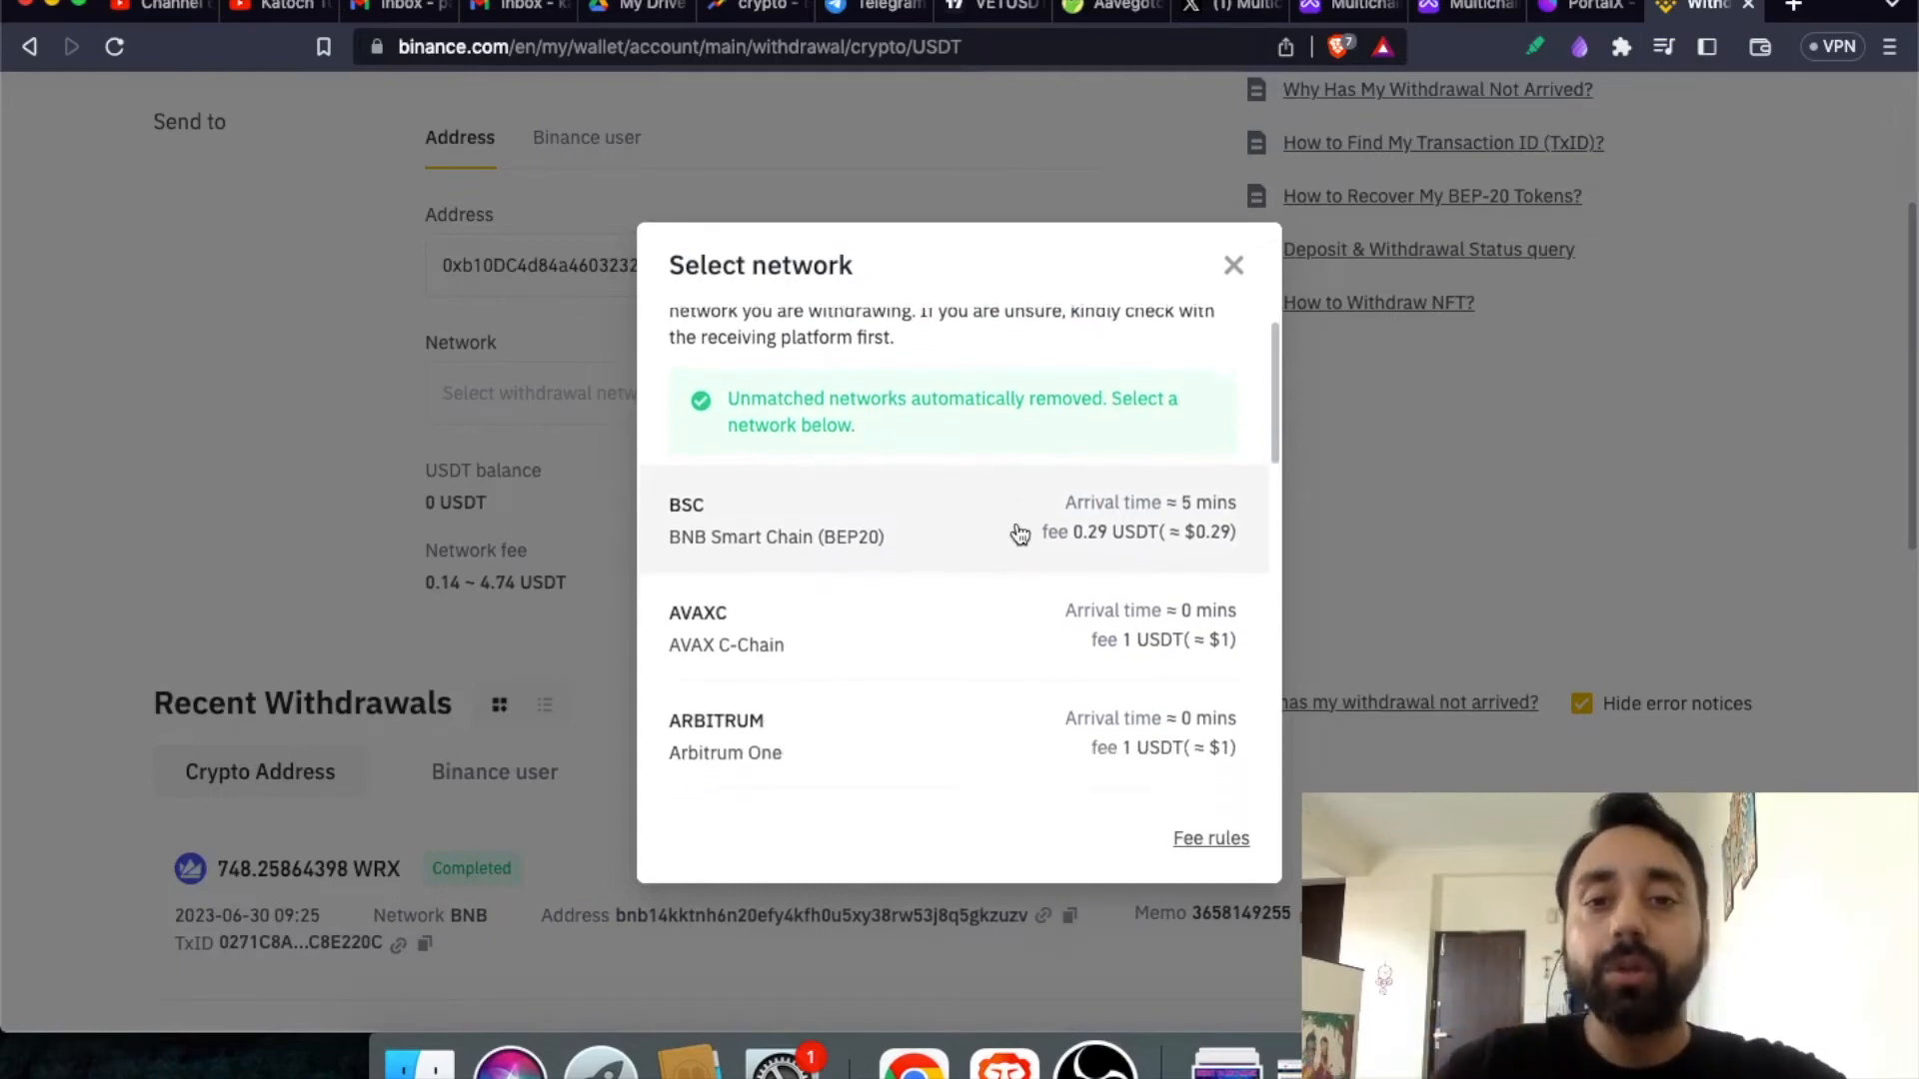
pyautogui.scroll(-3)
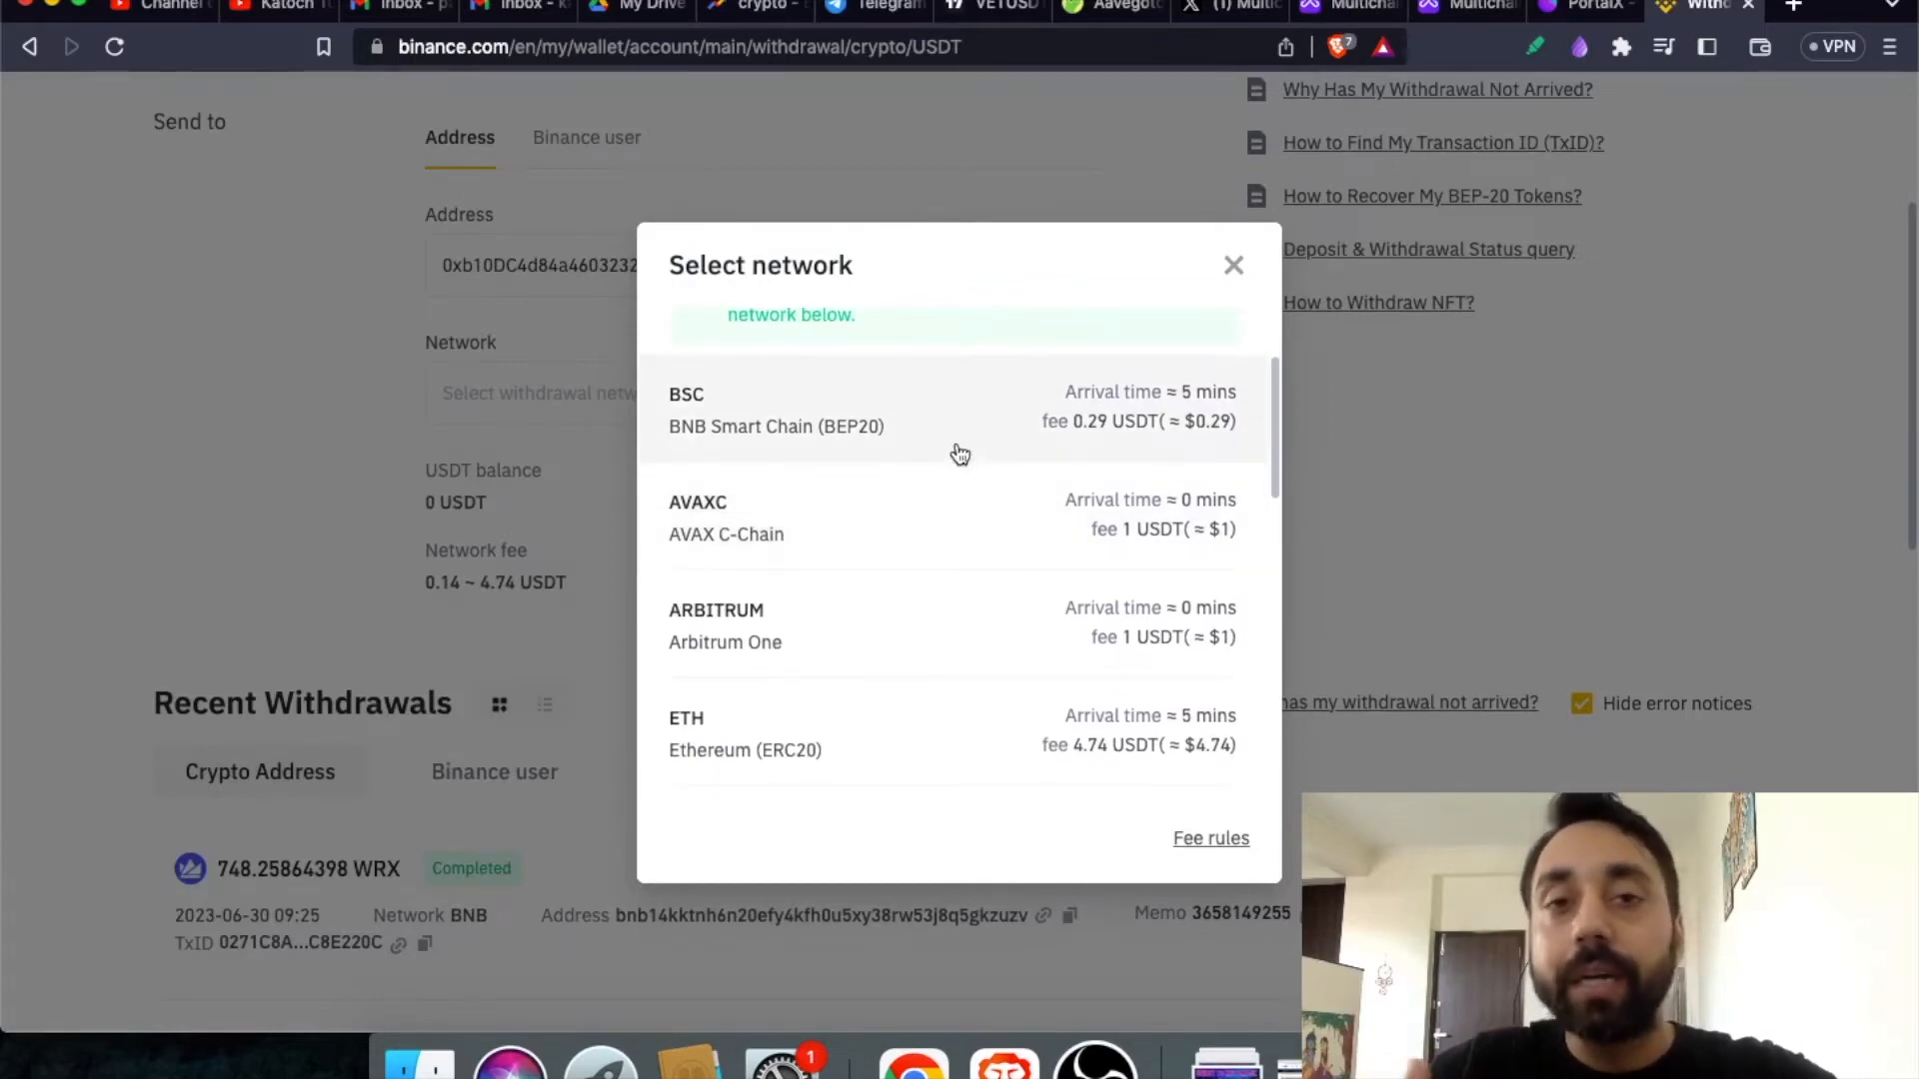
pyautogui.scroll(-3)
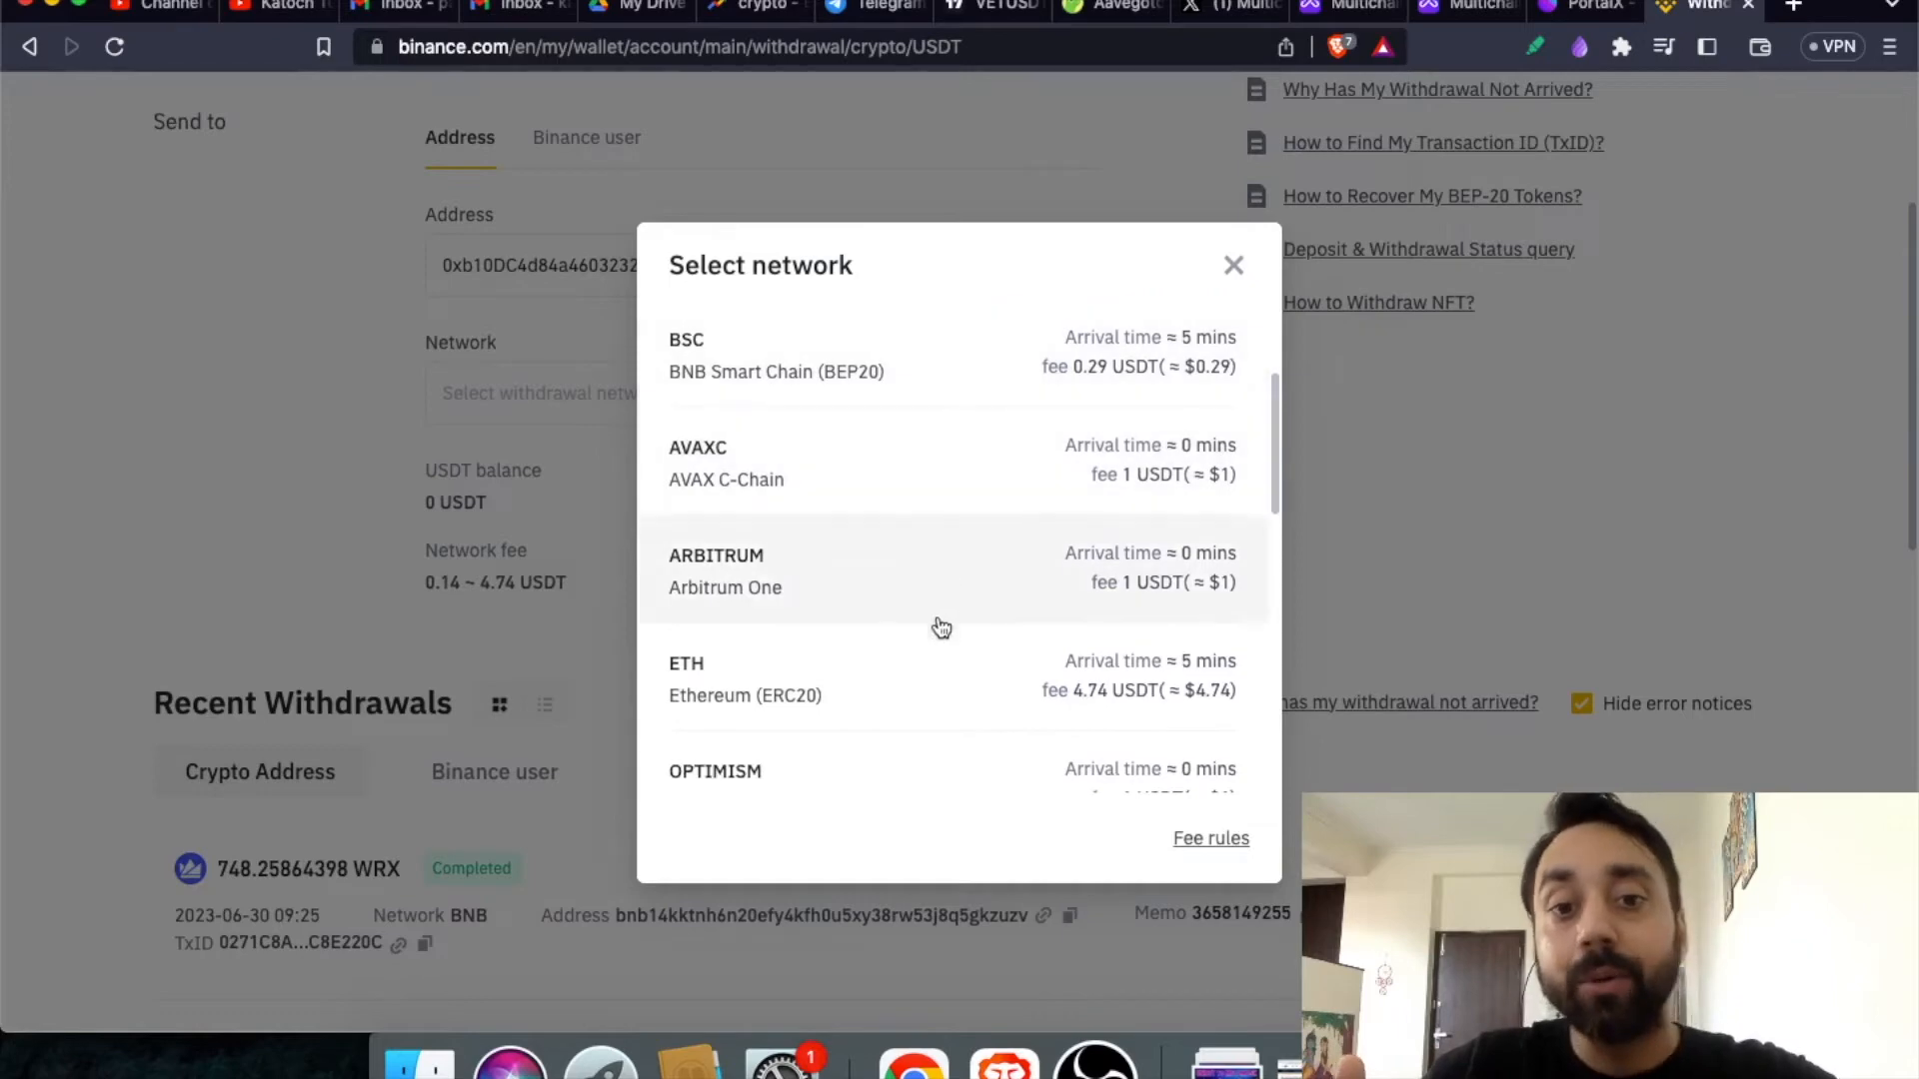
pyautogui.moveTo(942, 668)
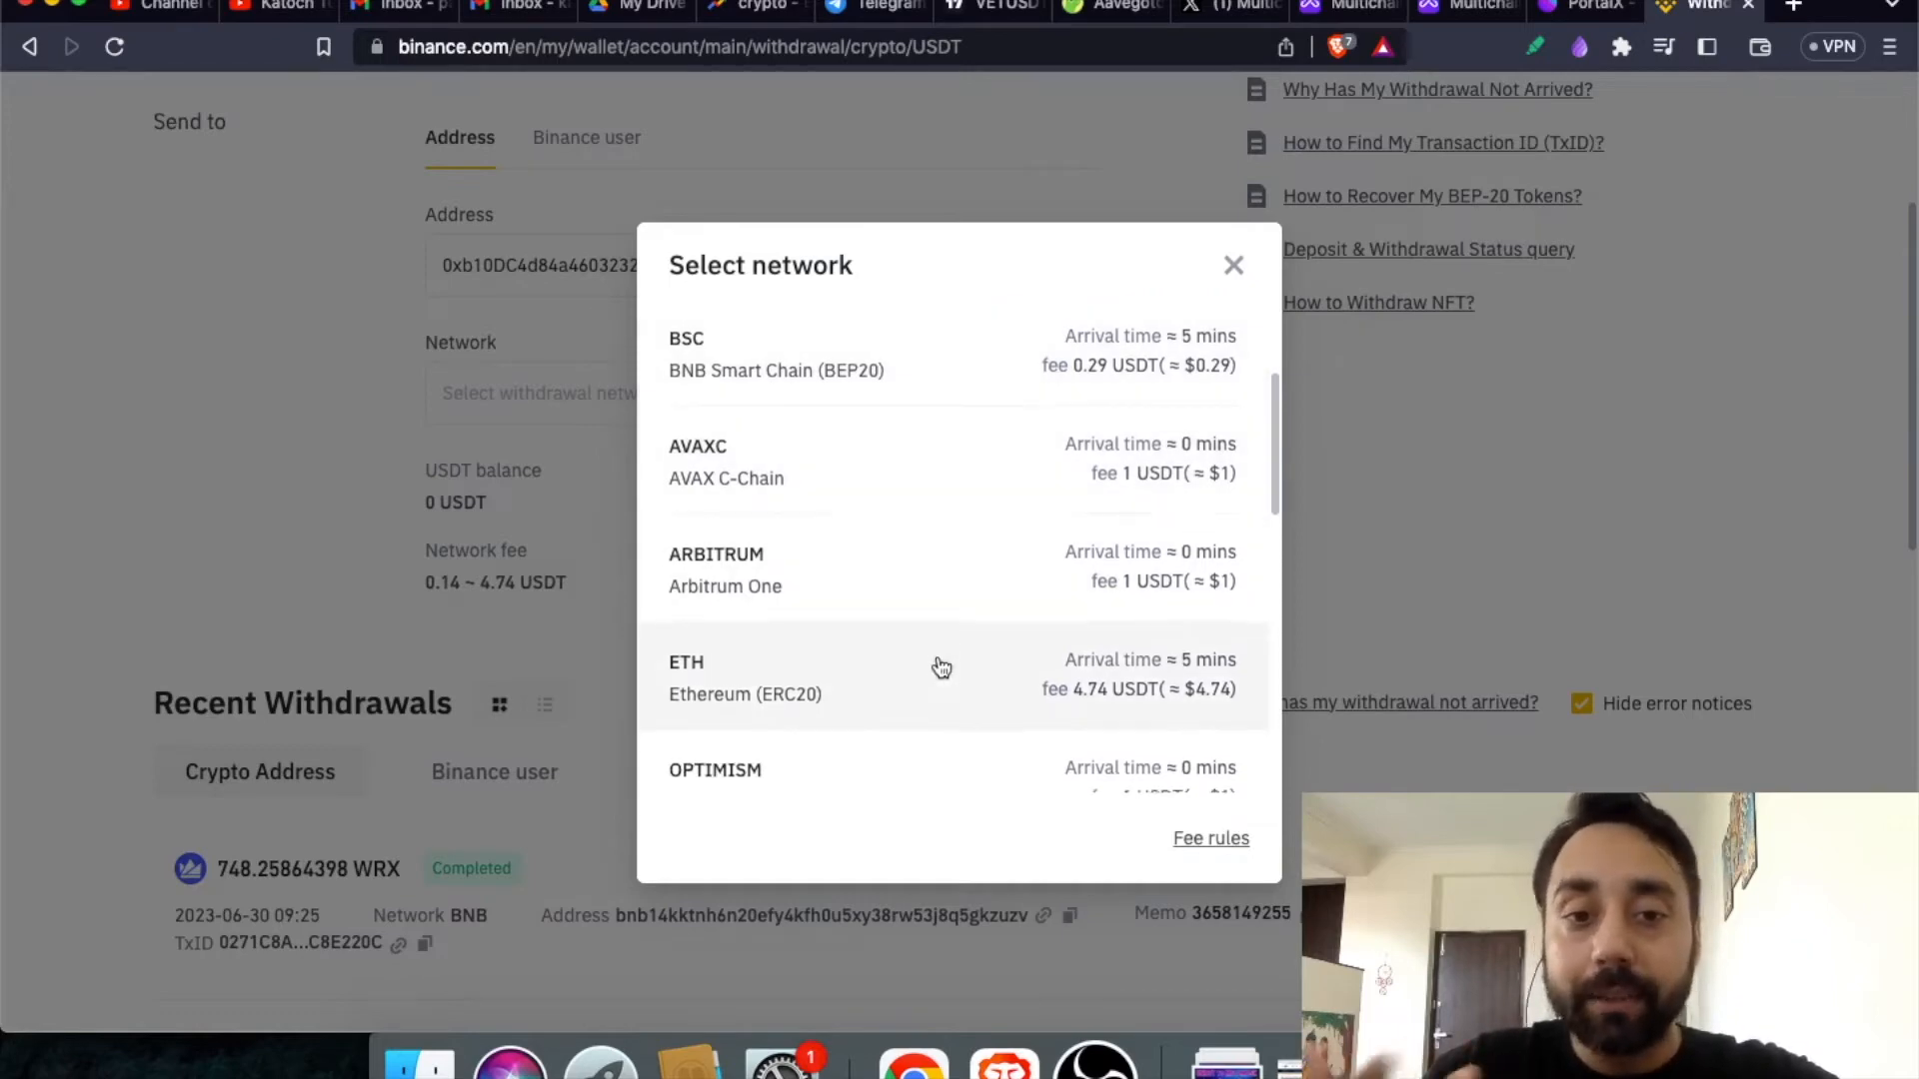
pyautogui.scroll(-3)
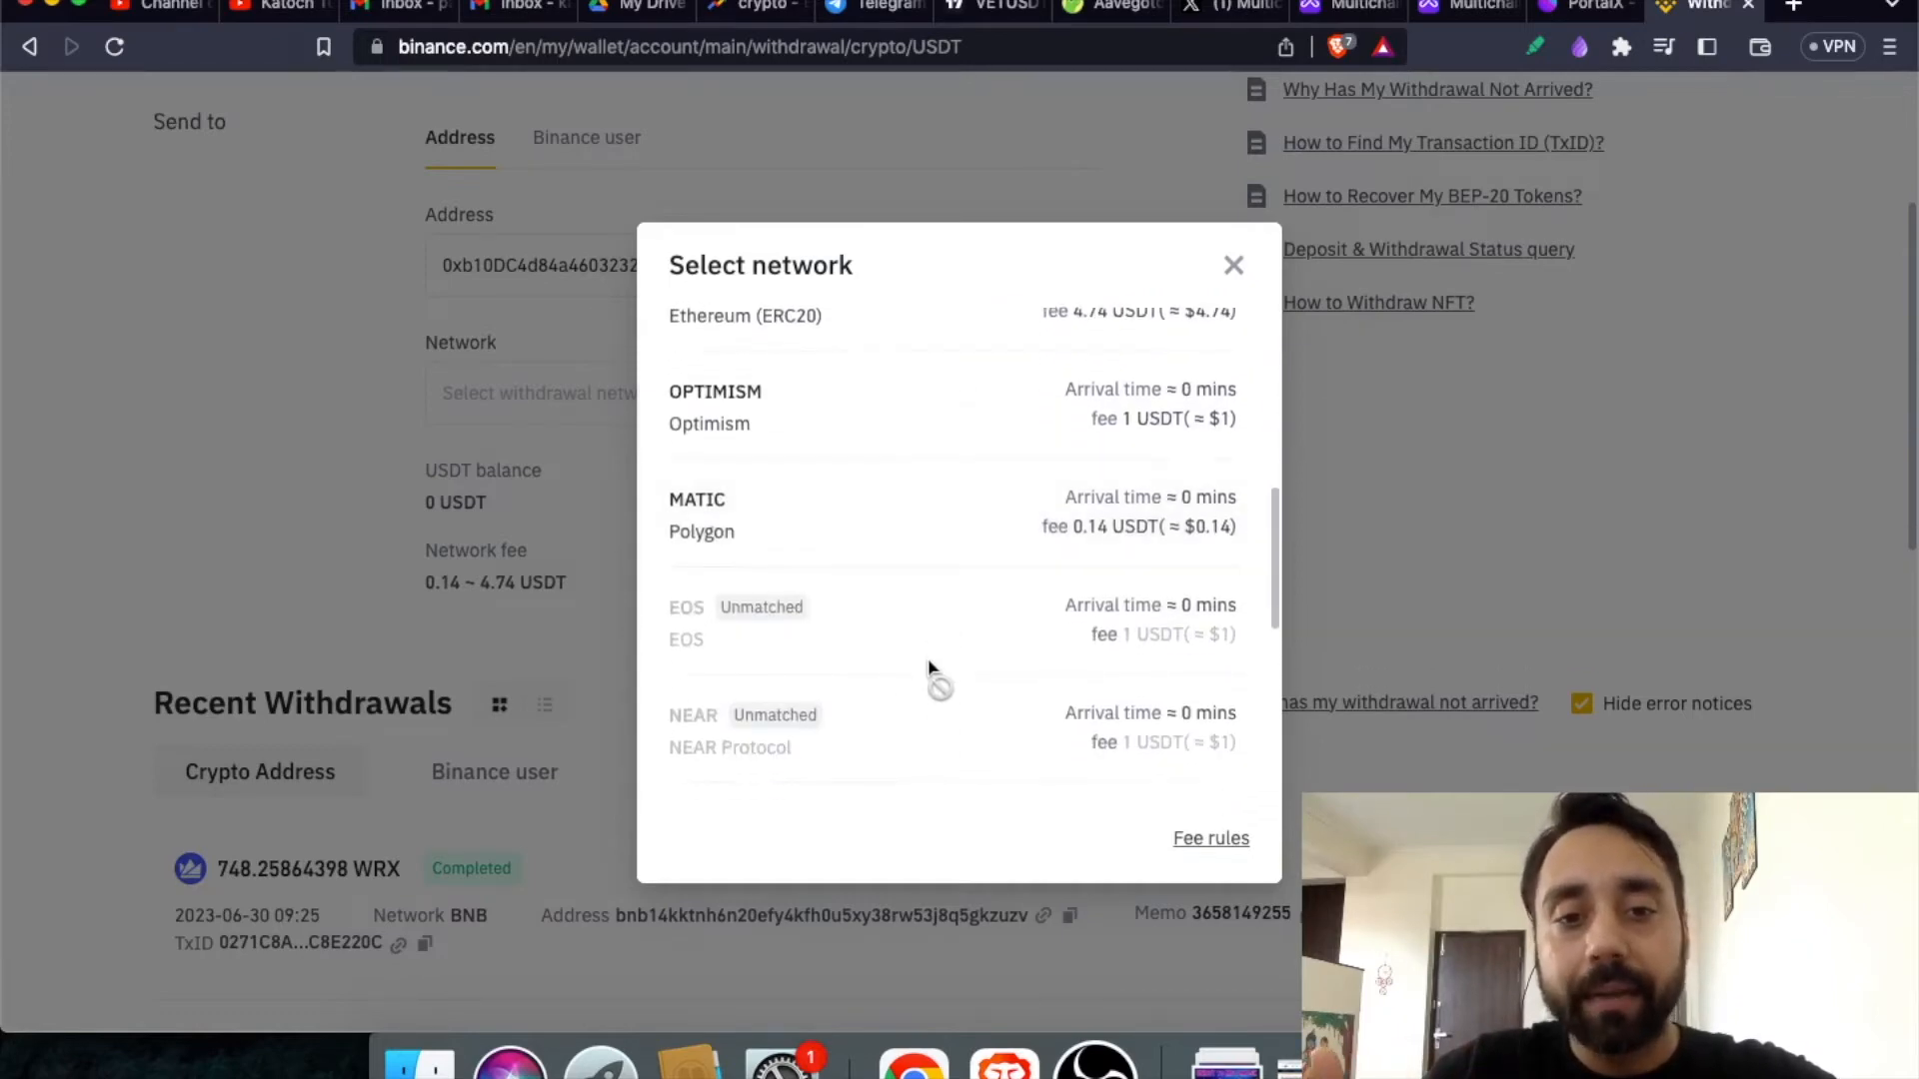
pyautogui.scroll(-3)
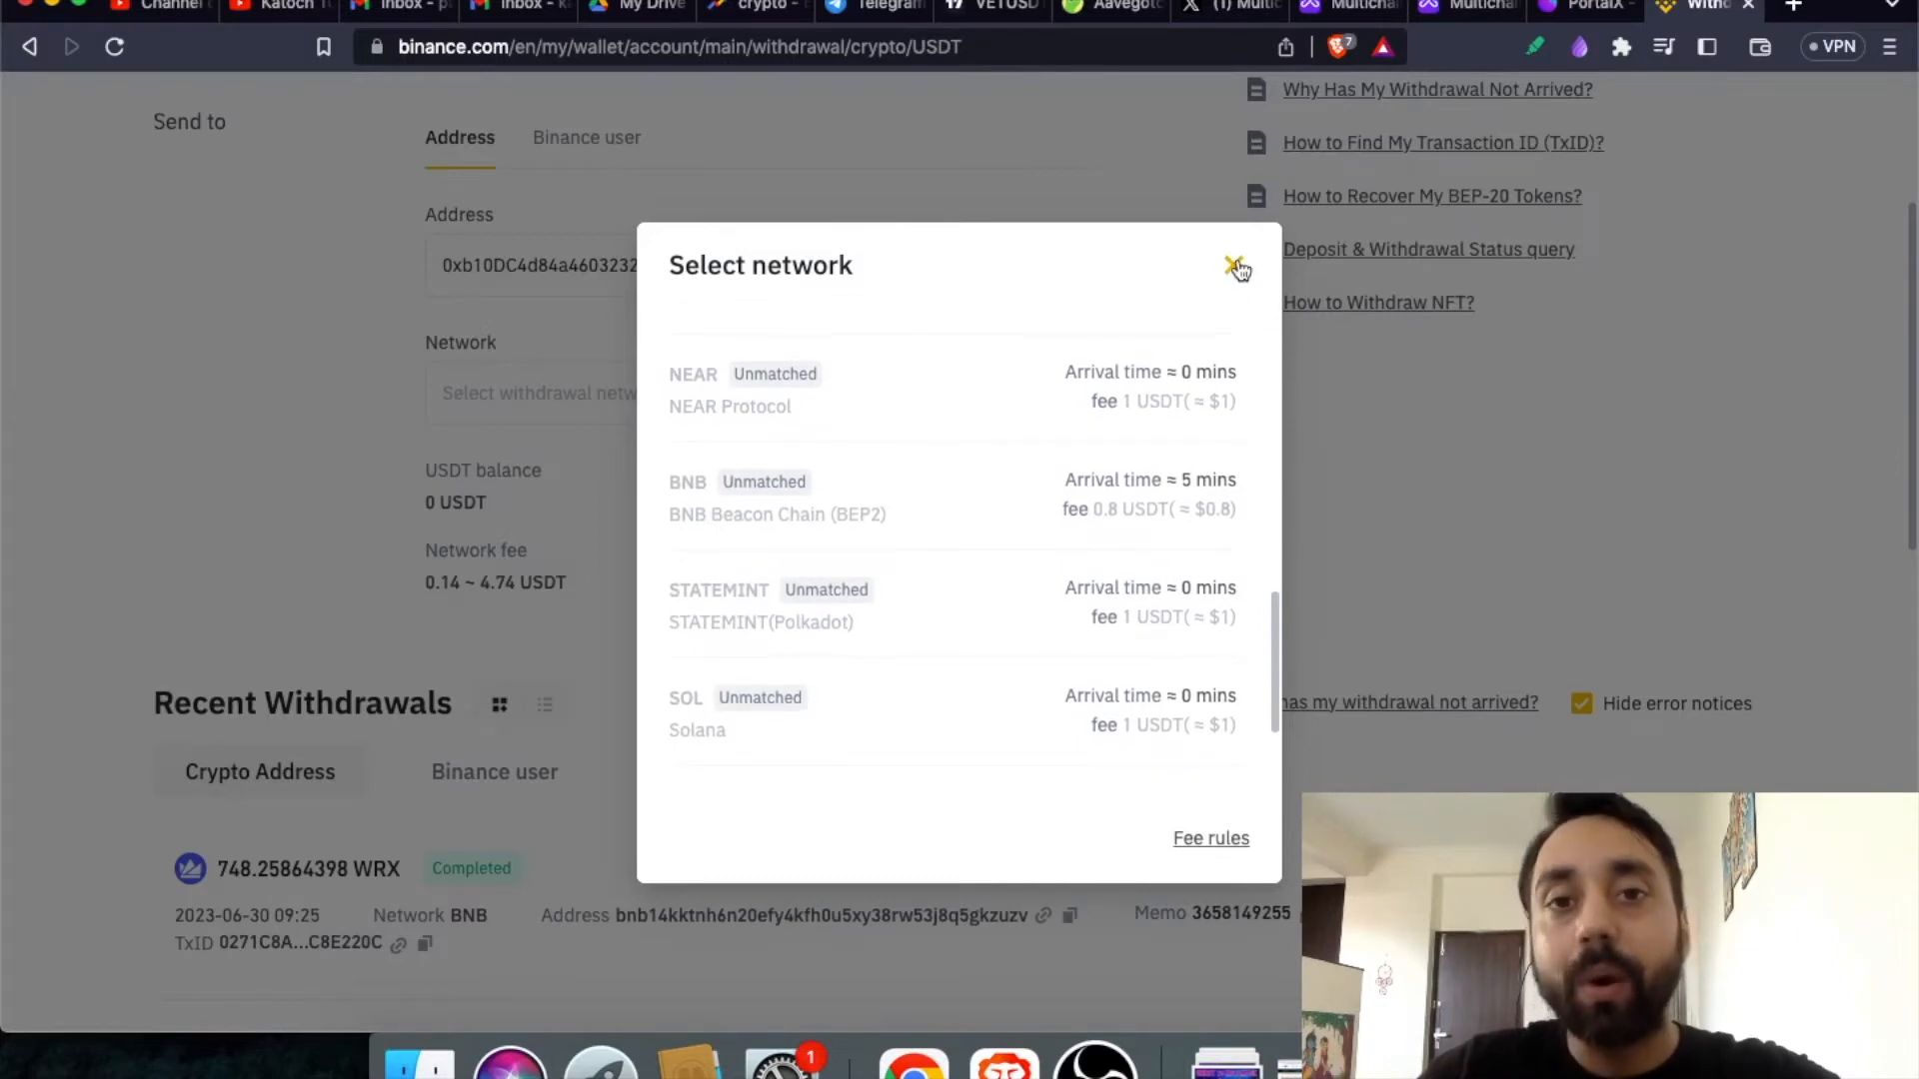
pyautogui.click(1237, 266)
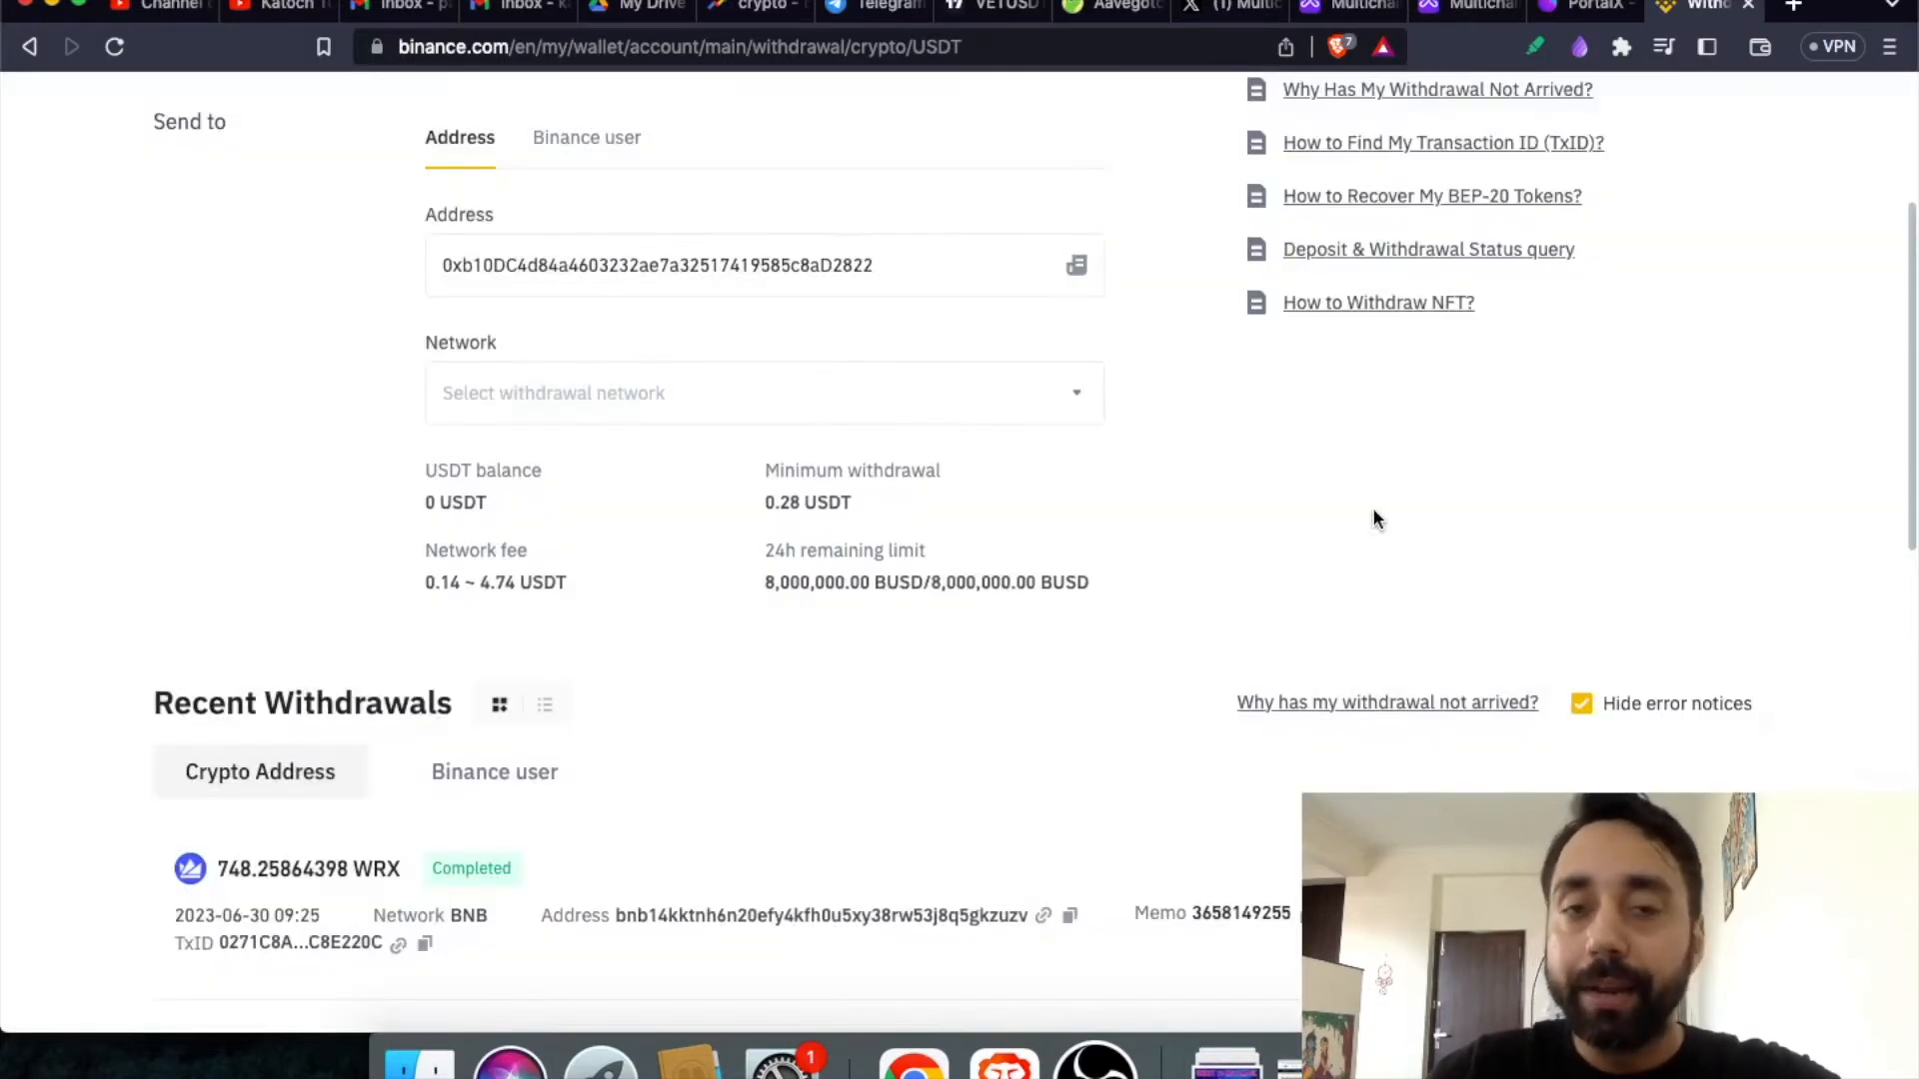
pyautogui.moveTo(1474, 390)
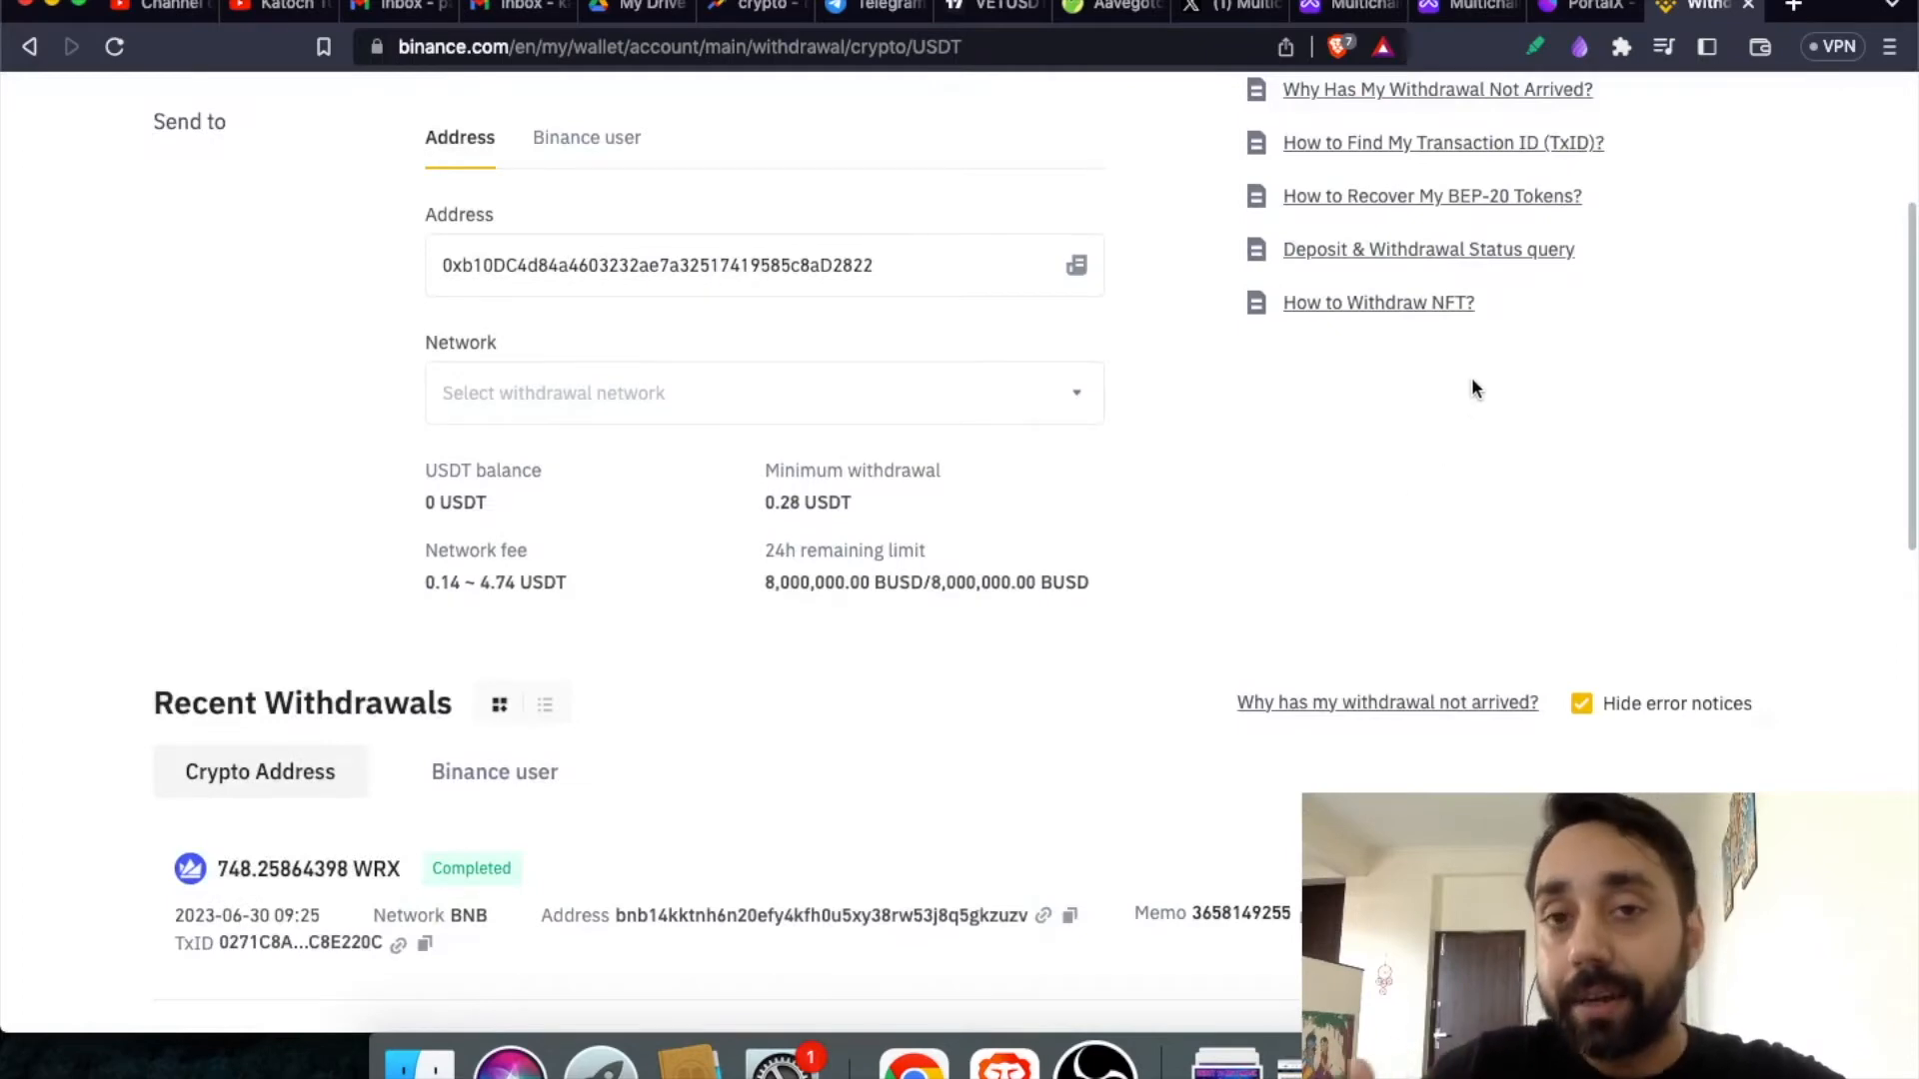
pyautogui.moveTo(1313, 424)
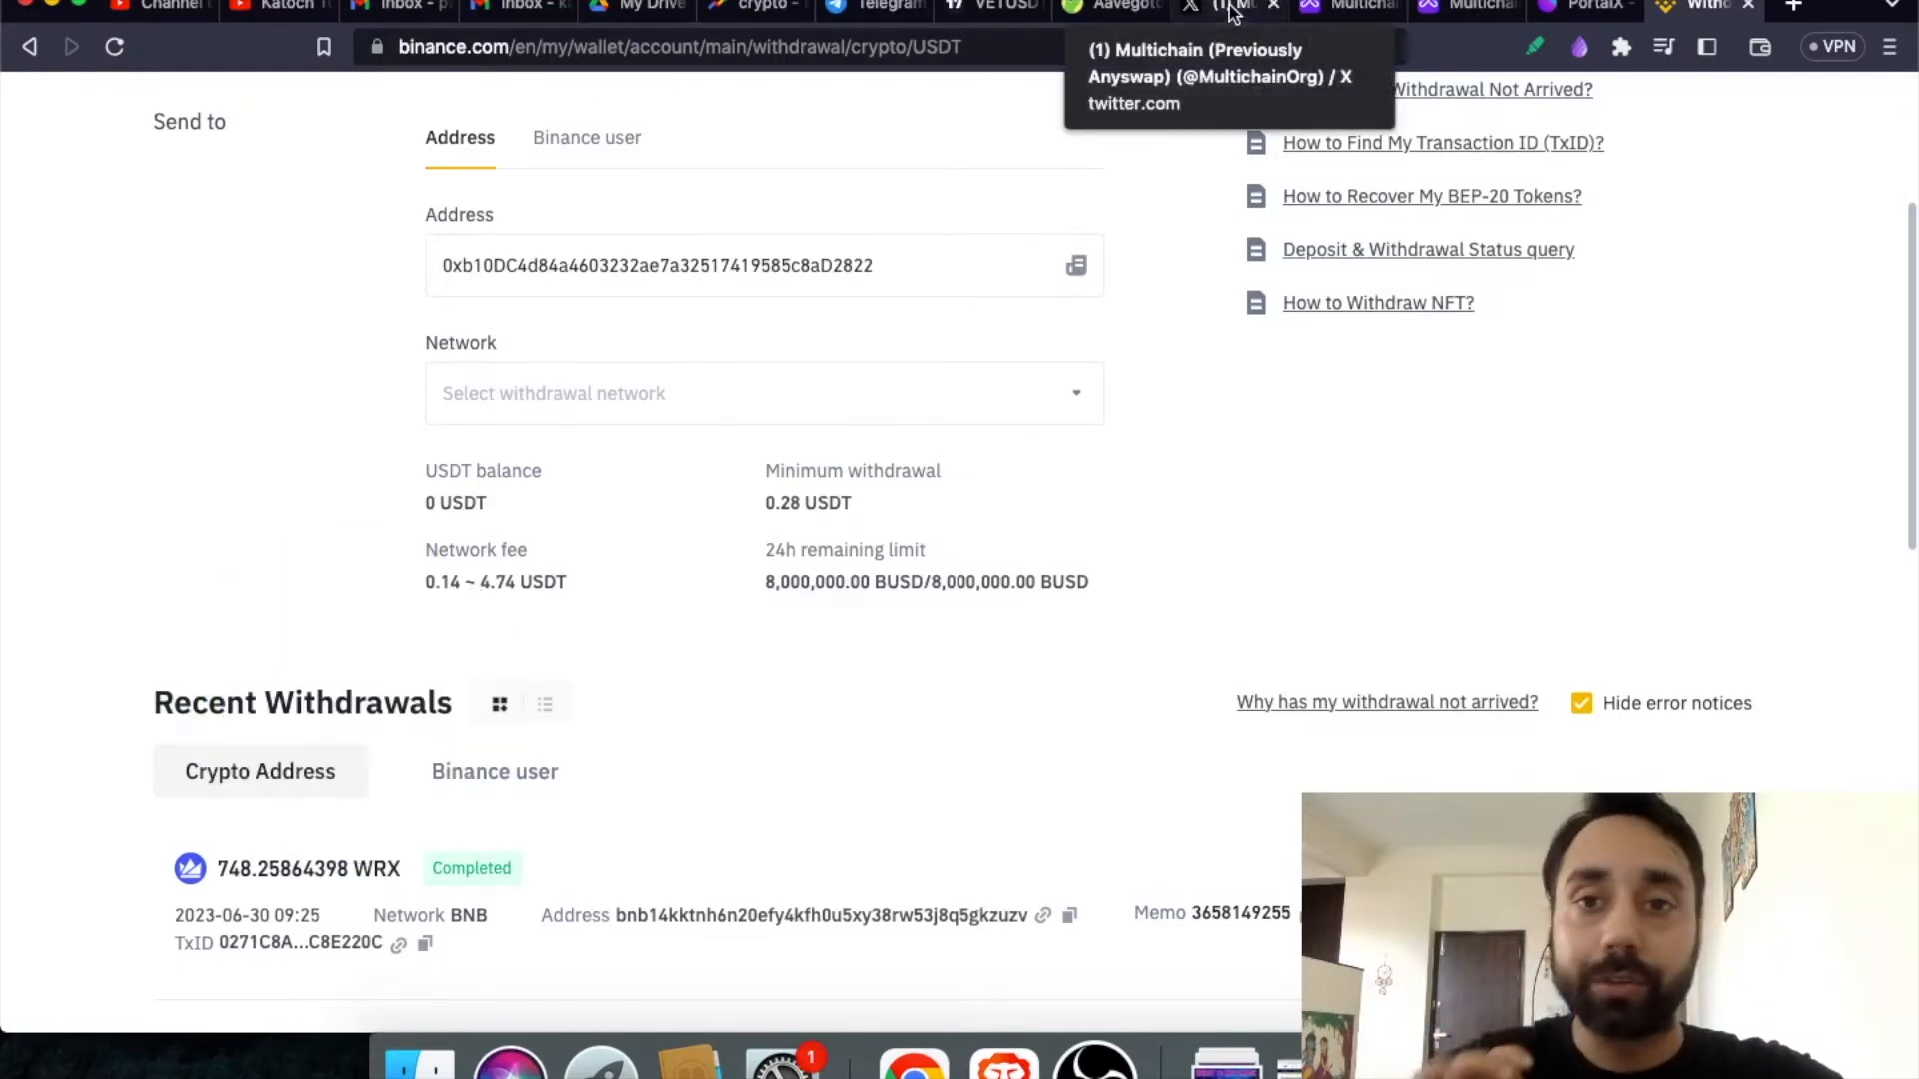
# Bring up the Multichain homepage tab, then its Twitter profile tab
pyautogui.click(1345, 8)
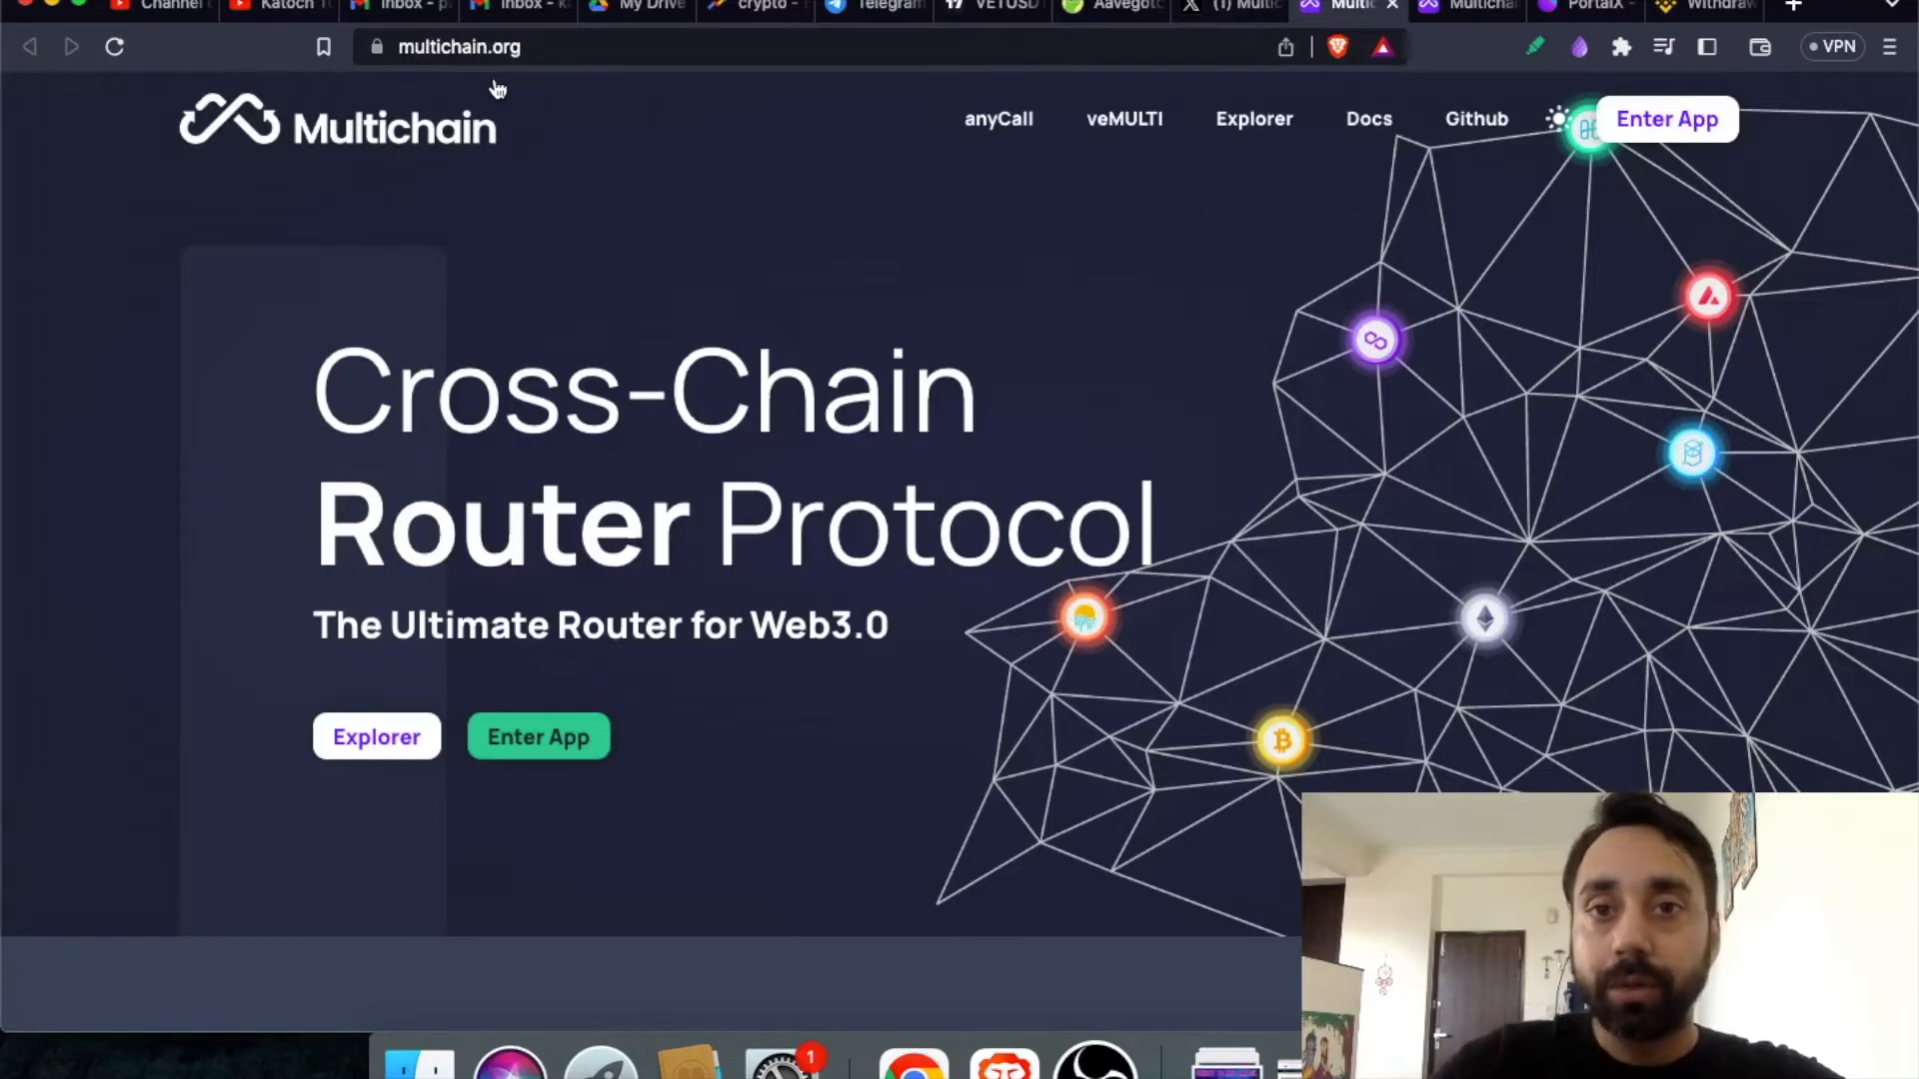
pyautogui.moveTo(525, 72)
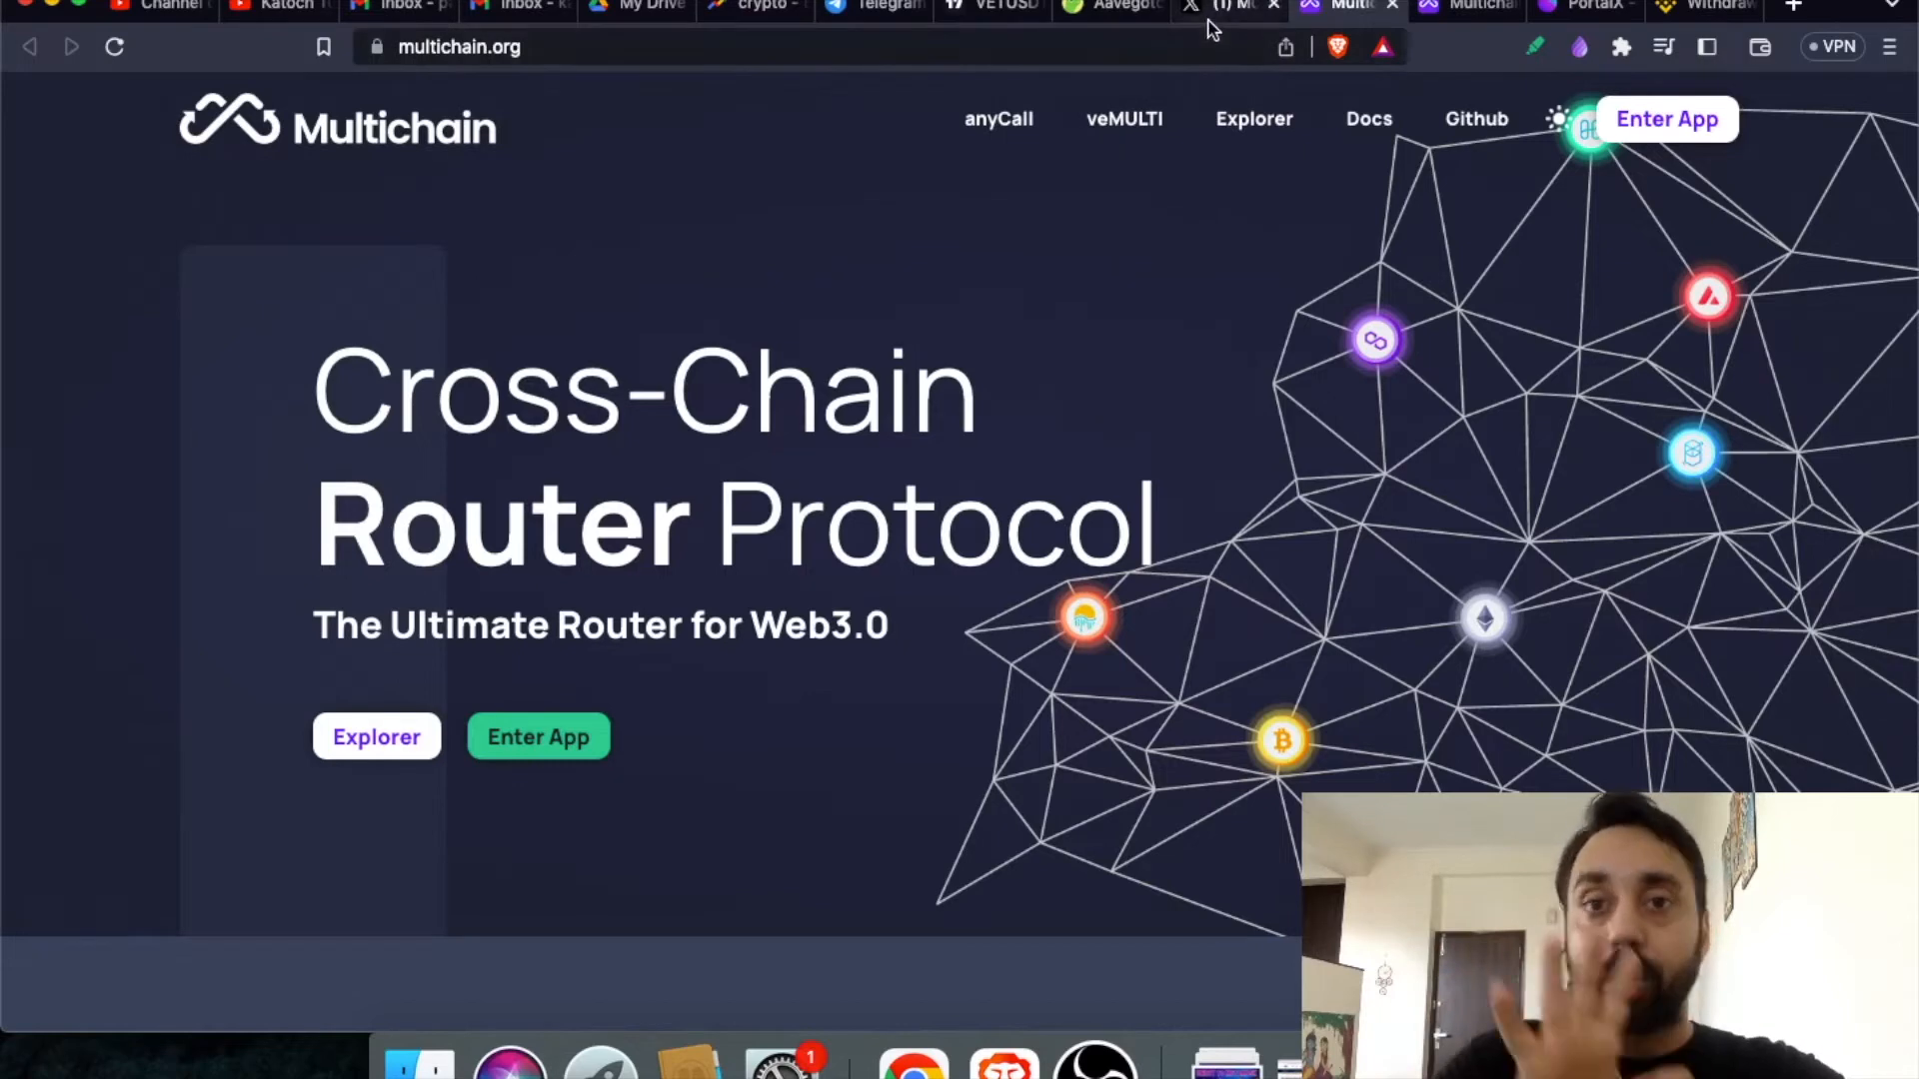
pyautogui.moveTo(1223, 6)
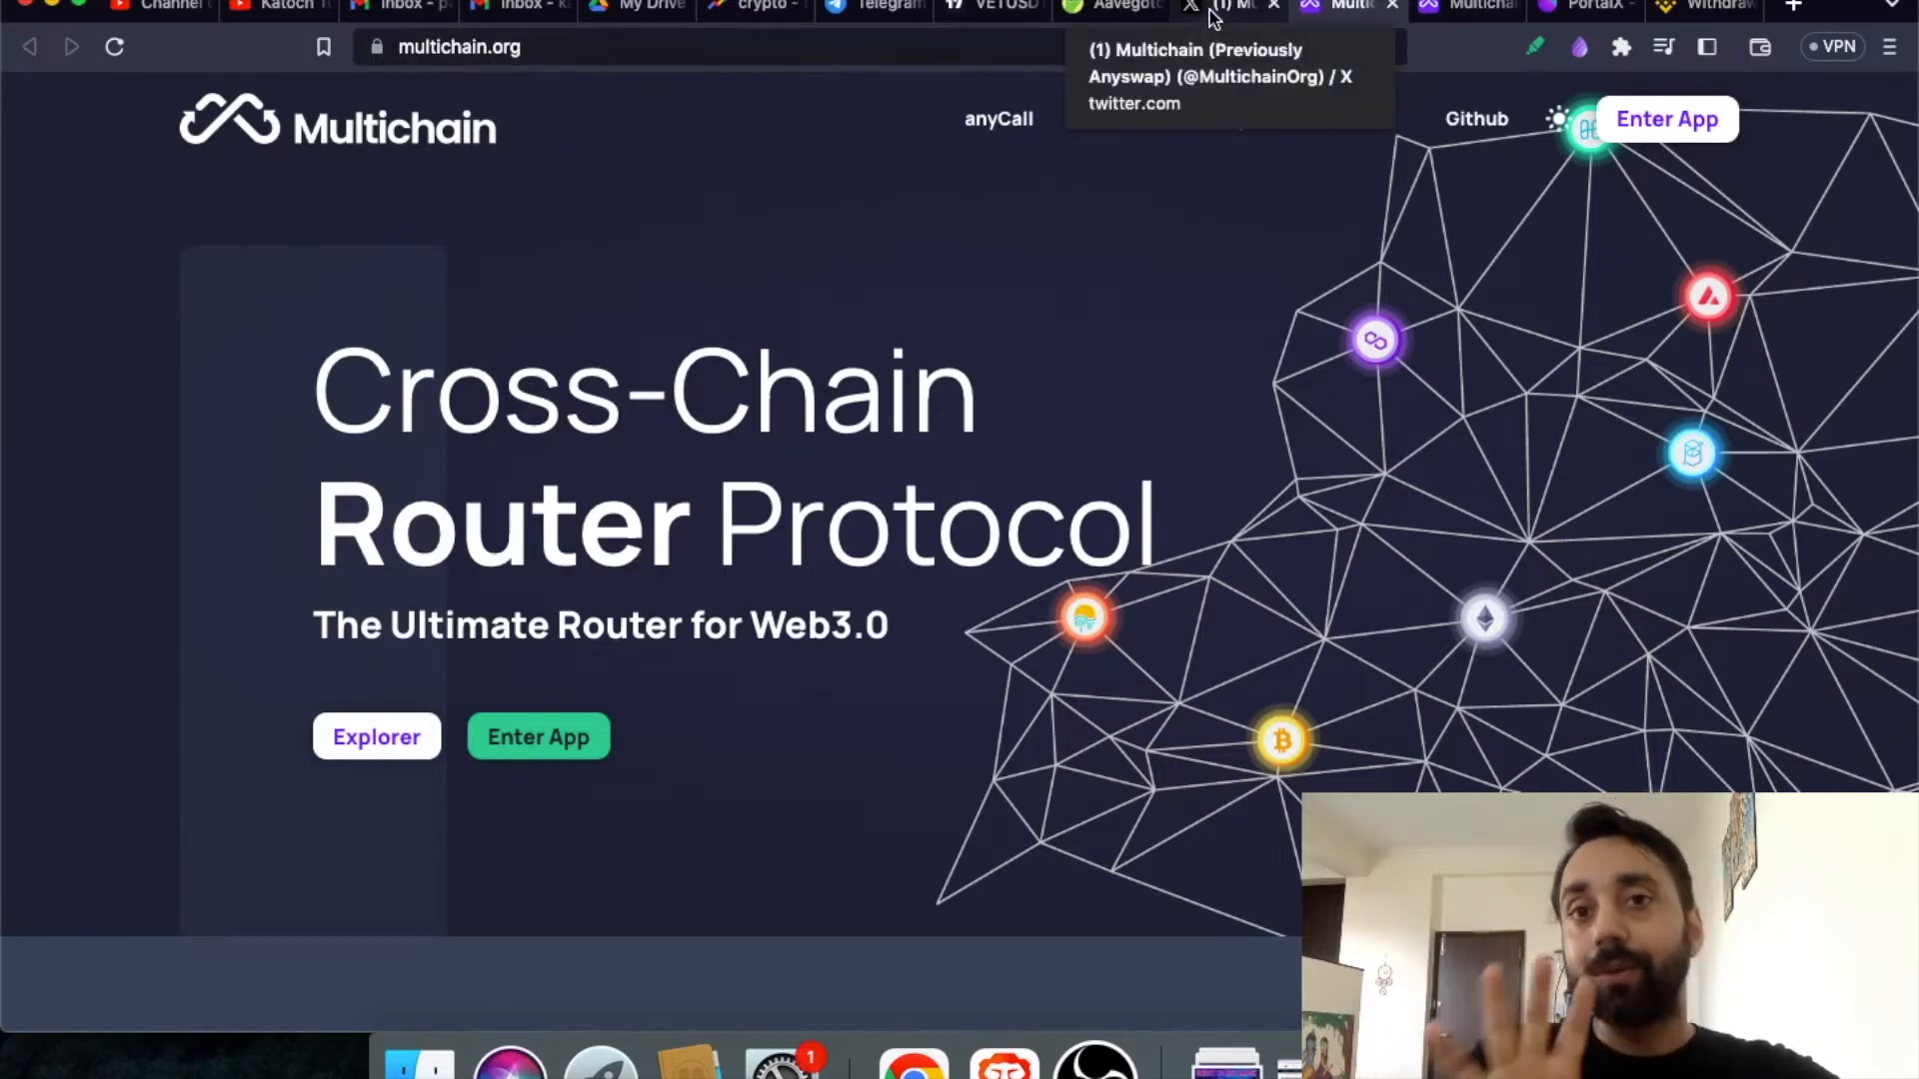
pyautogui.click(1223, 6)
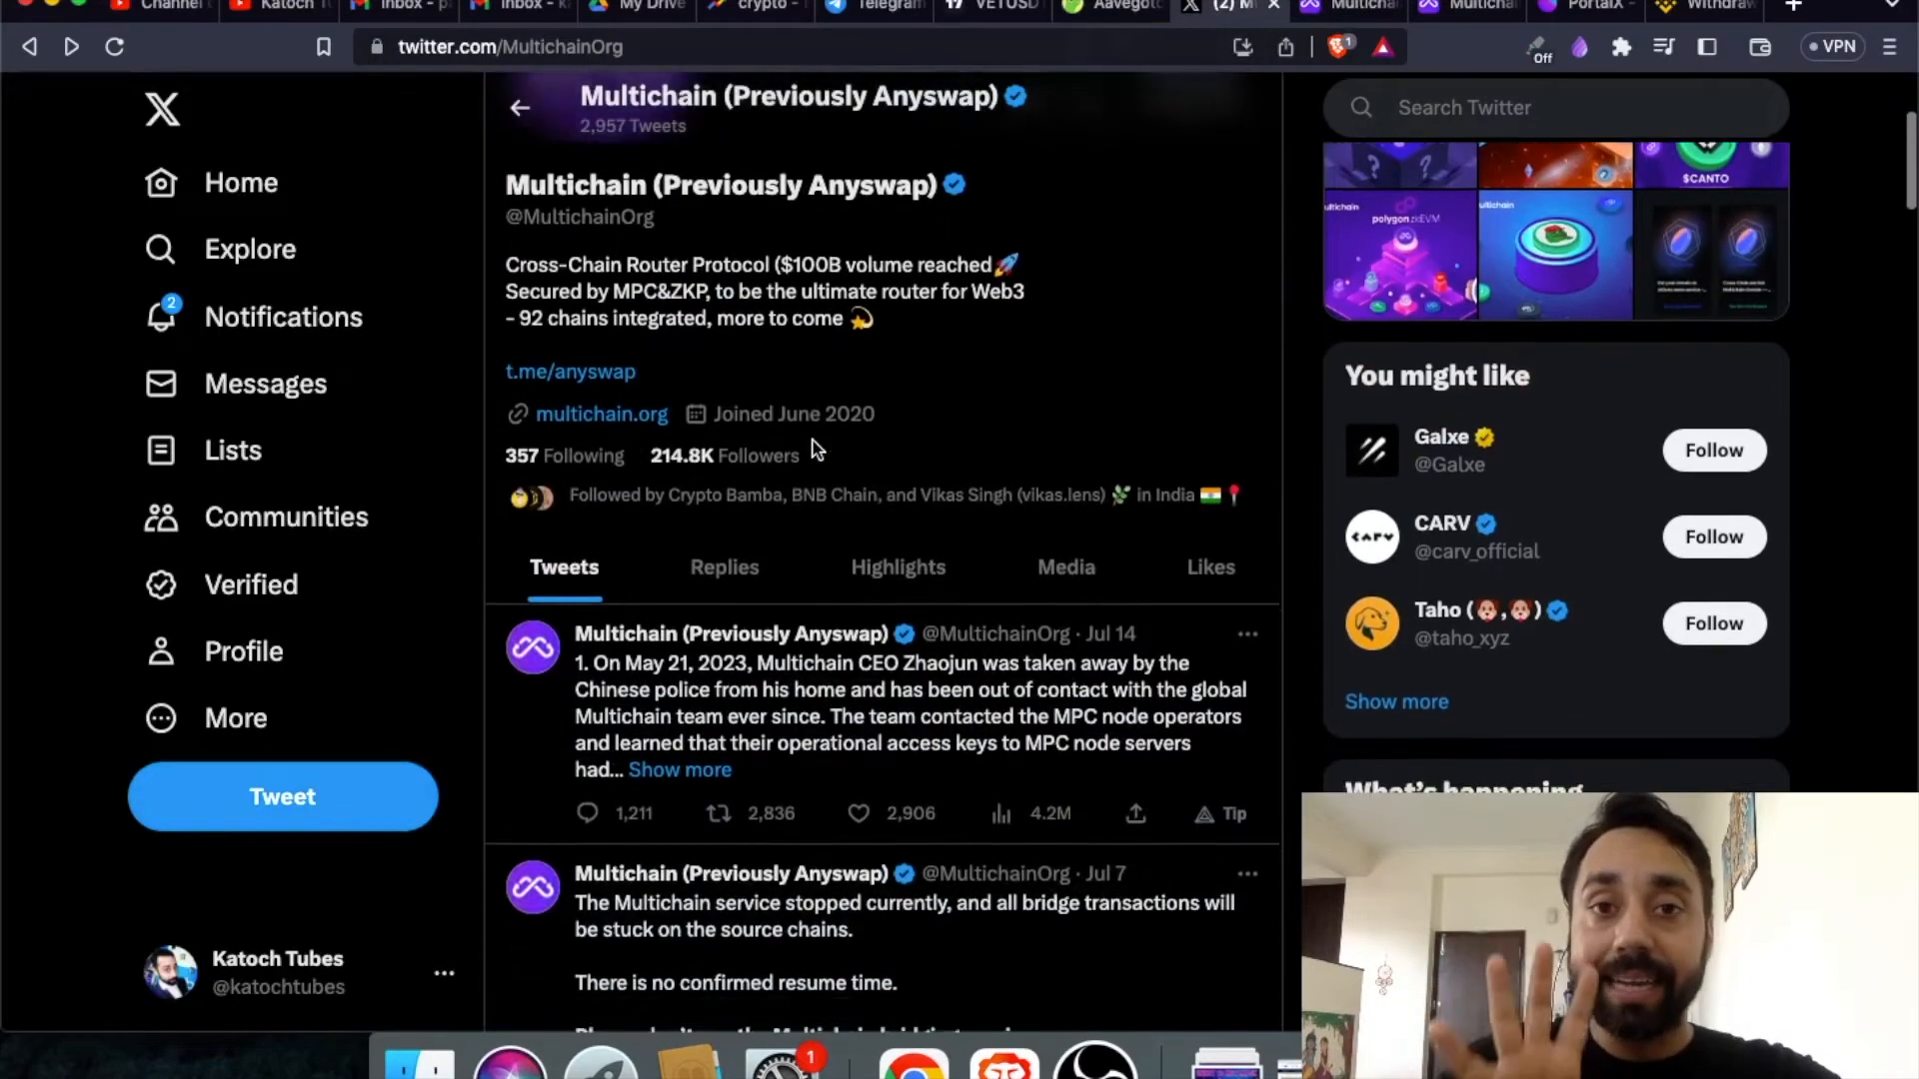
# Read Multichain's pinned tweets announcing the bridging service has stopped
pyautogui.scroll(-3)
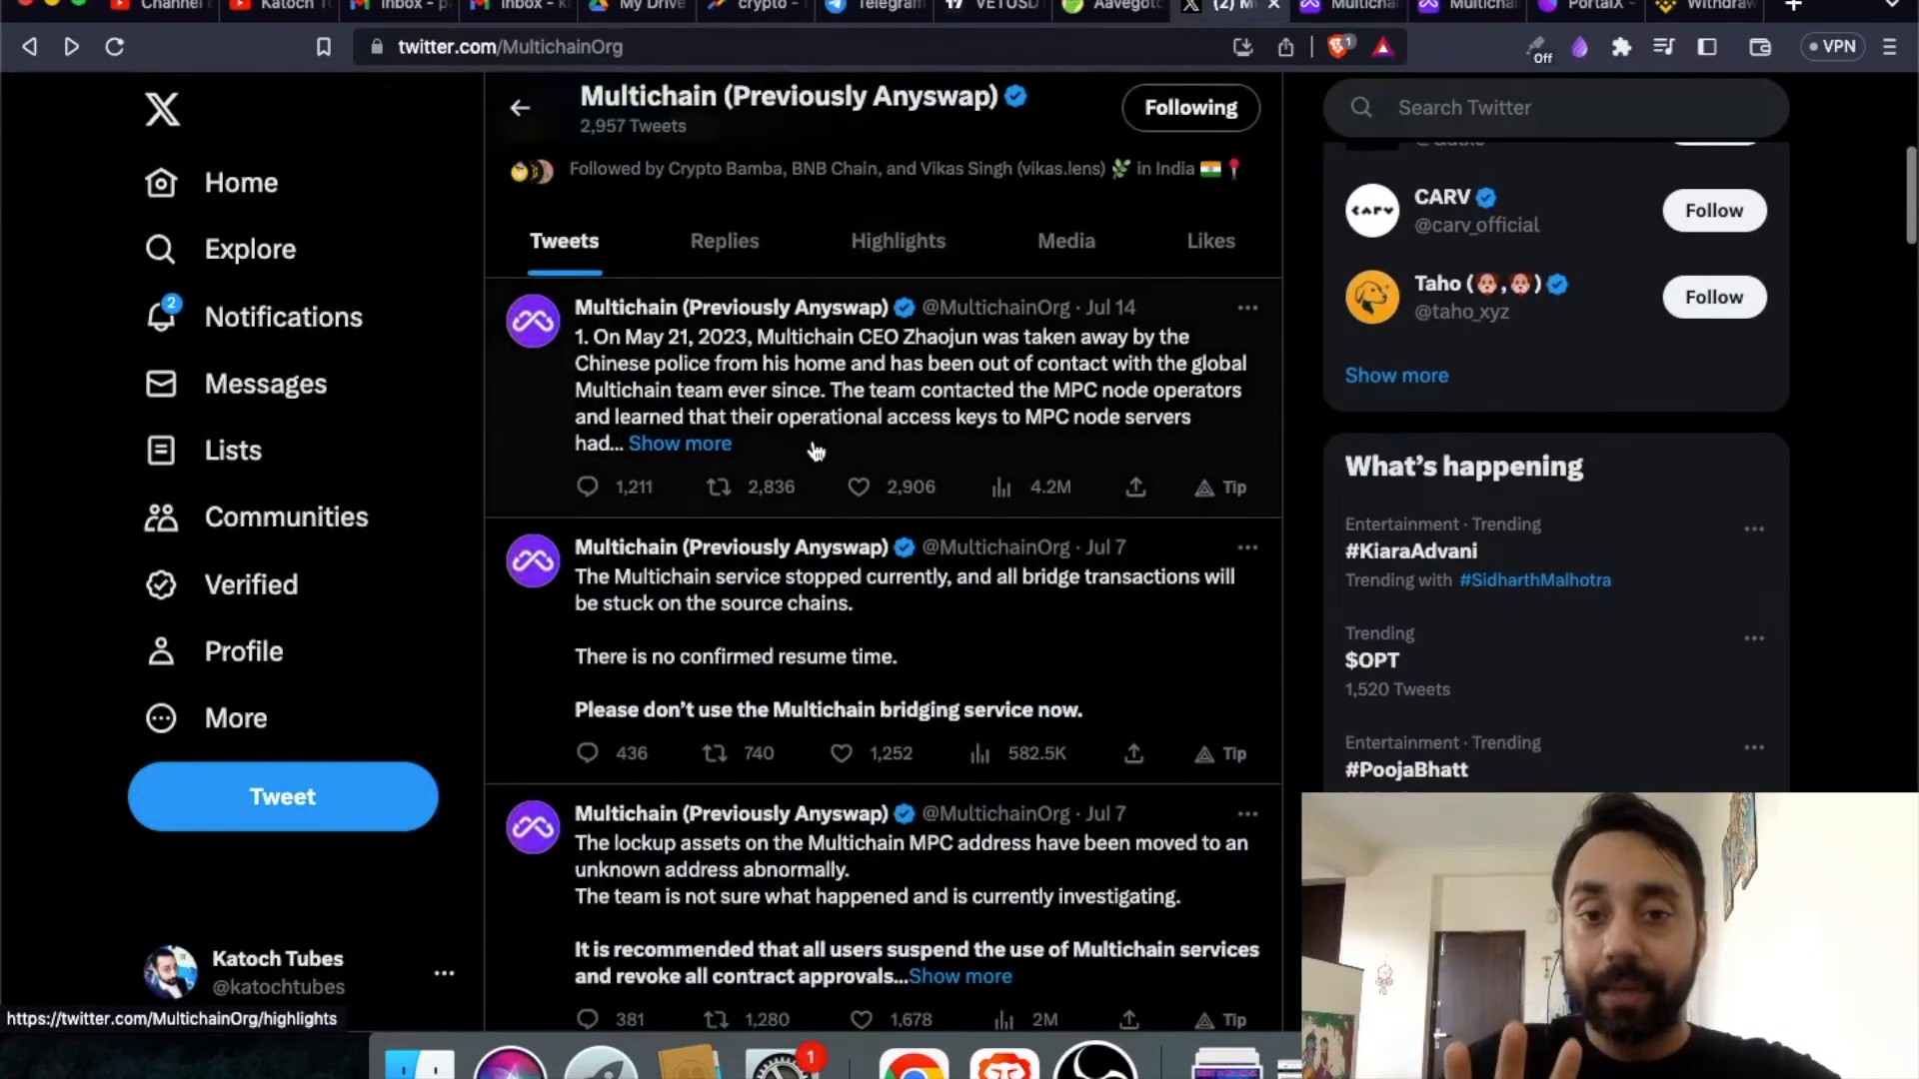
pyautogui.scroll(-3)
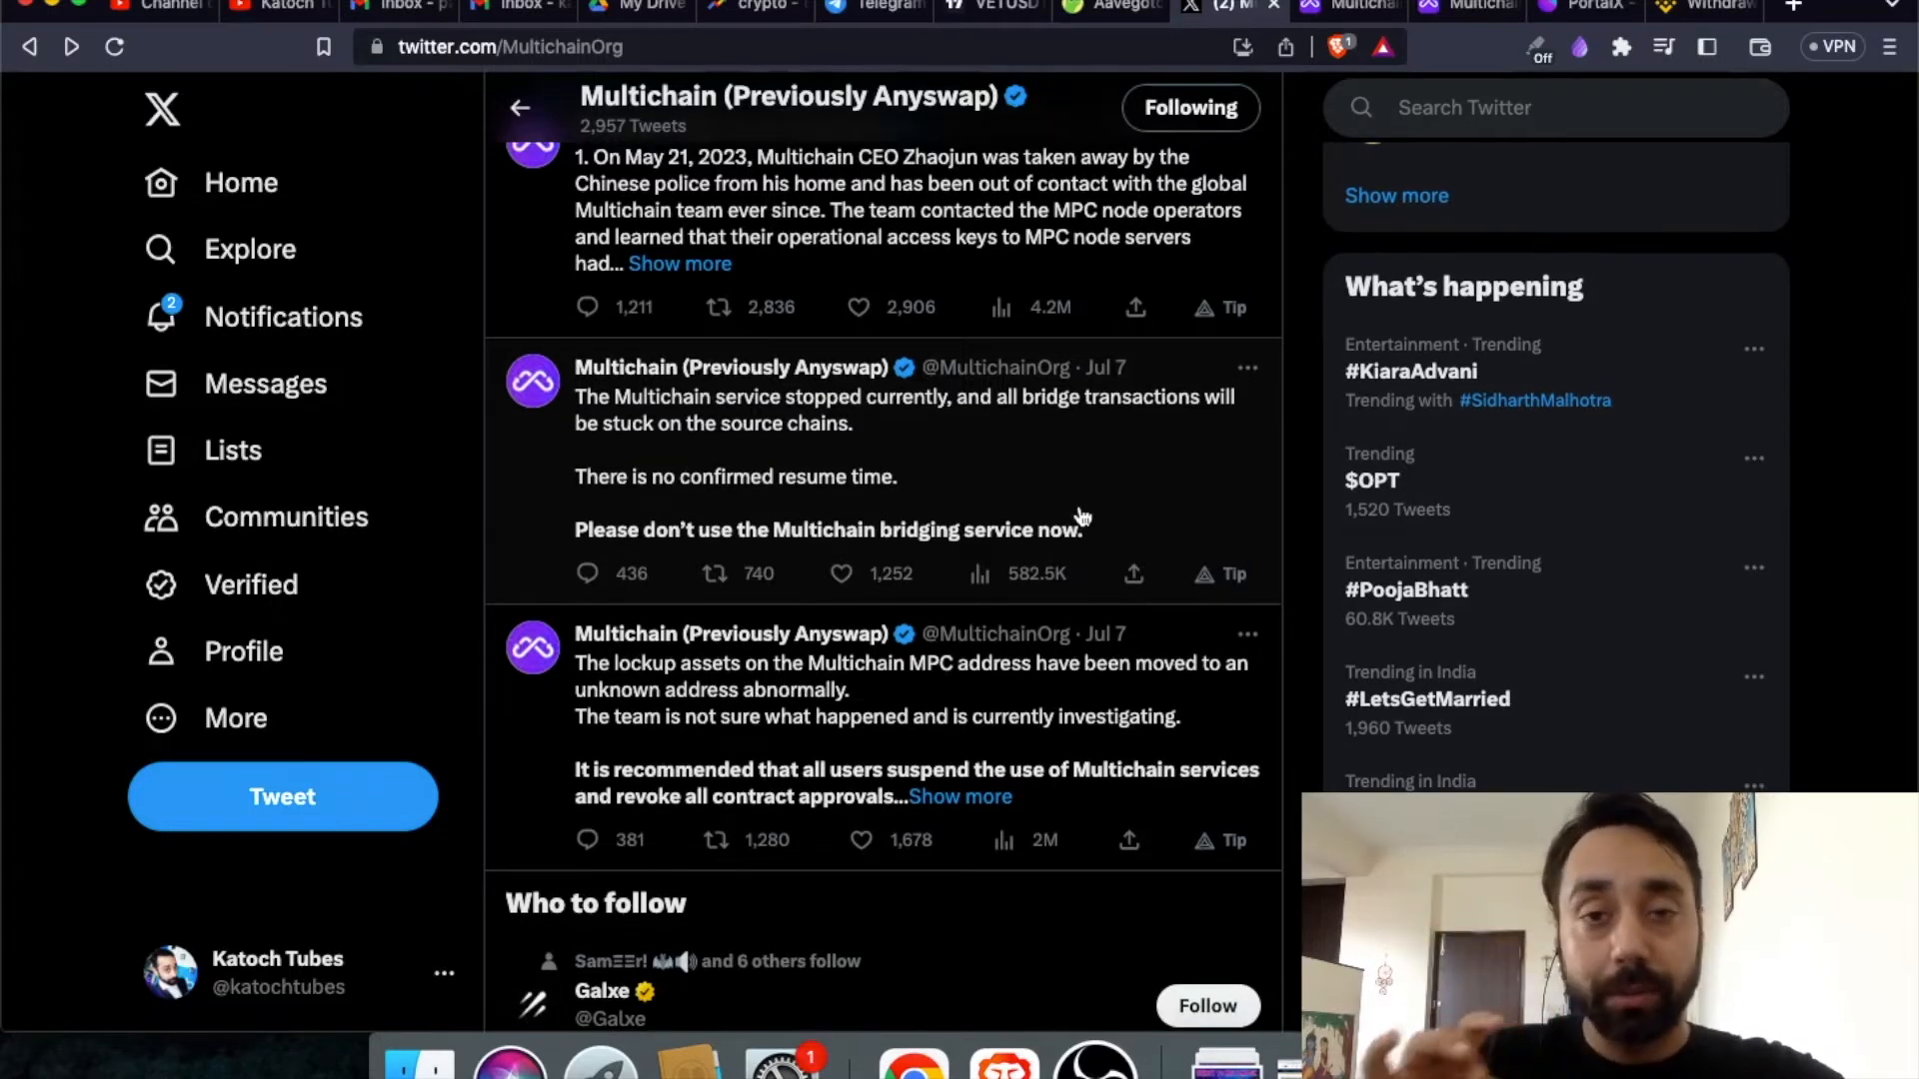
pyautogui.scroll(3)
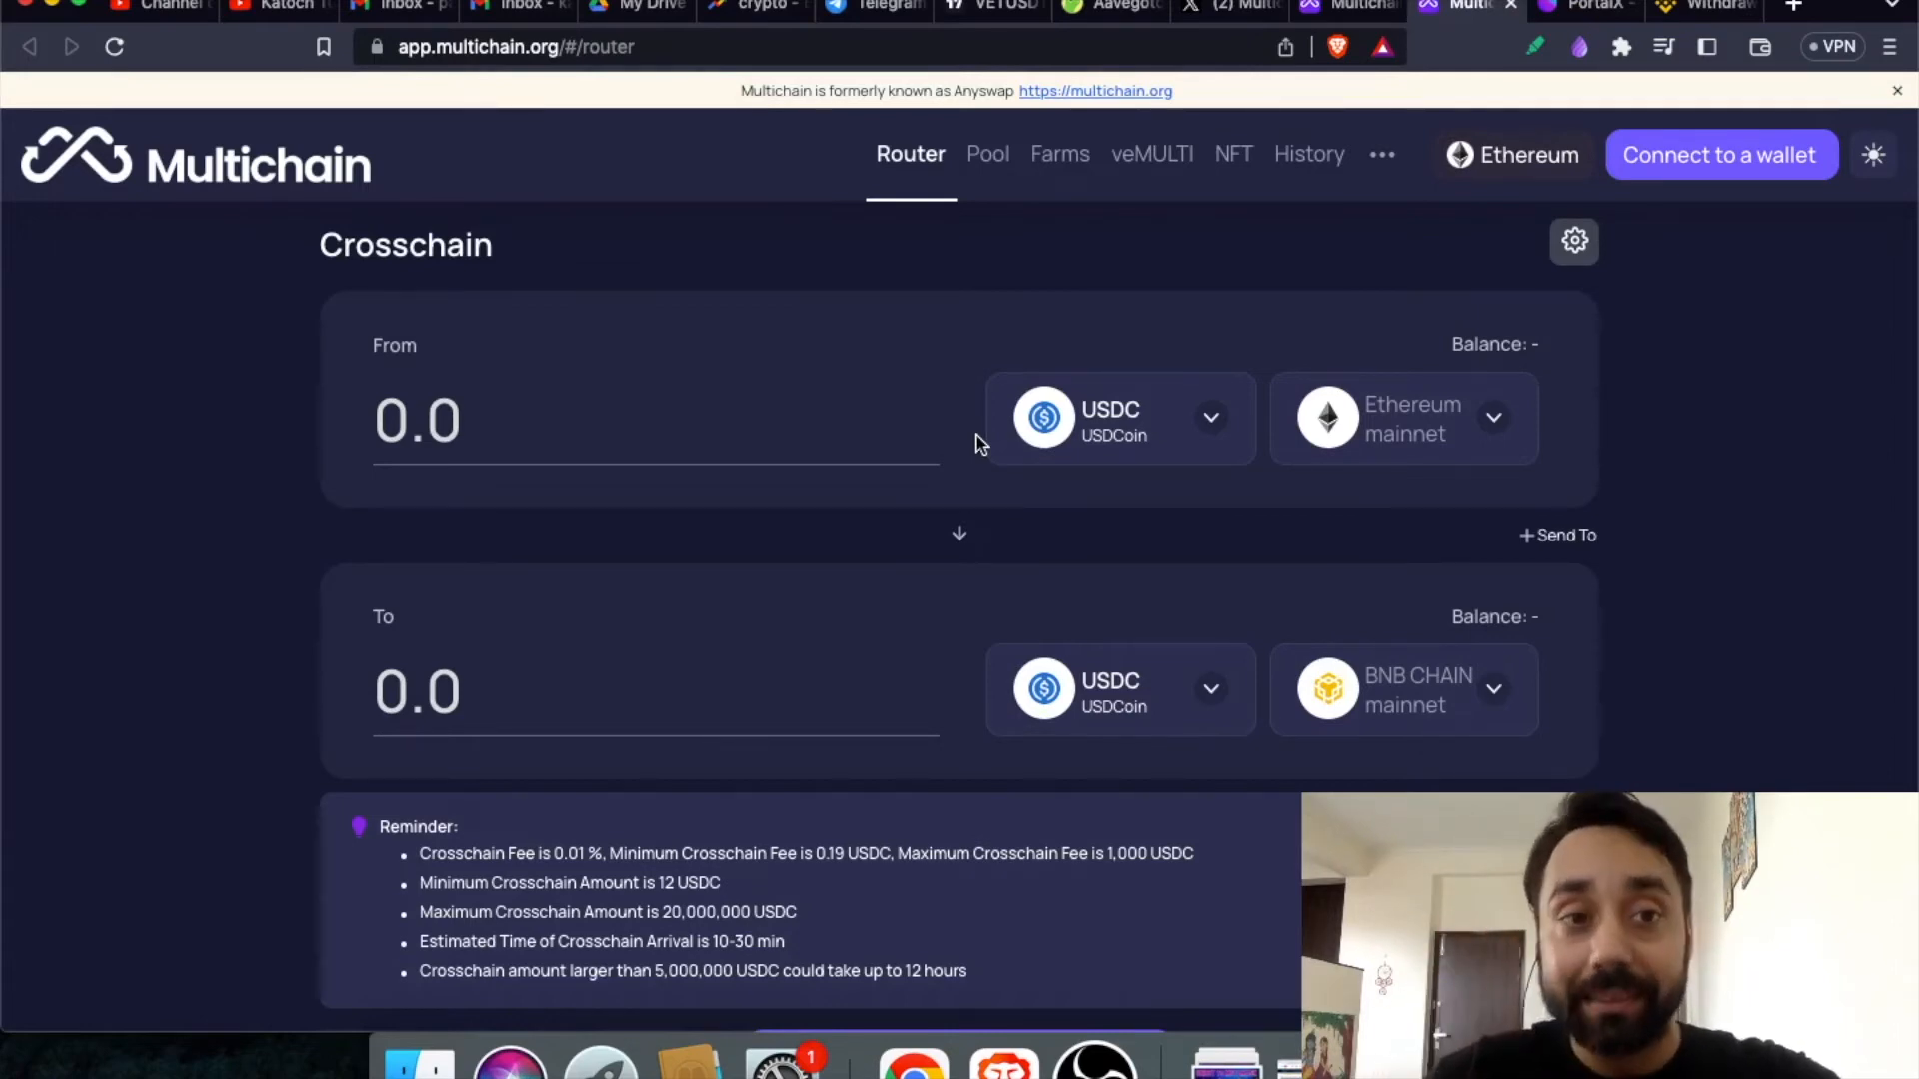
pyautogui.moveTo(1205, 242)
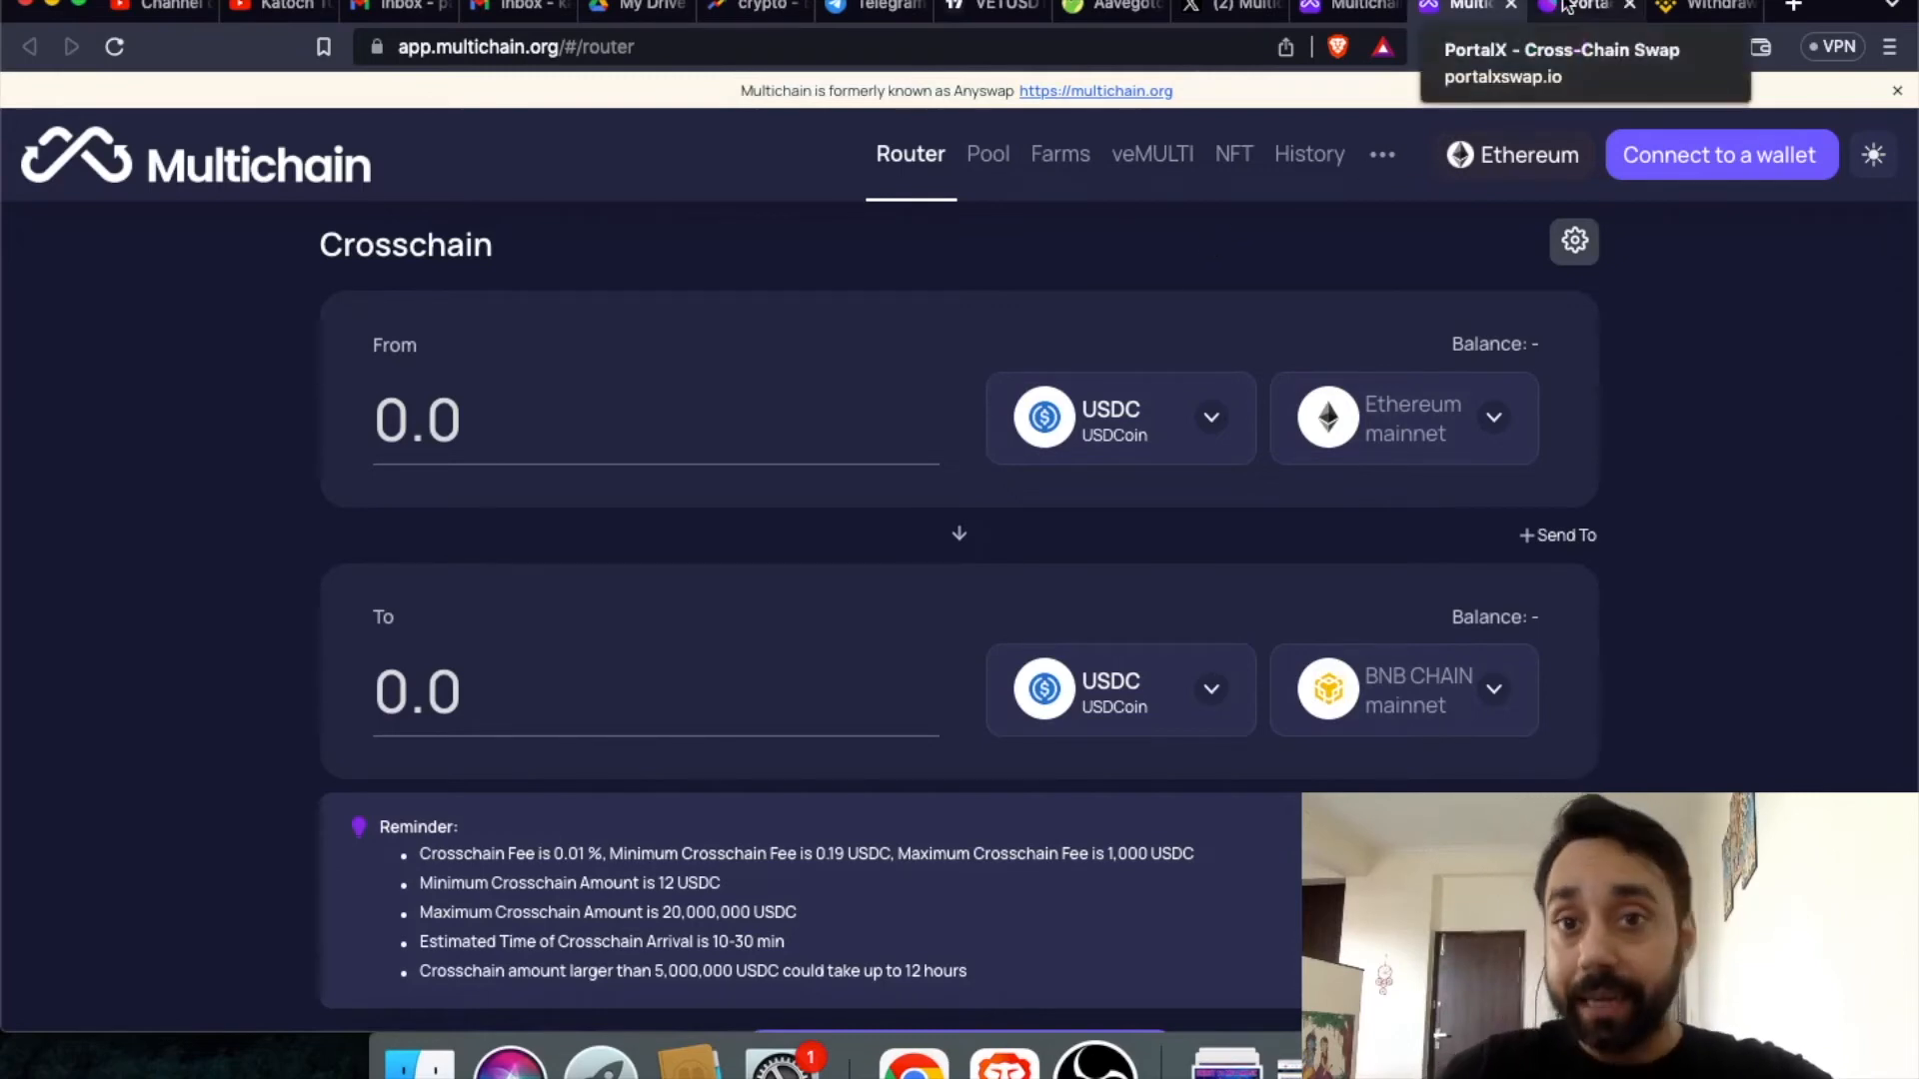
# Switch to the PortalX cross-chain swap site tab
pyautogui.click(1579, 8)
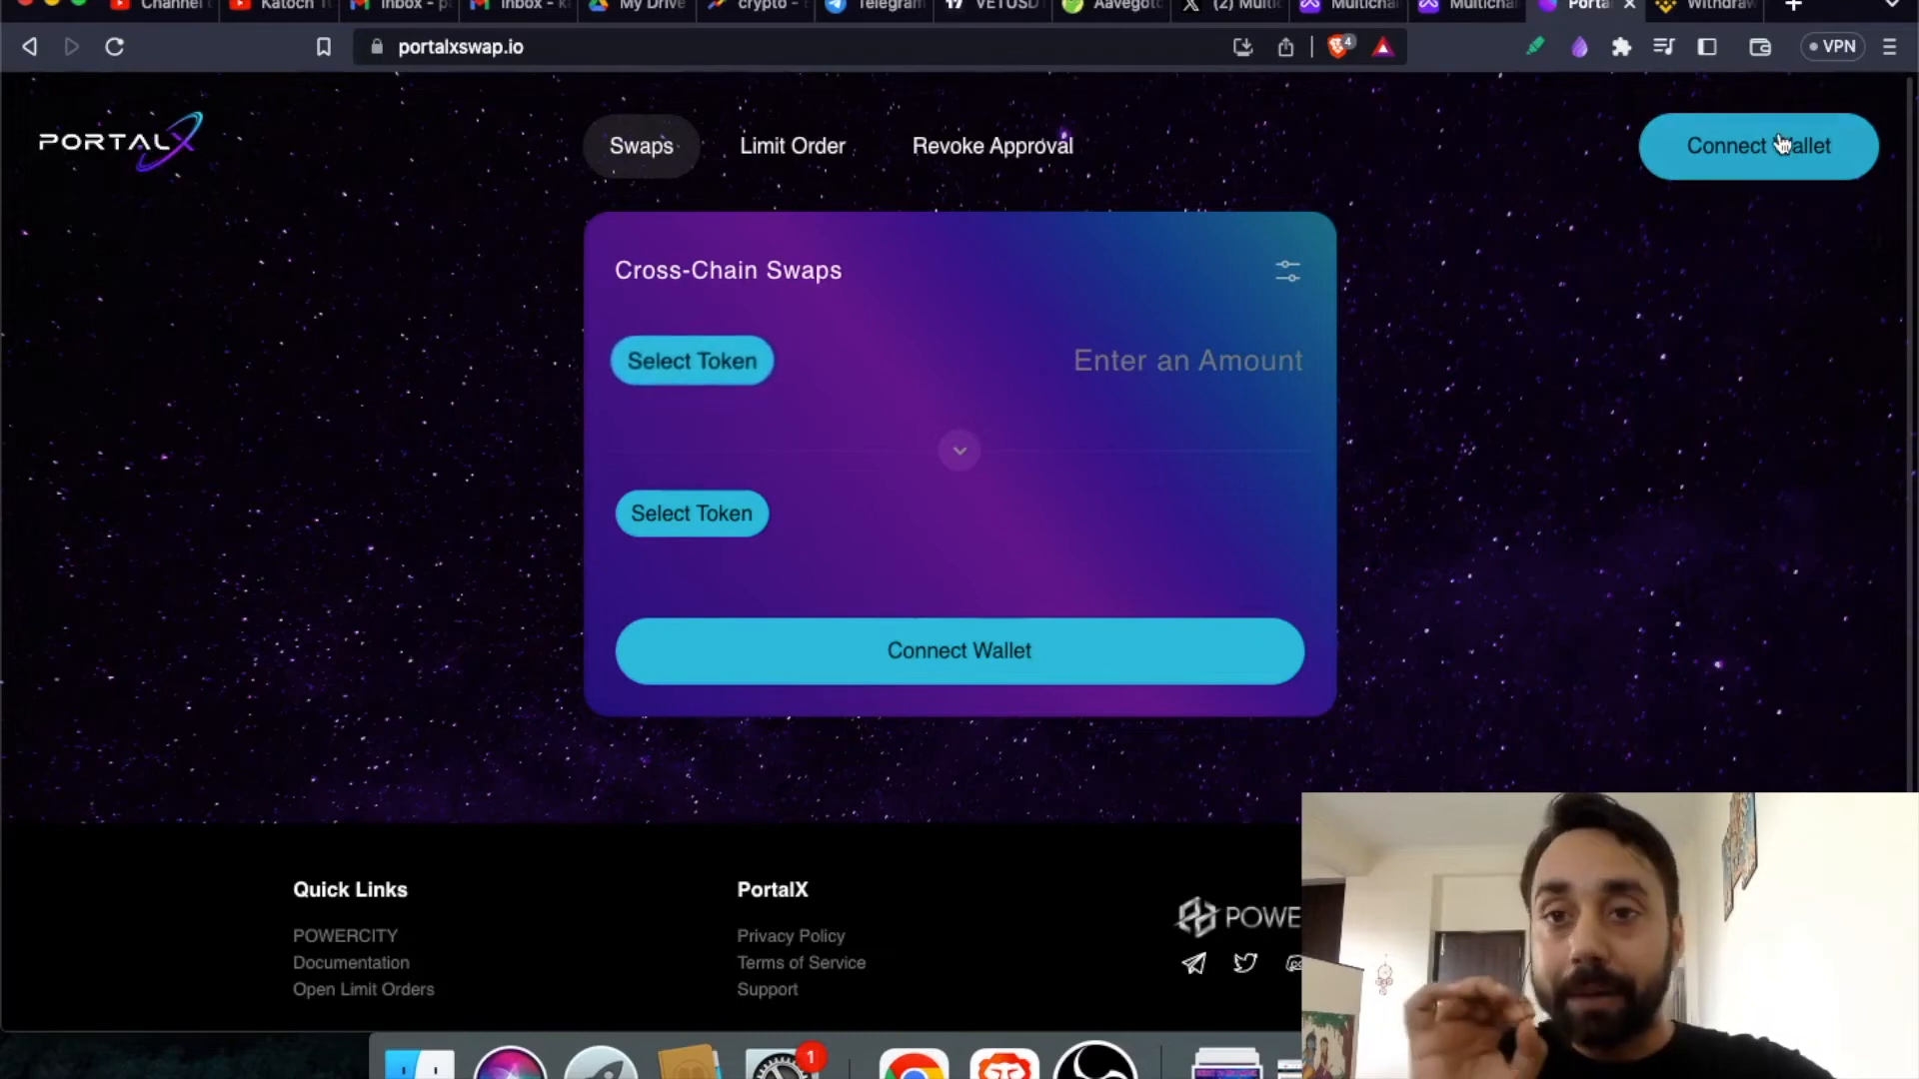
# Connect the MetaMask wallet to PortalX and bring up the sending-token list
pyautogui.click(957, 650)
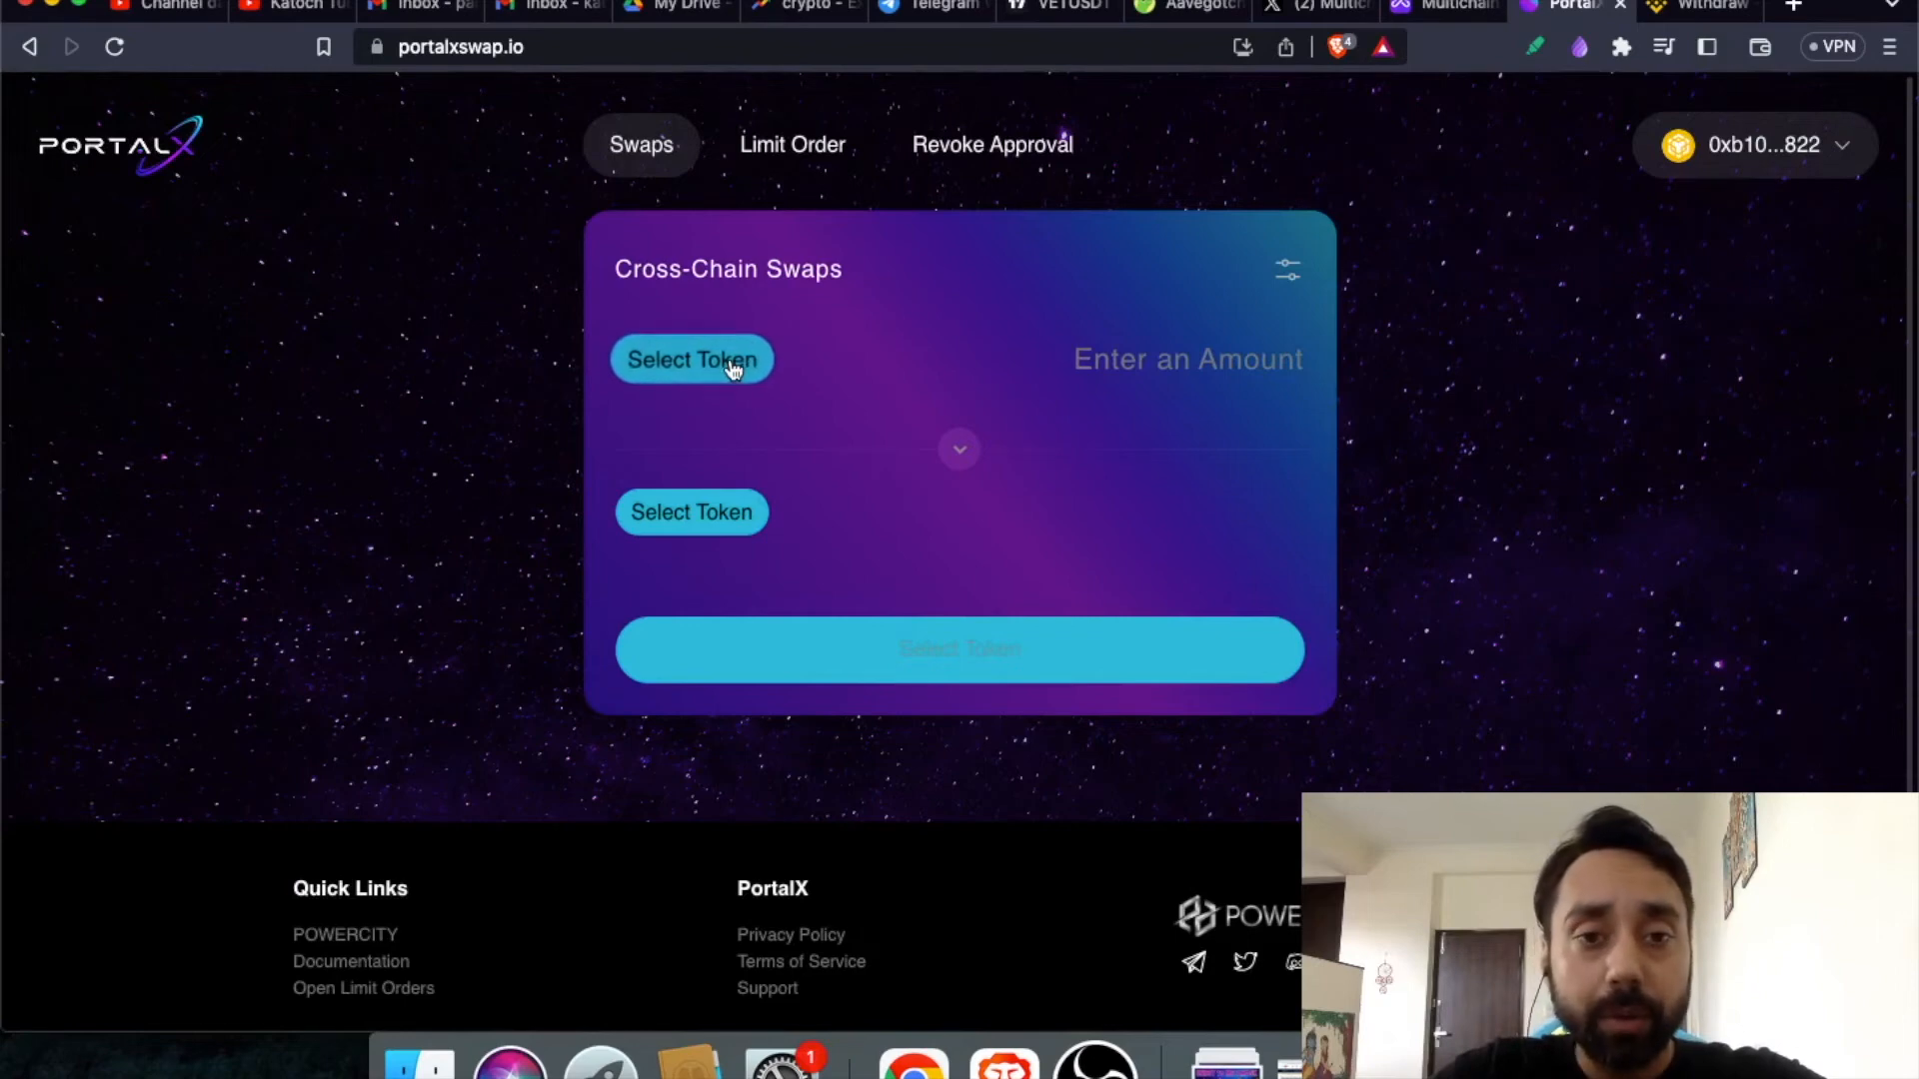
pyautogui.click(689, 357)
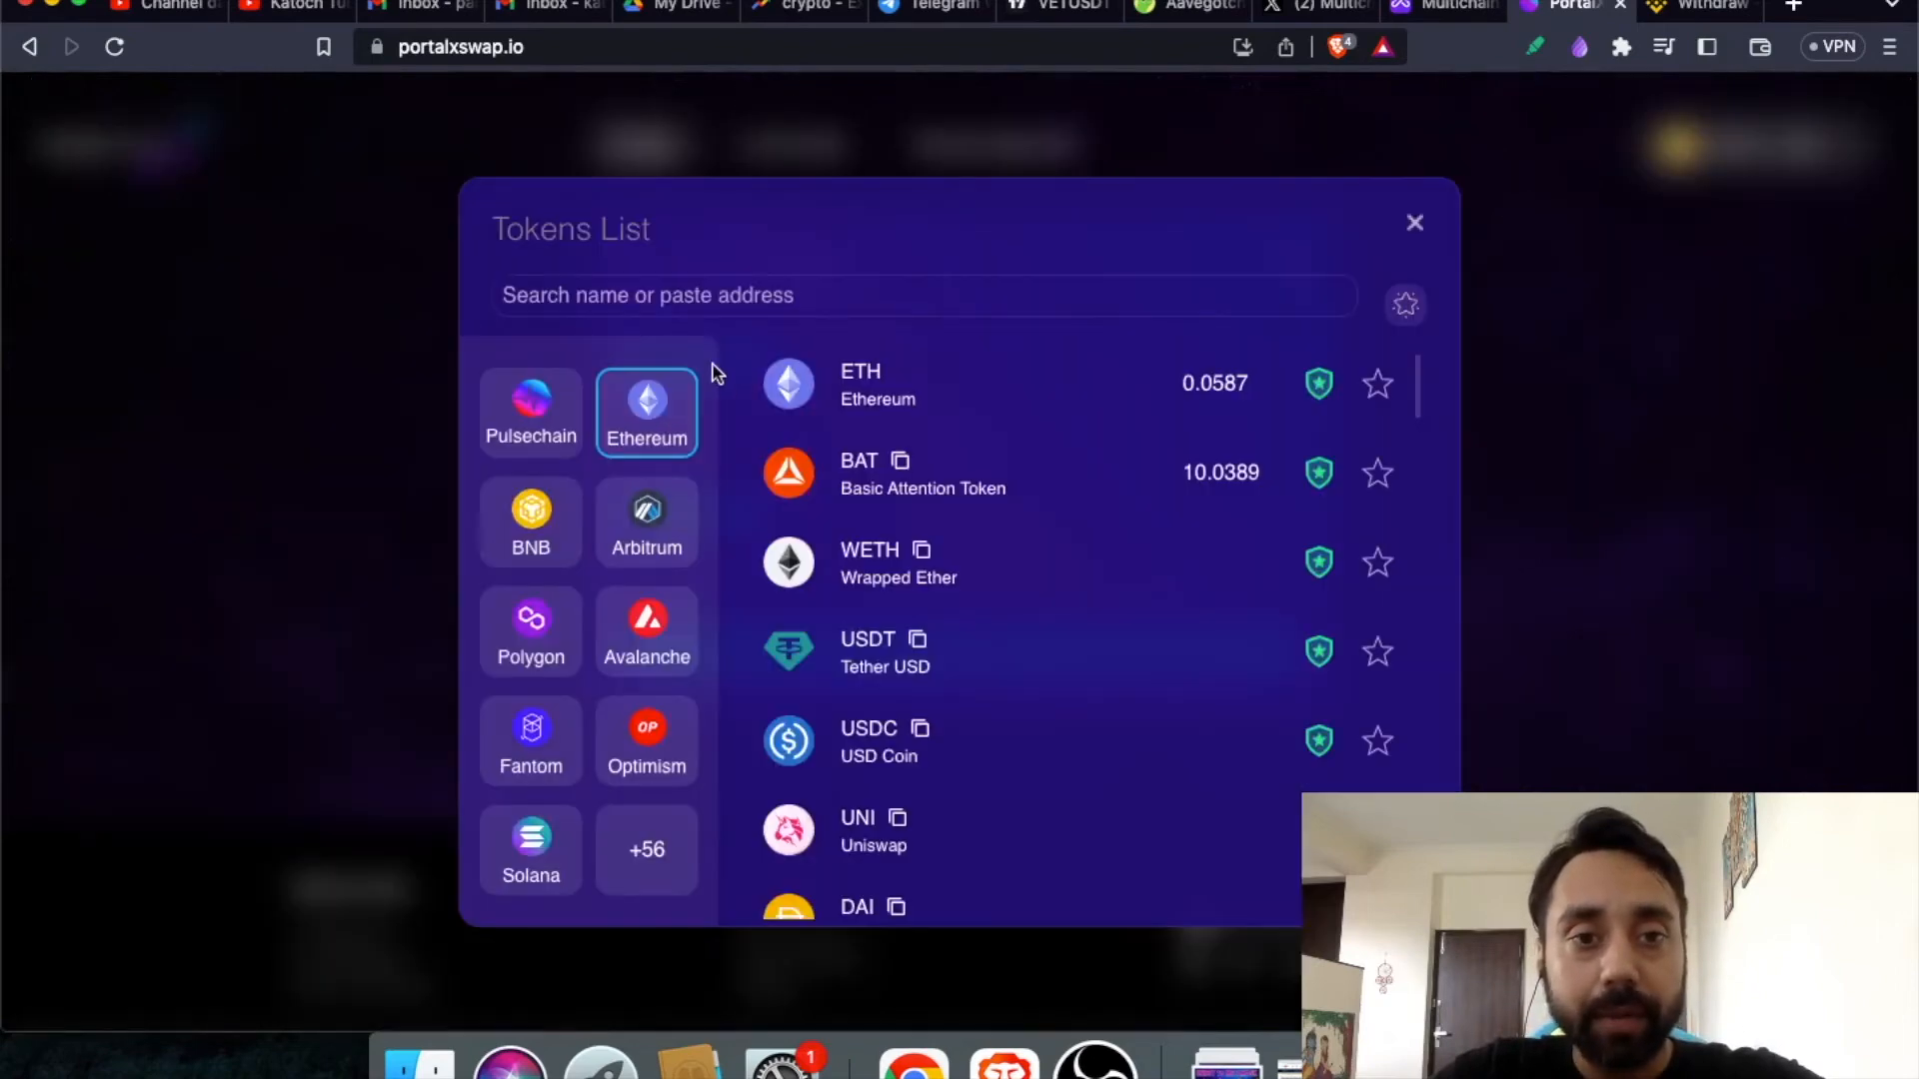
# Choose SHIB on BNB Chain as the token to send with the MAX 17,419 amount, then bring up the receiving-token list
pyautogui.click(529, 514)
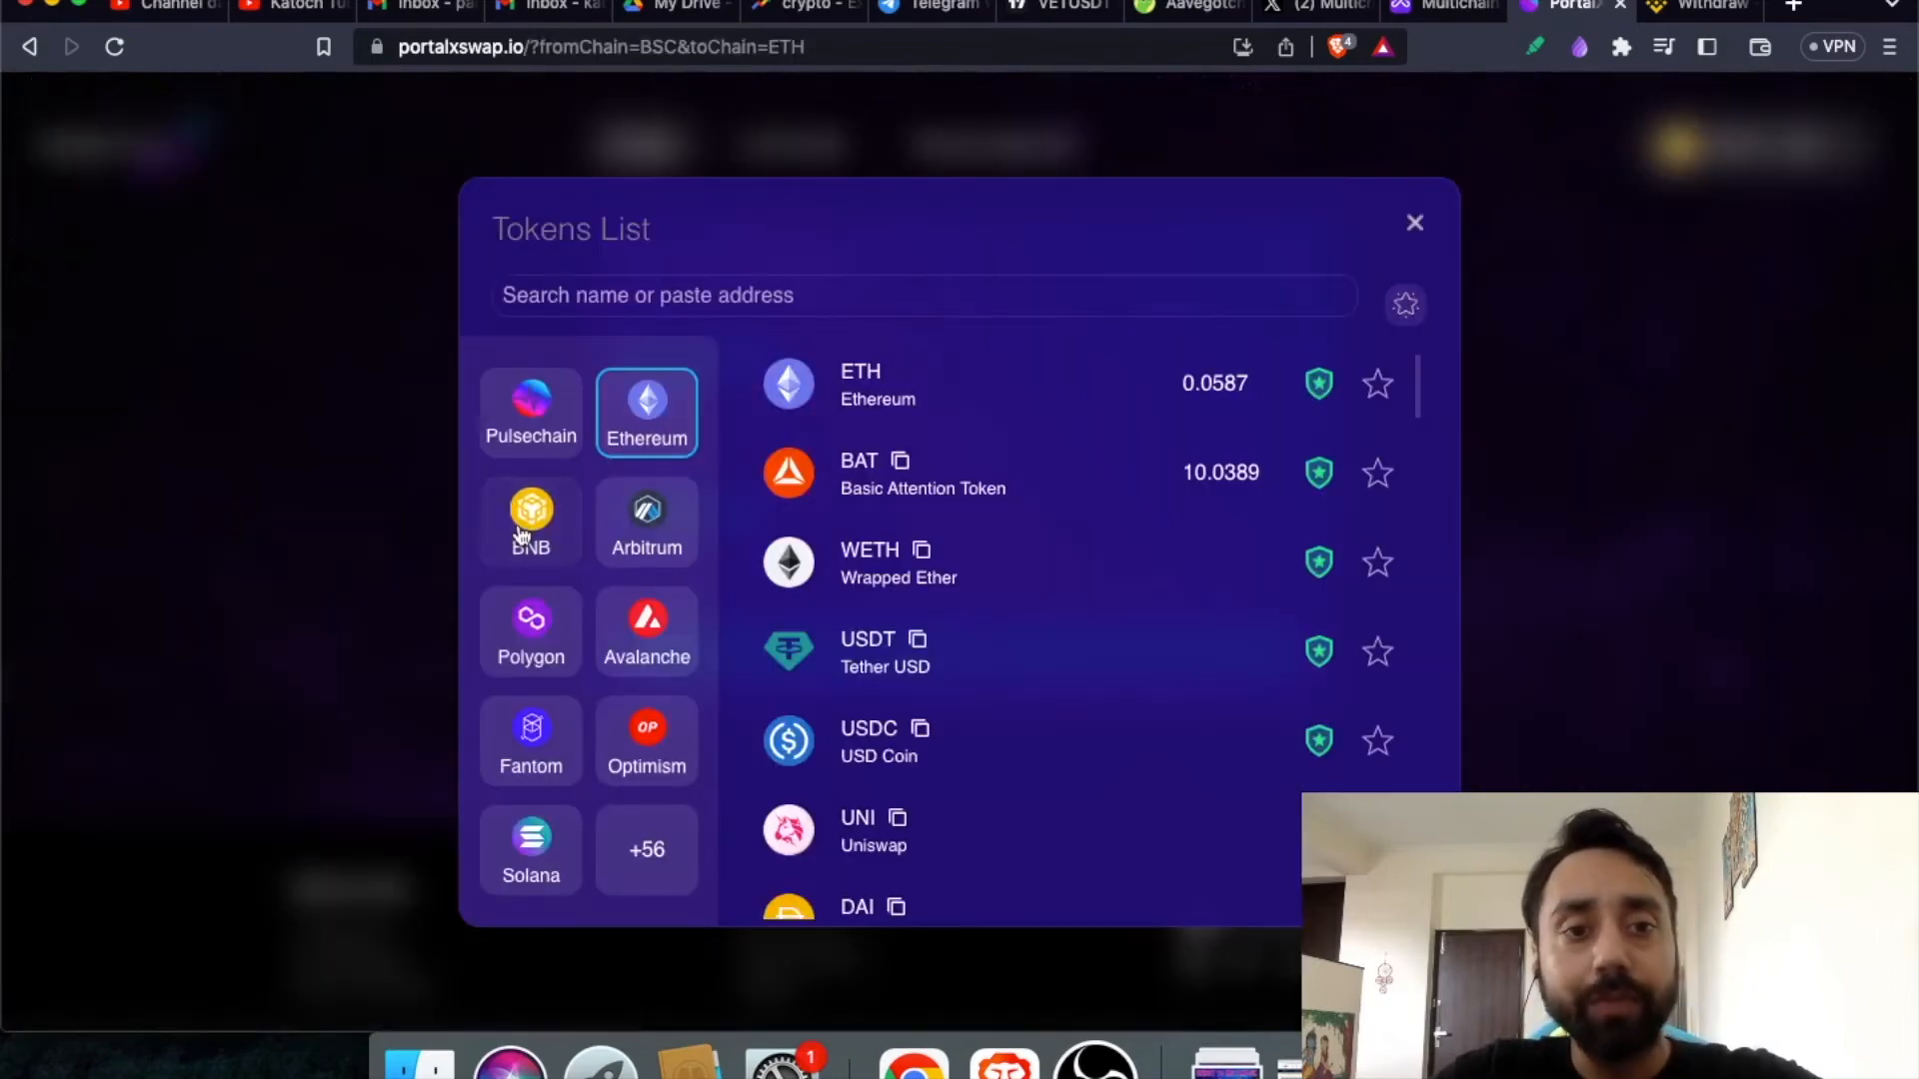
pyautogui.click(530, 522)
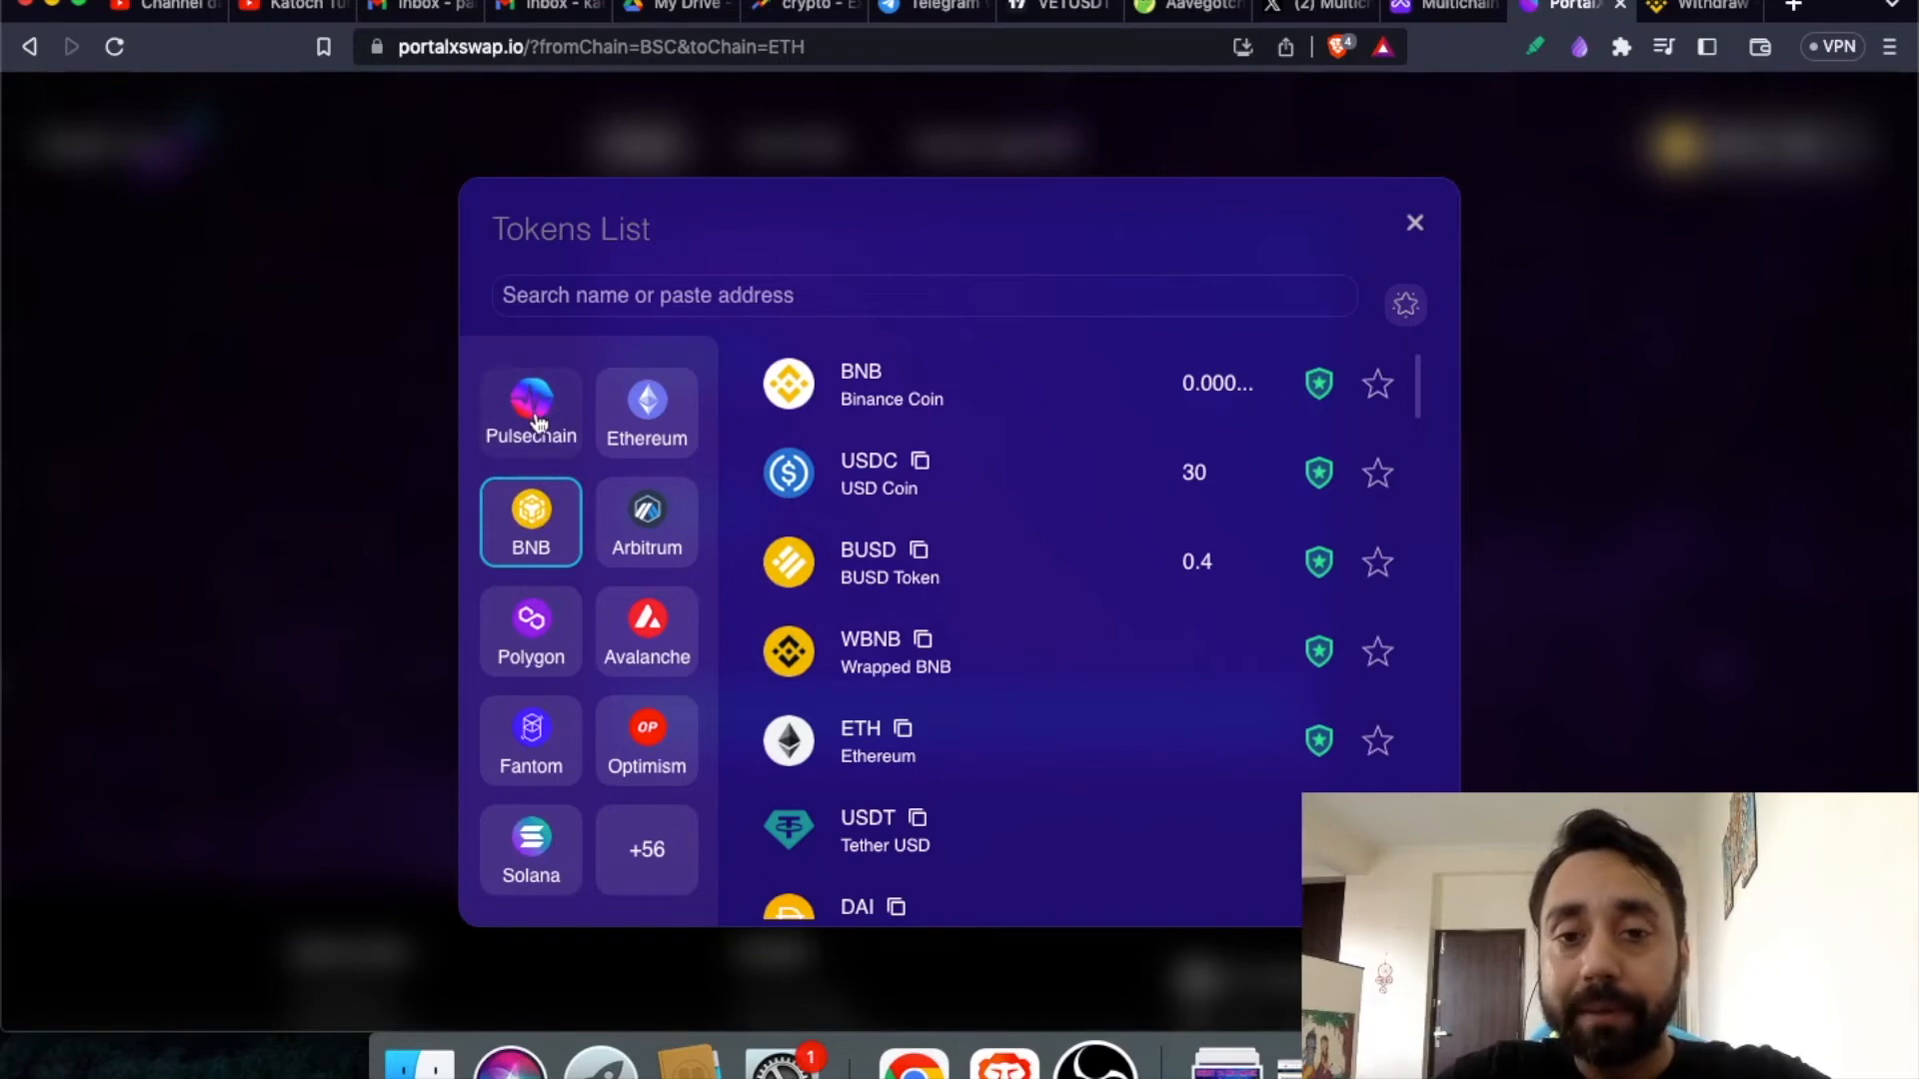
pyautogui.moveTo(544, 478)
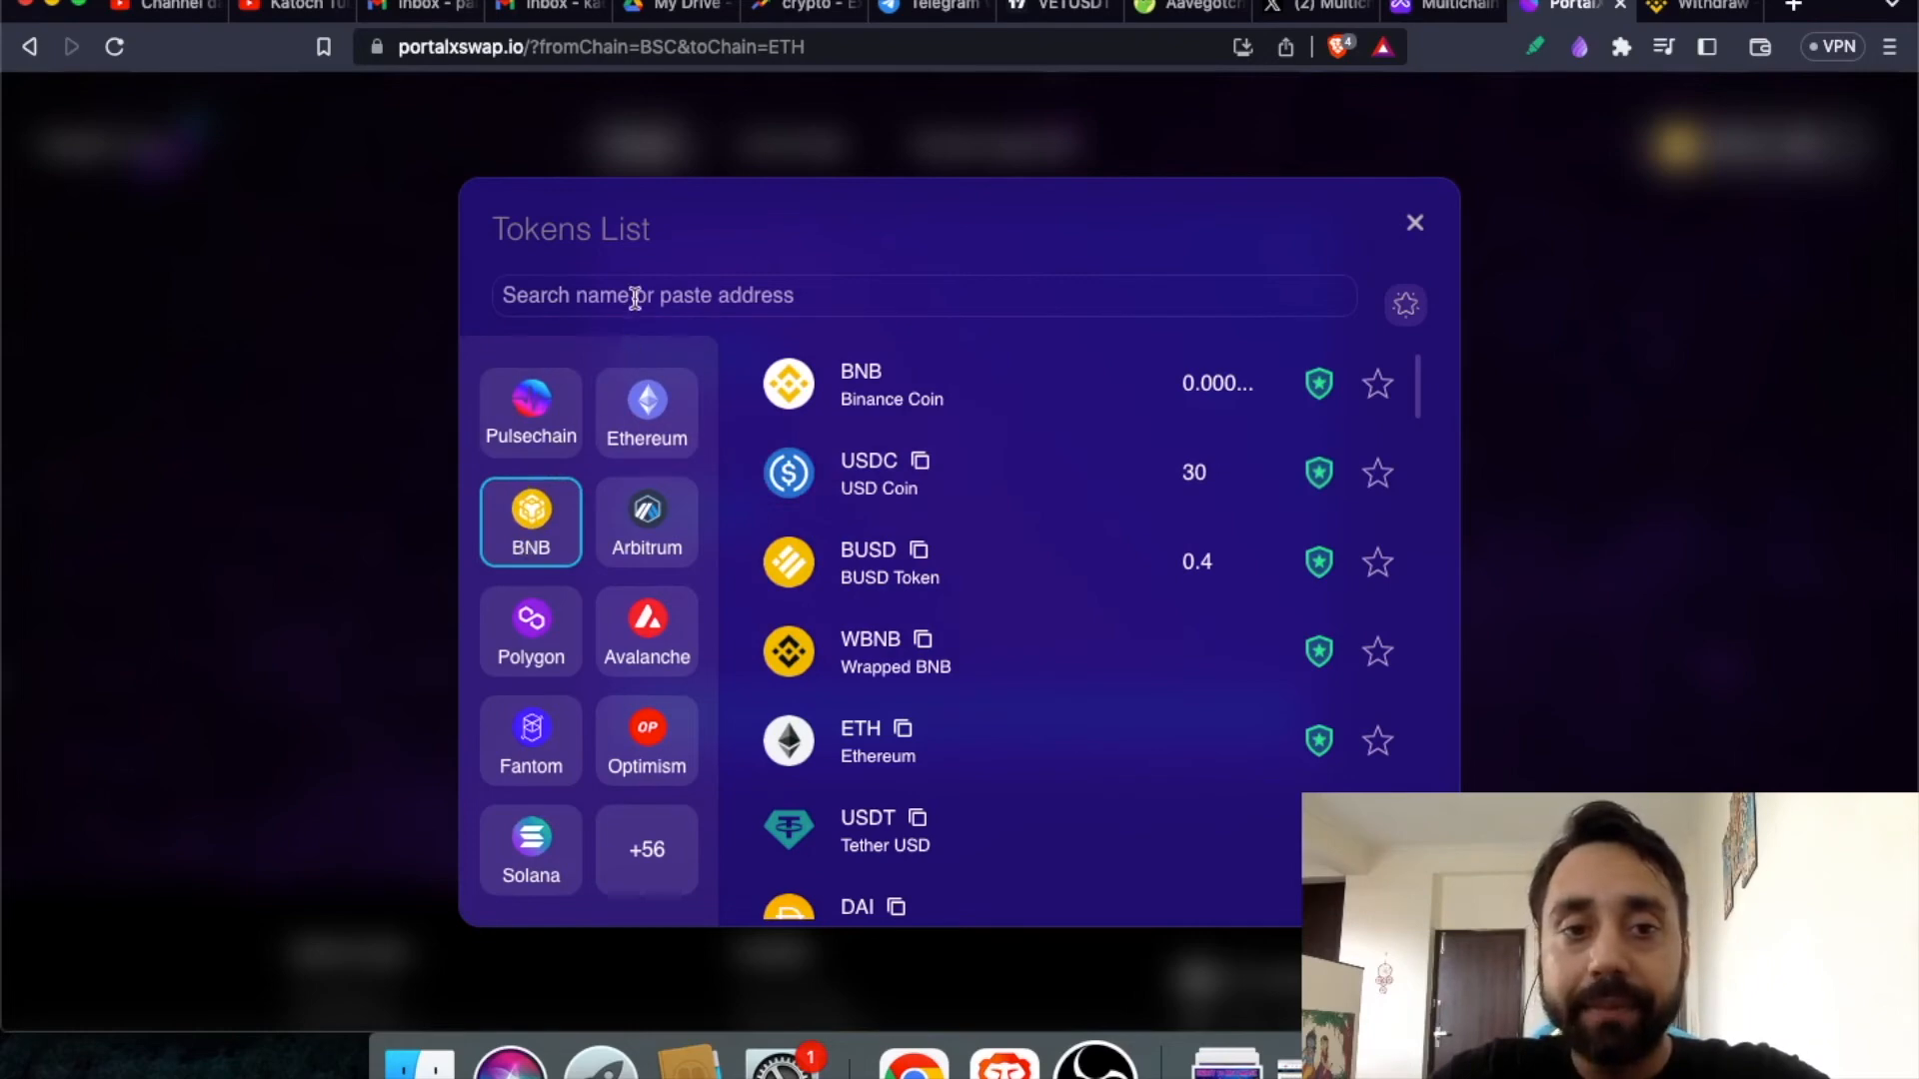
pyautogui.write('S')
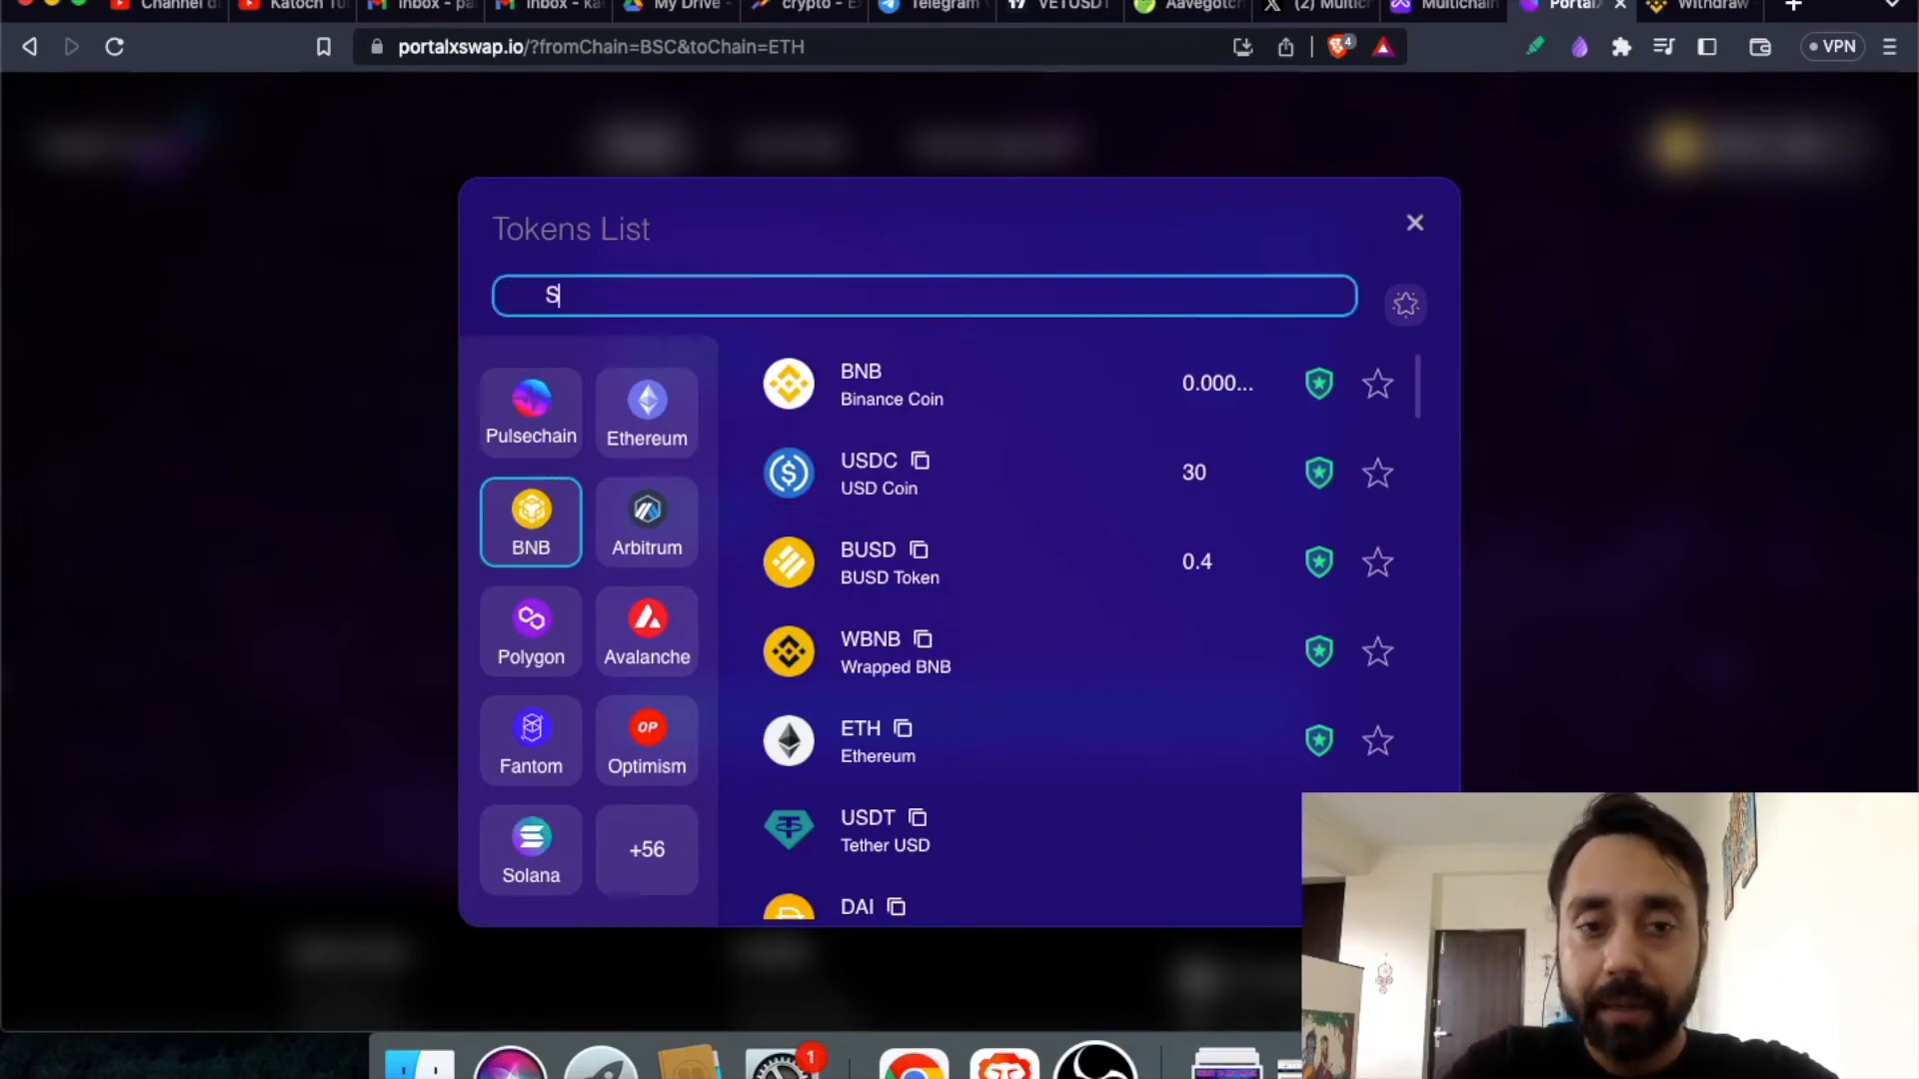
pyautogui.write('HIBA')
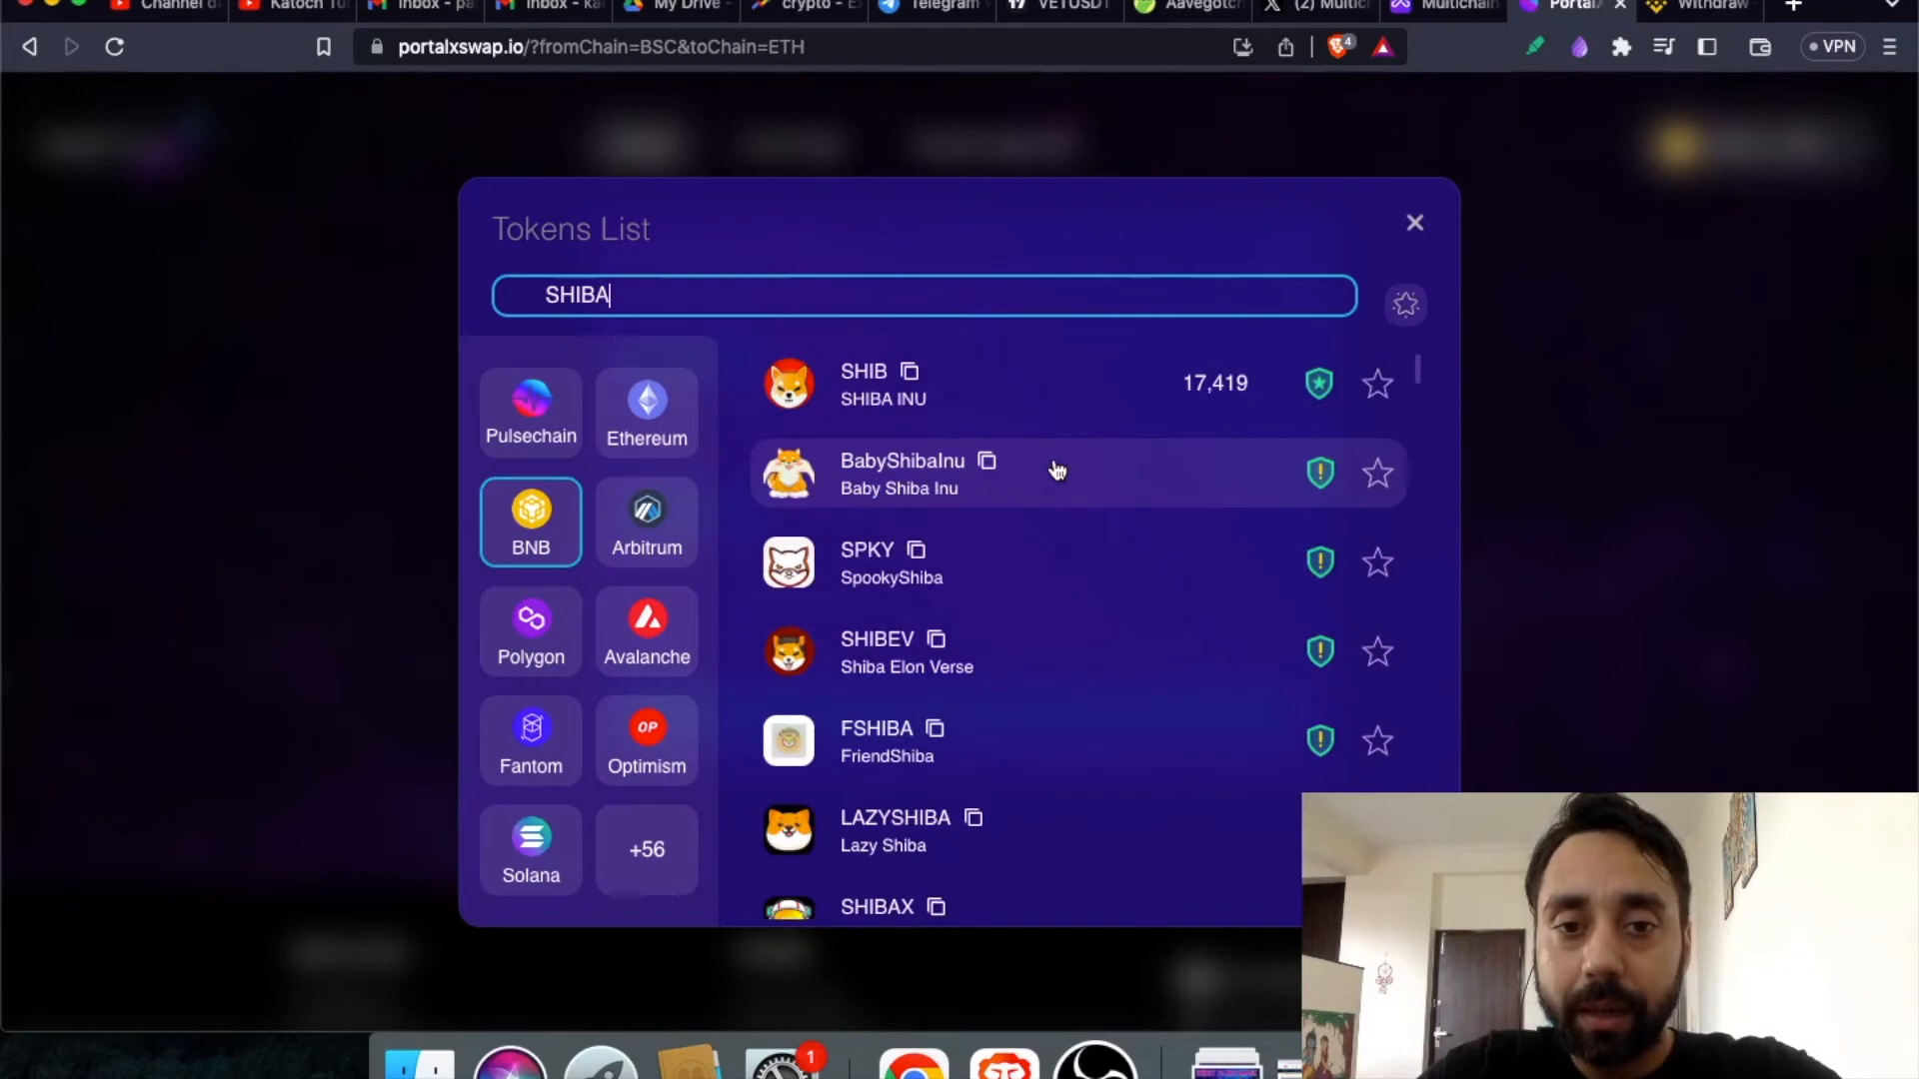
pyautogui.moveTo(1223, 403)
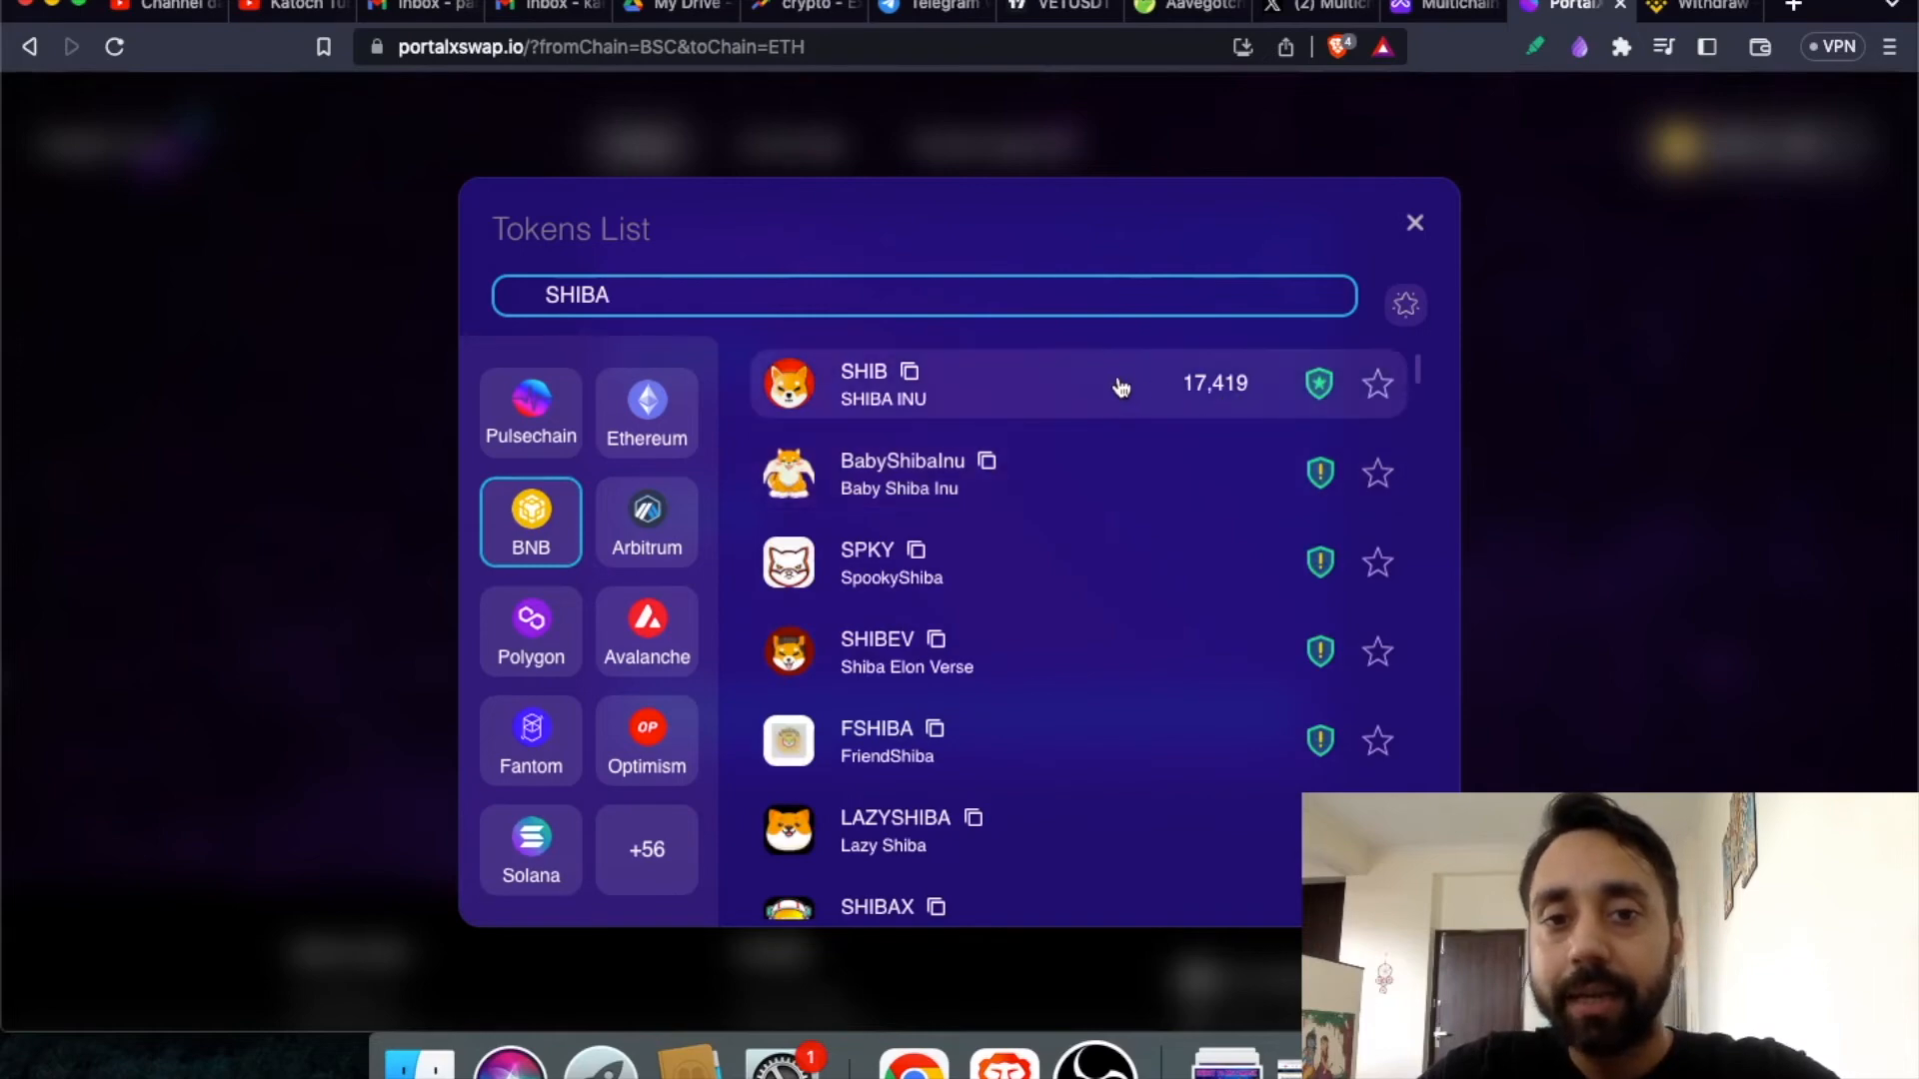
pyautogui.click(864, 384)
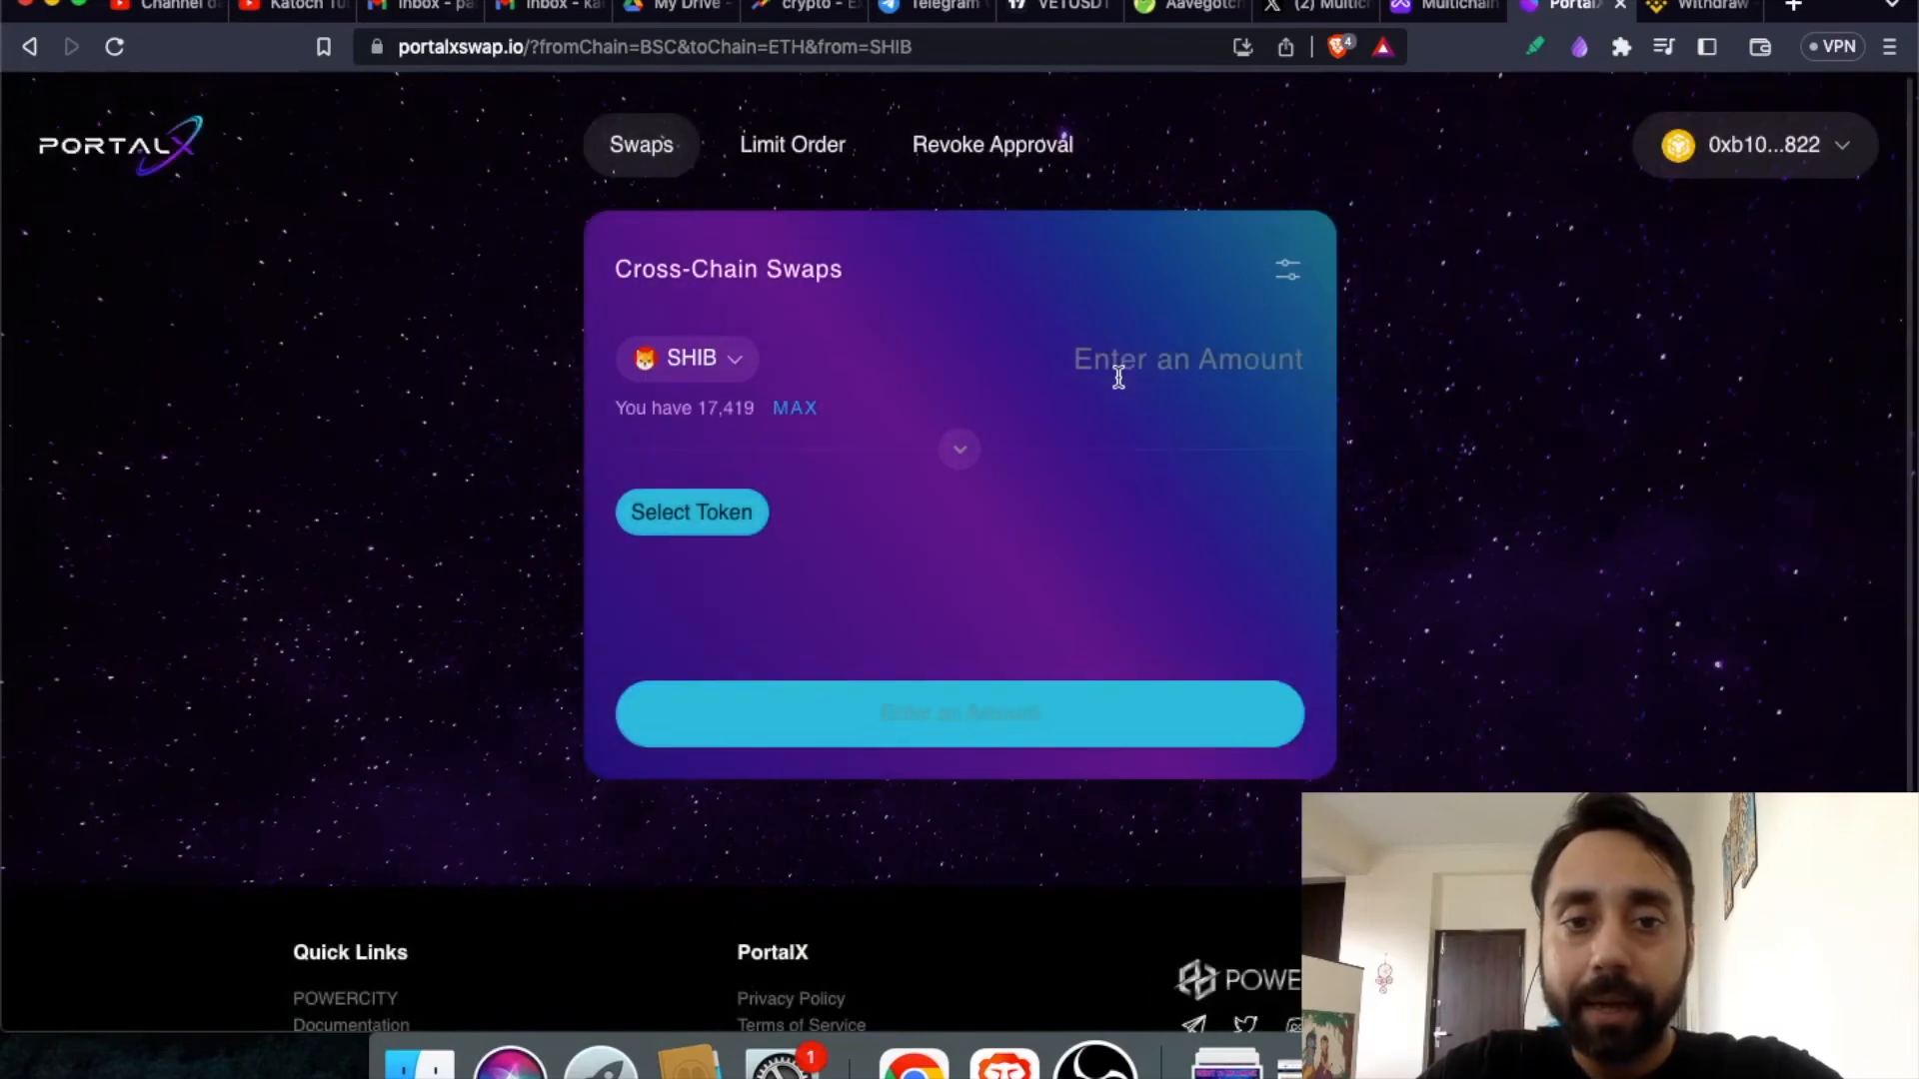
pyautogui.moveTo(793, 408)
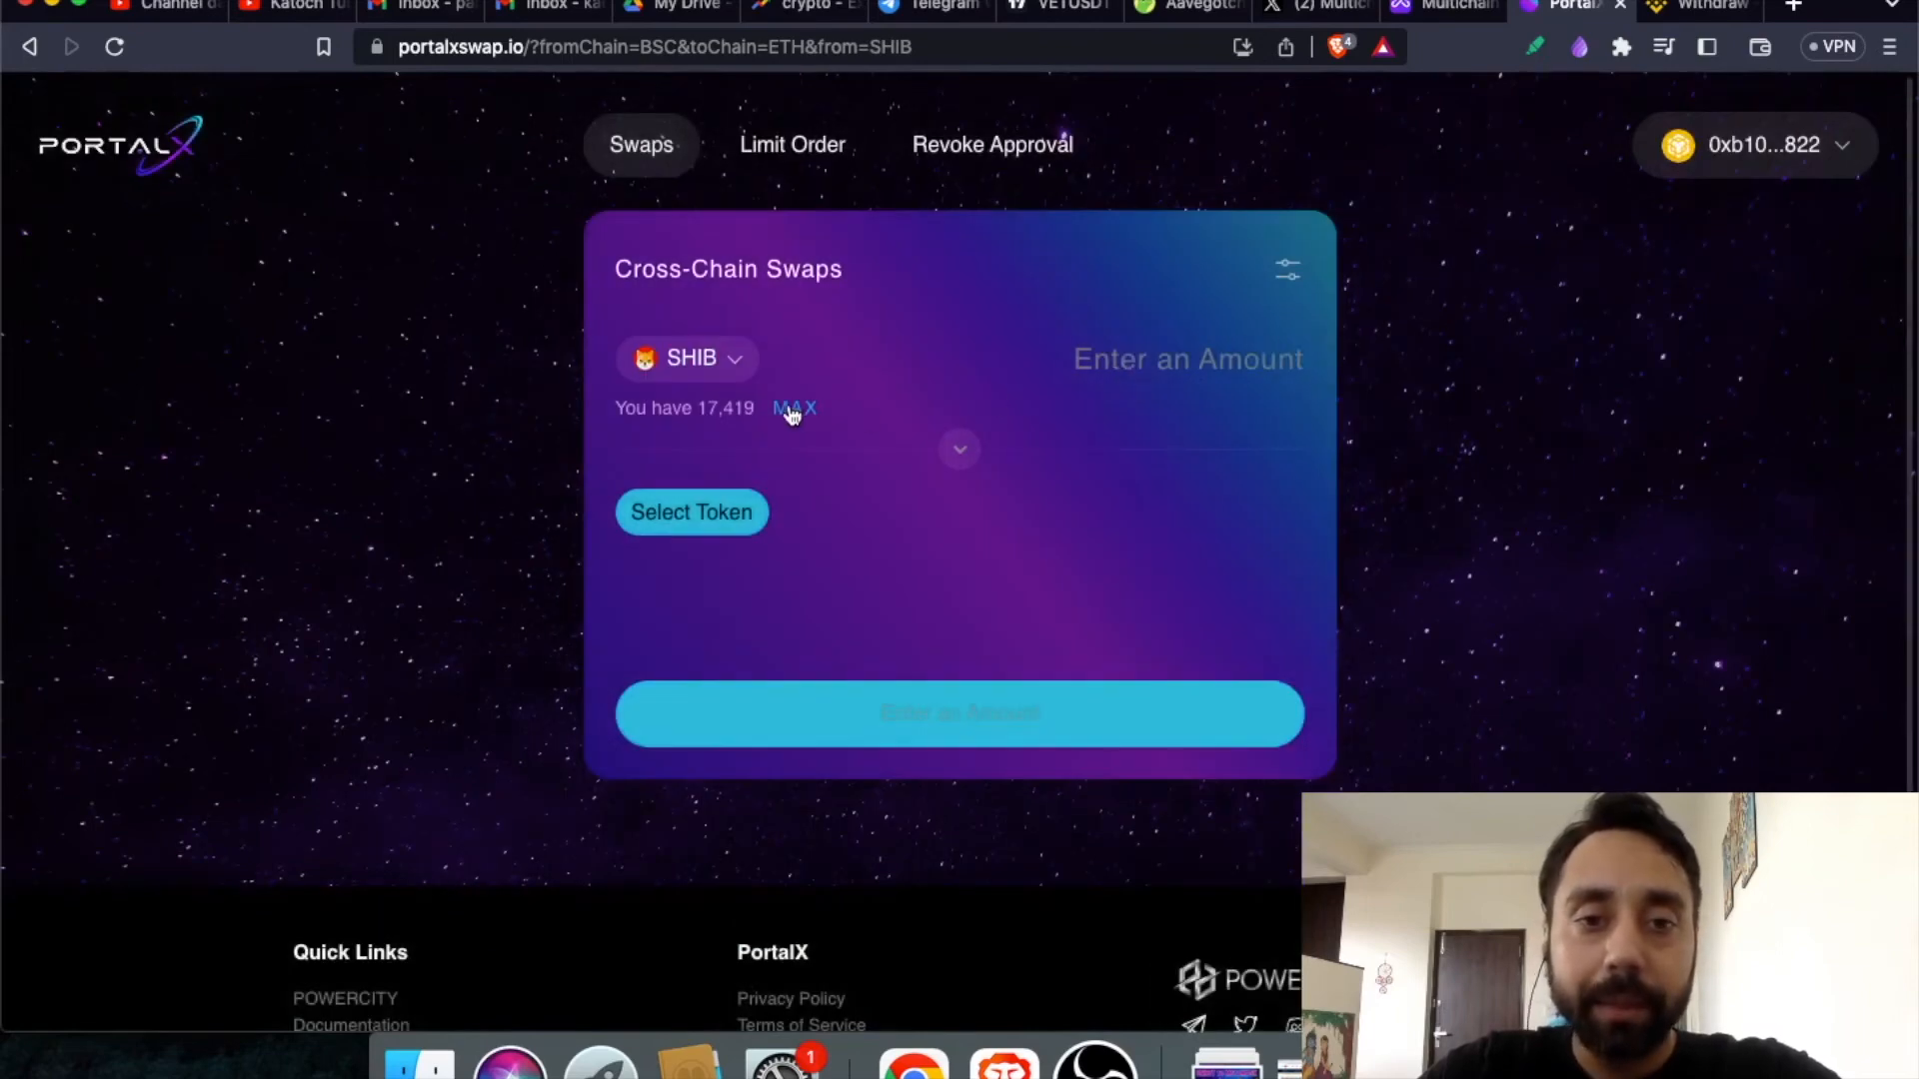
pyautogui.click(793, 408)
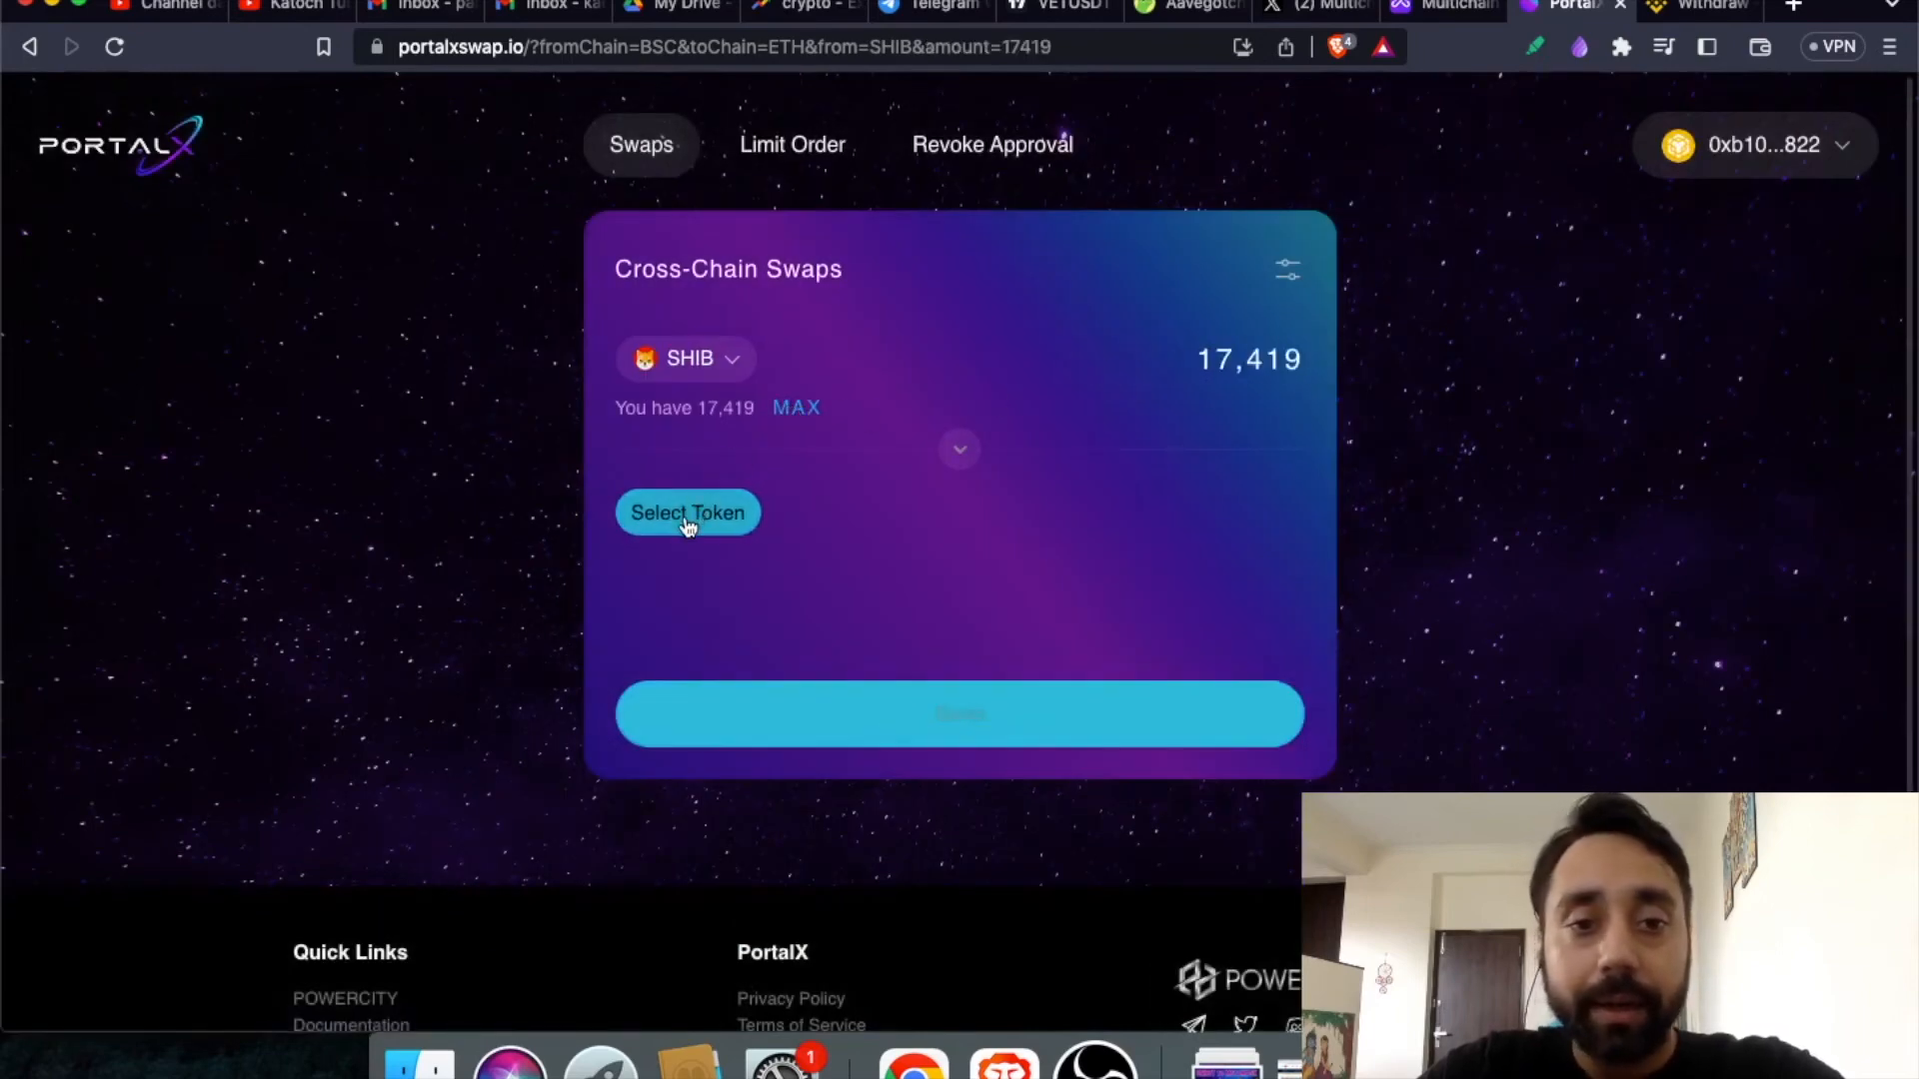
pyautogui.click(686, 512)
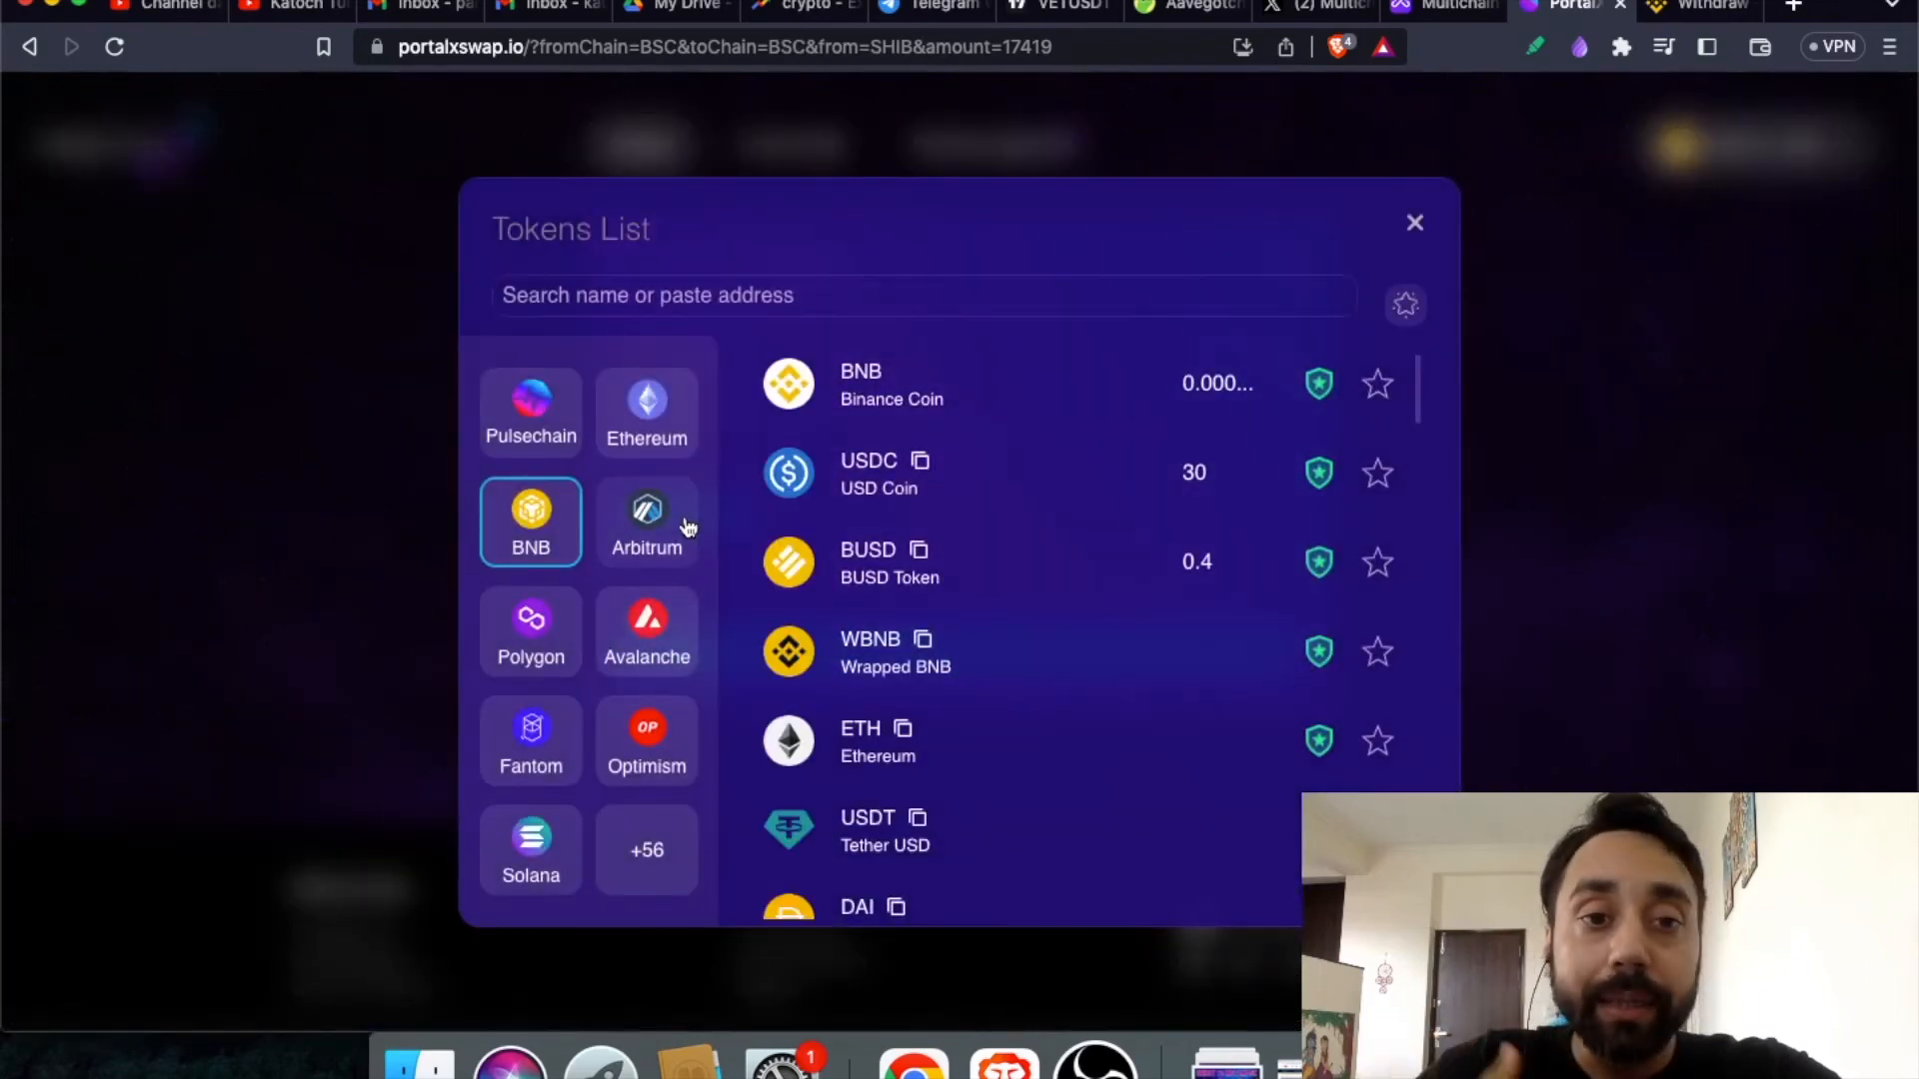
# Choose SHIB on Ethereum as the token to receive, yielding a quote of 17,774.696 SHIB
pyautogui.click(646, 411)
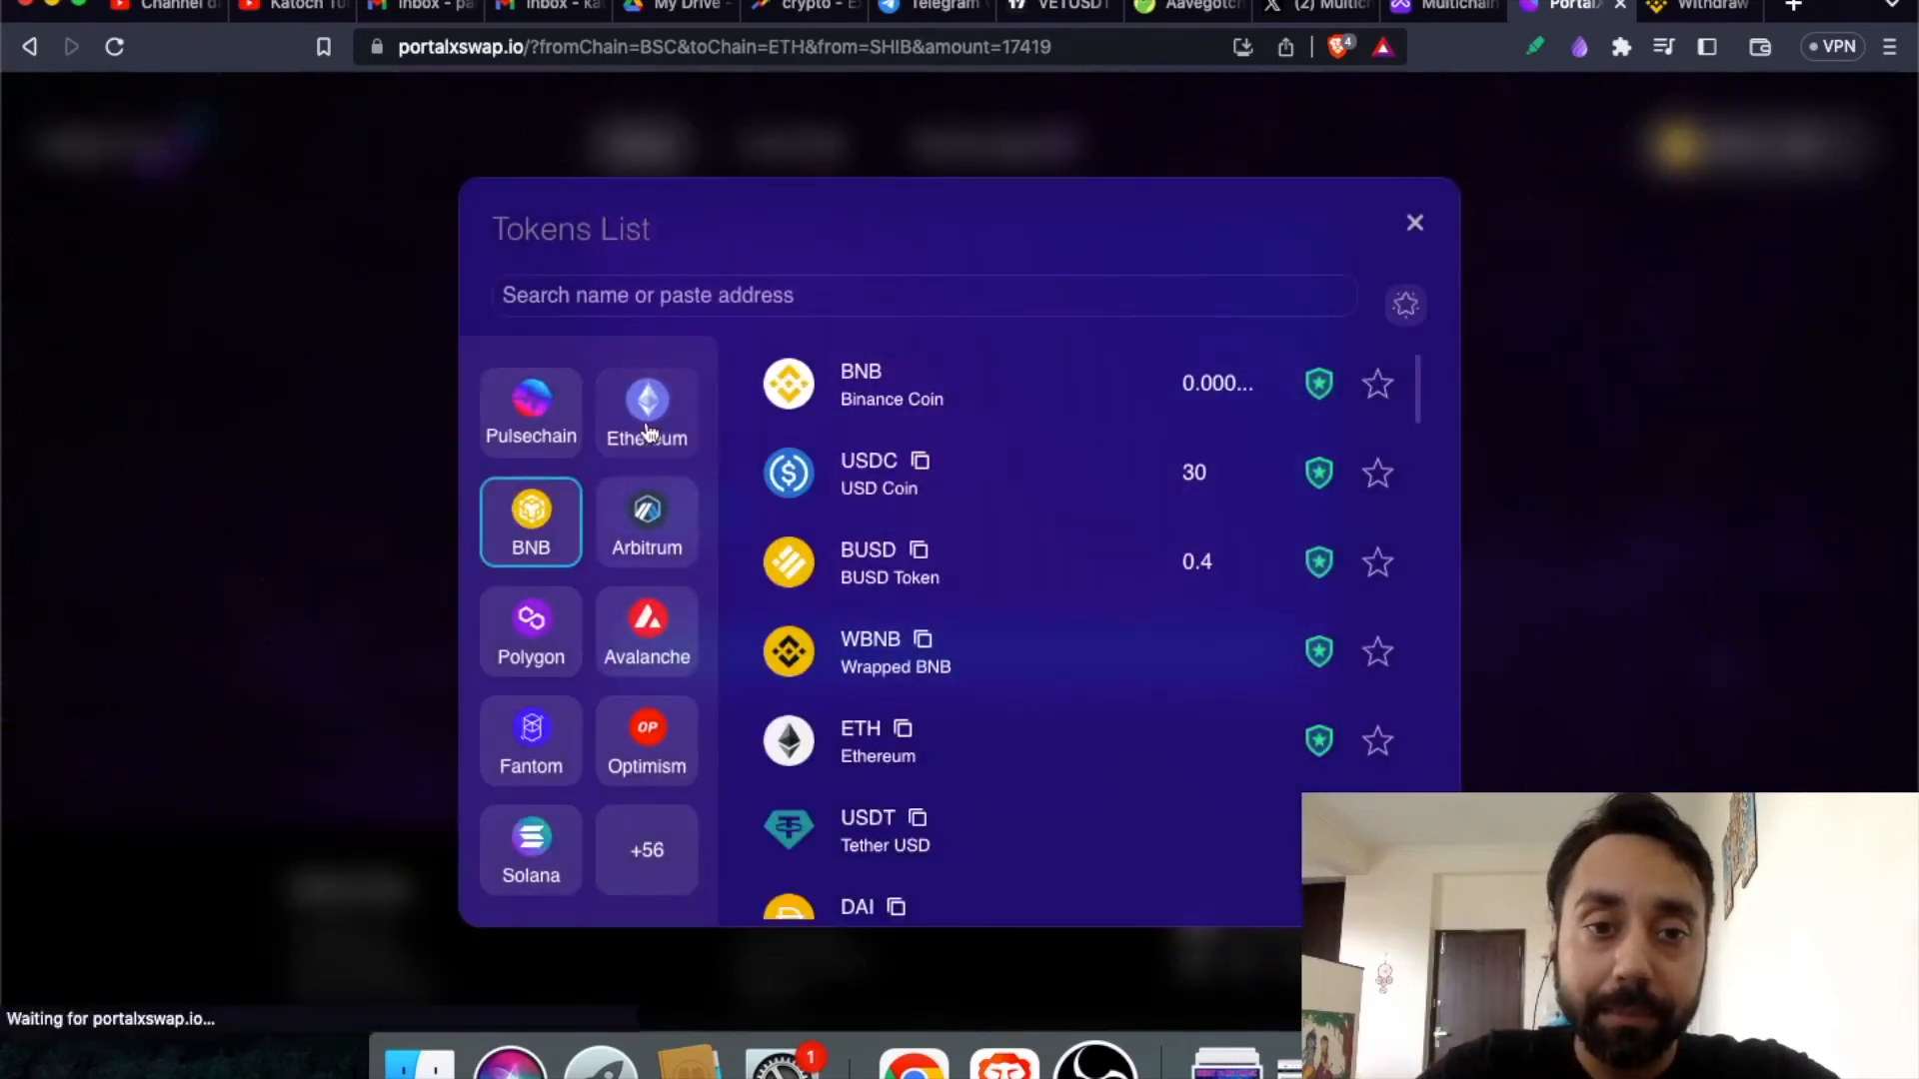
pyautogui.click(646, 412)
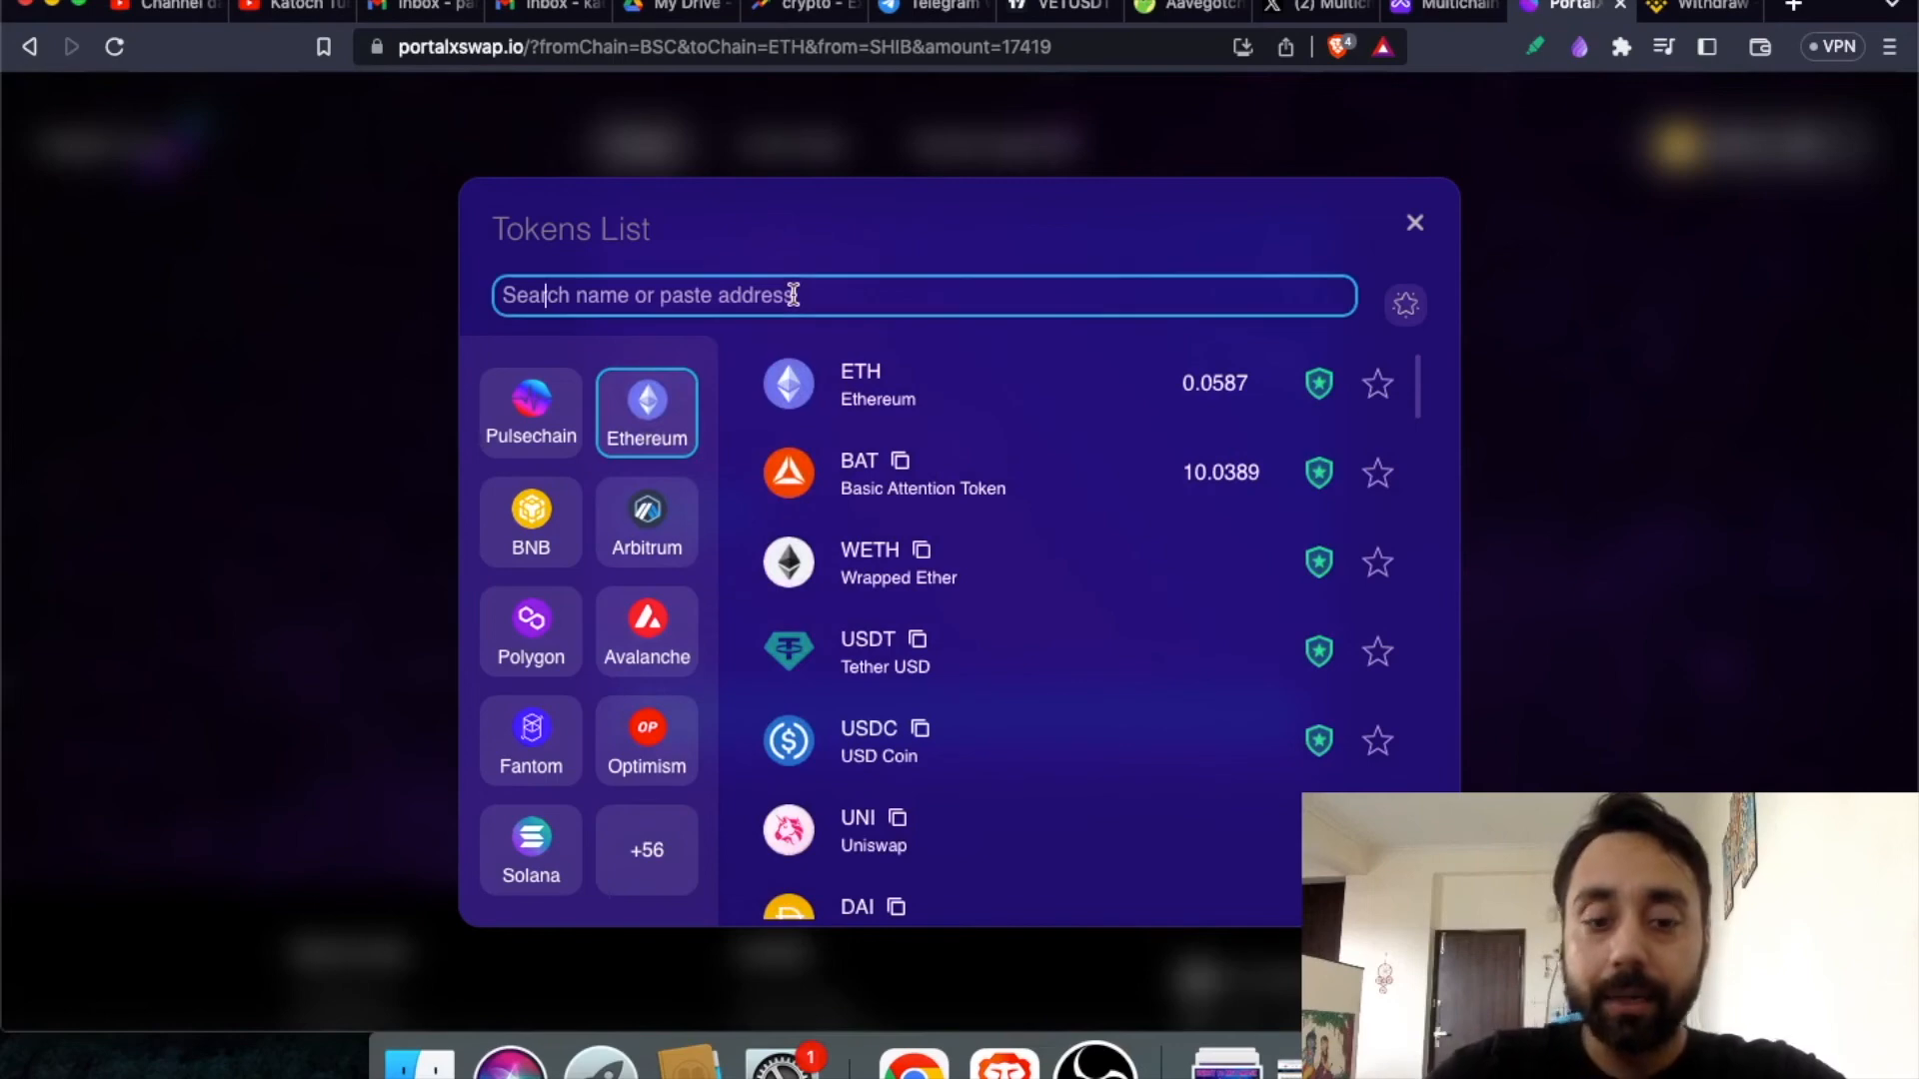
pyautogui.write('SHIB')
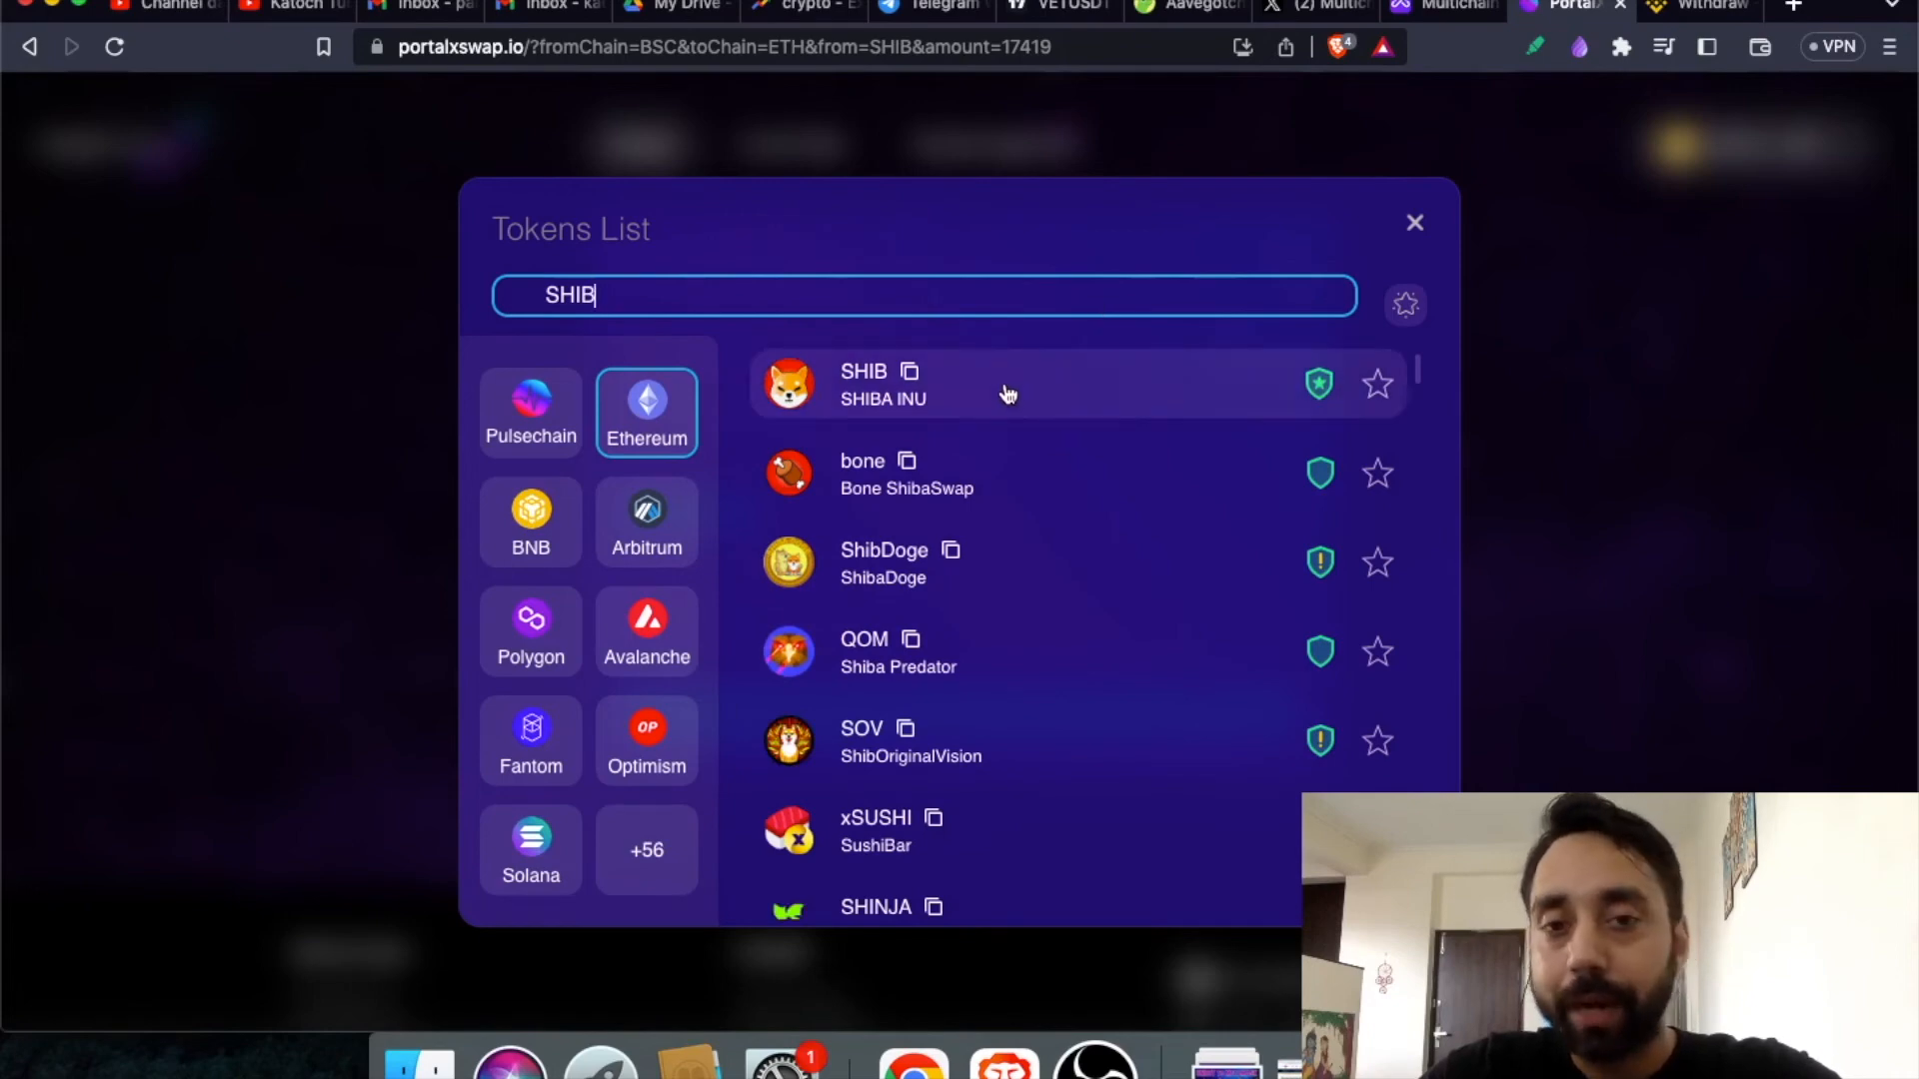
pyautogui.click(881, 384)
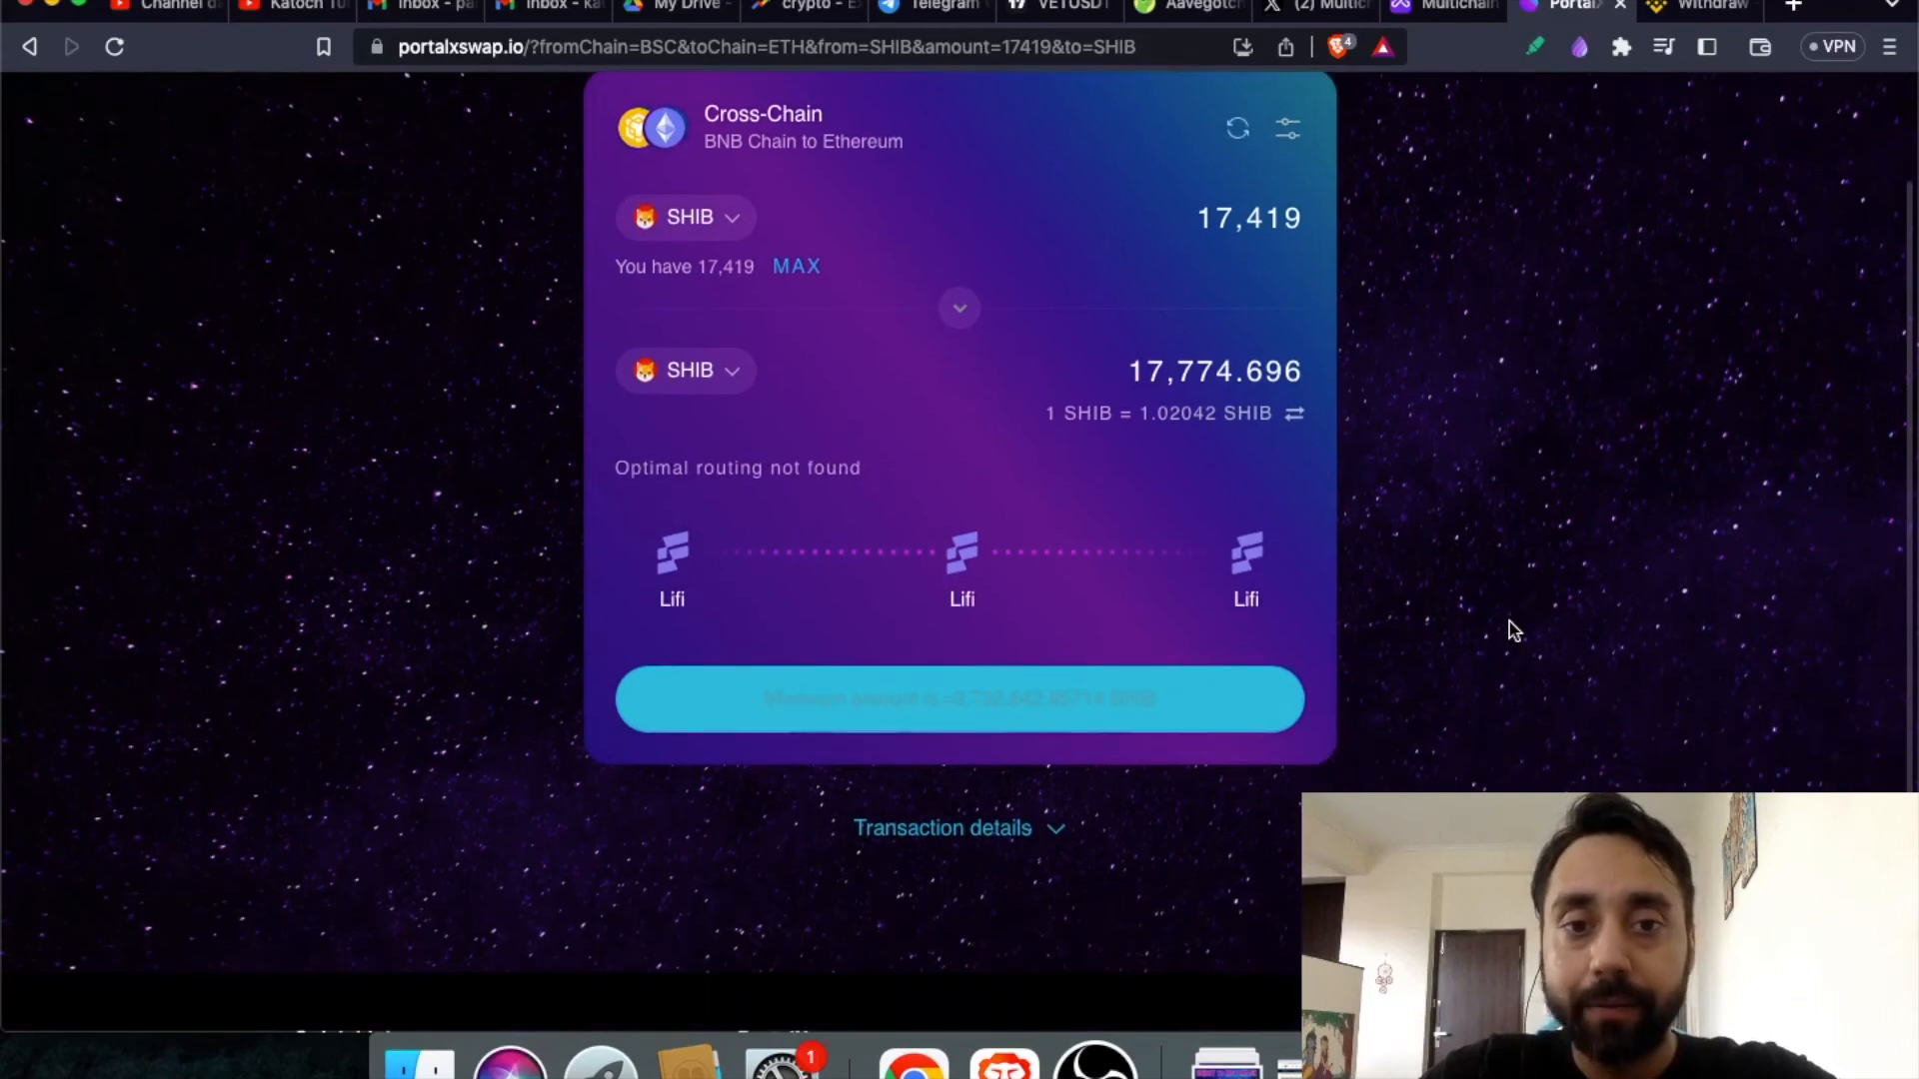
pyautogui.moveTo(1467, 578)
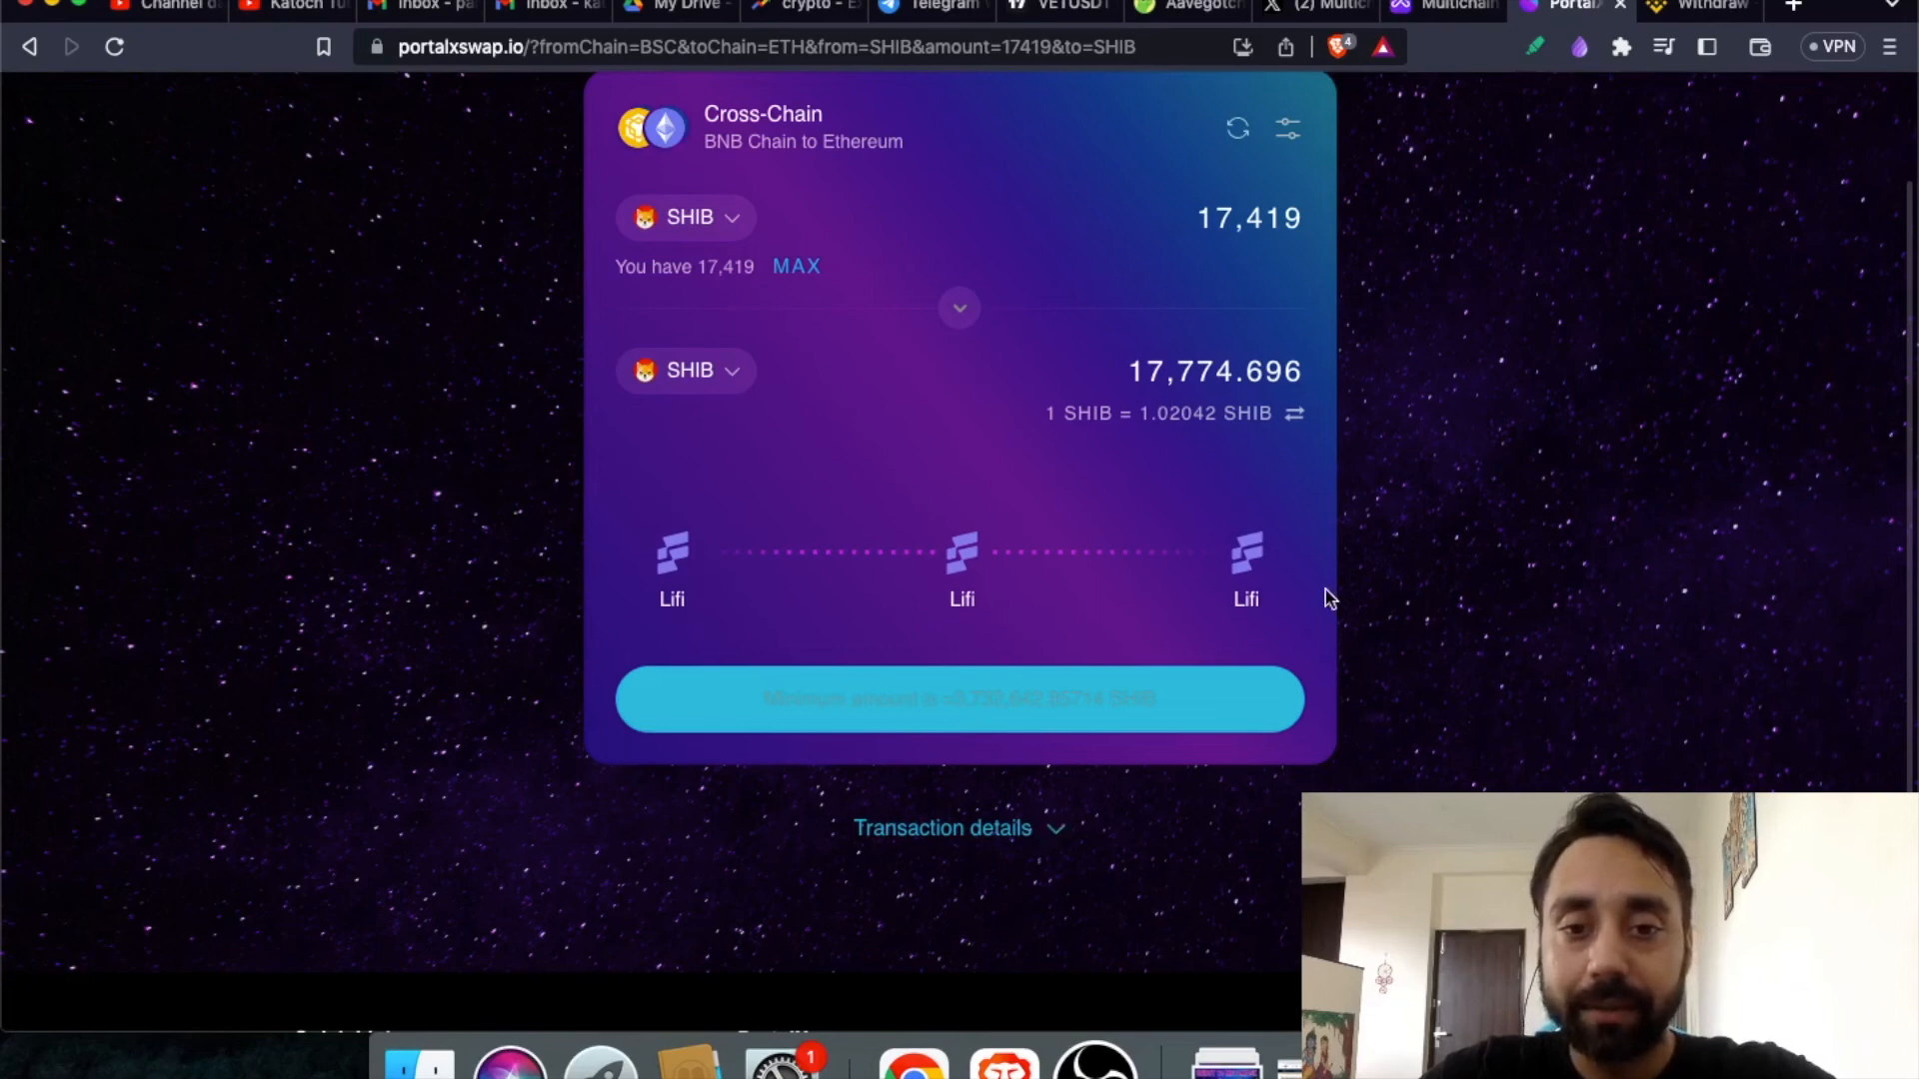
# Scroll the swap panel to reveal the expanded transaction details: 0.441585 BNB network fee, 4% slippage, minimum 17,063.70781 SHIB via Lifi
pyautogui.scroll(-3)
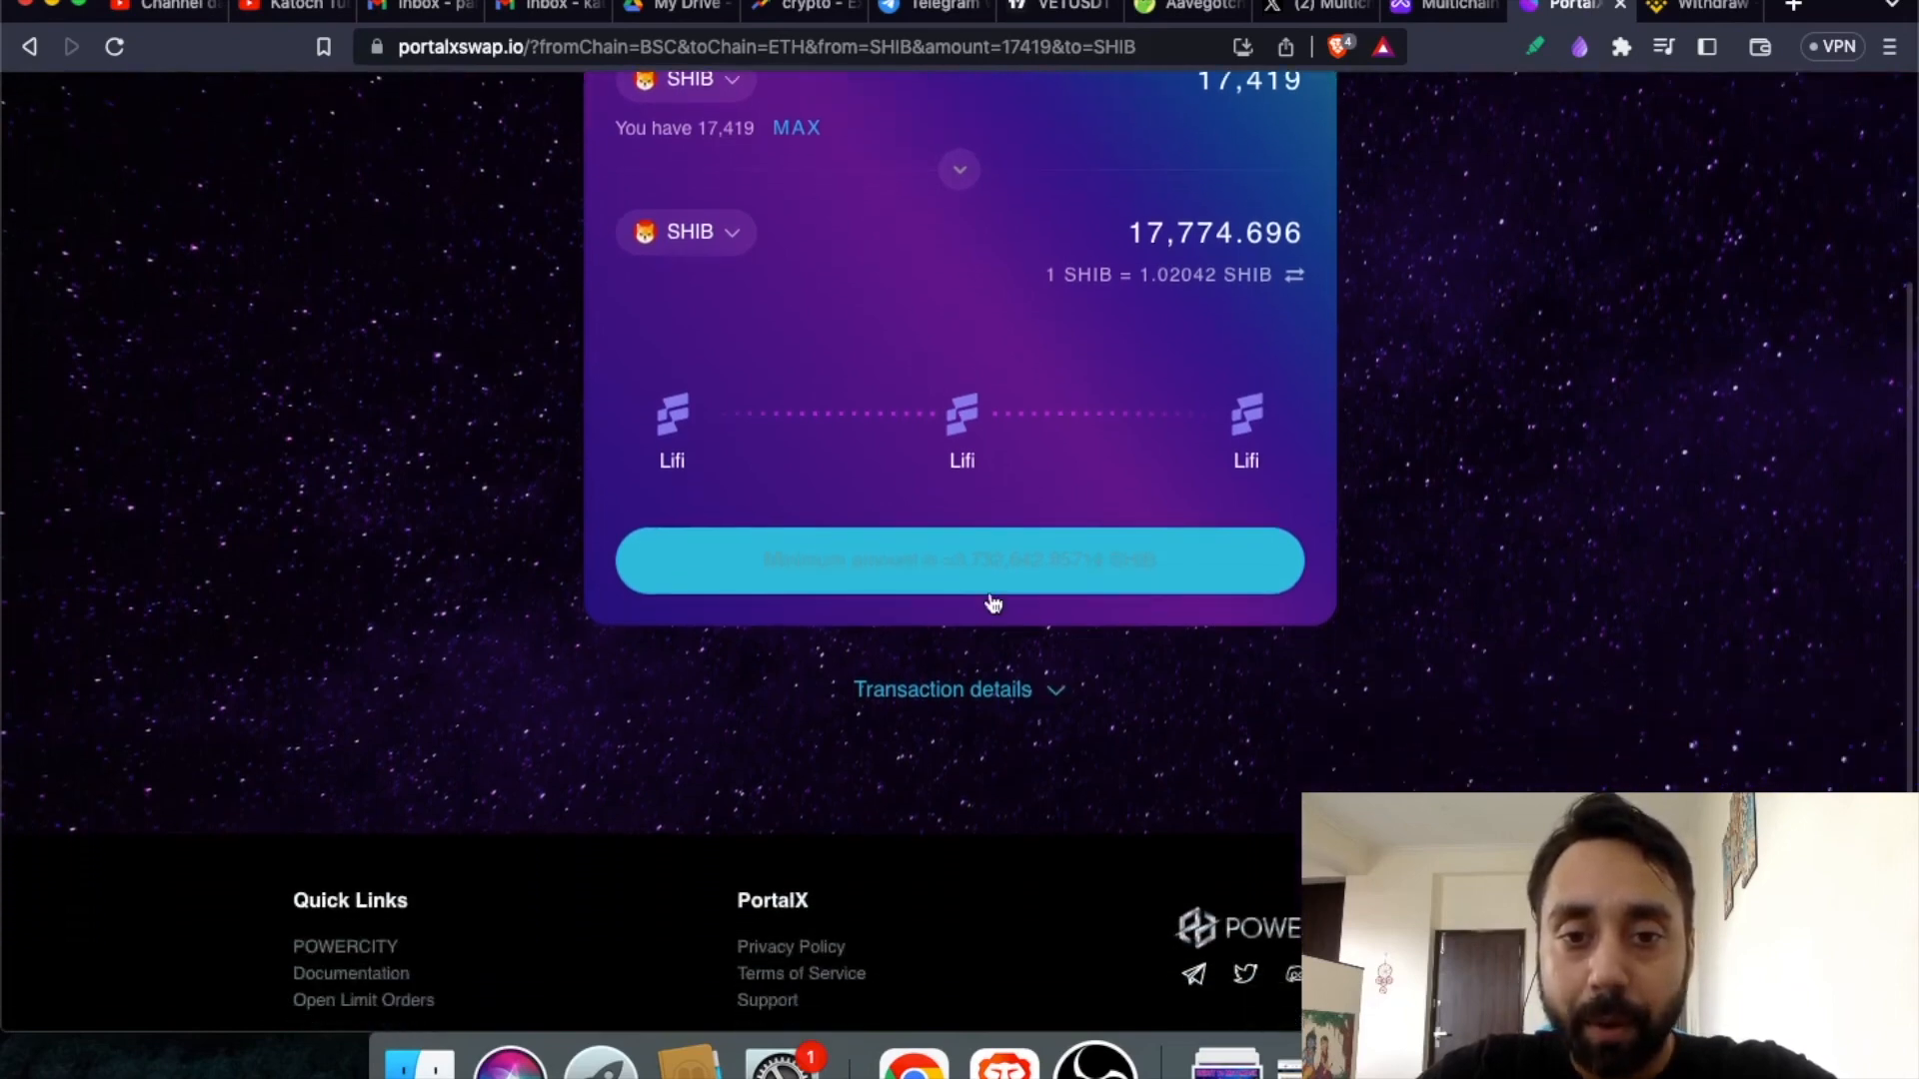
pyautogui.moveTo(1132, 574)
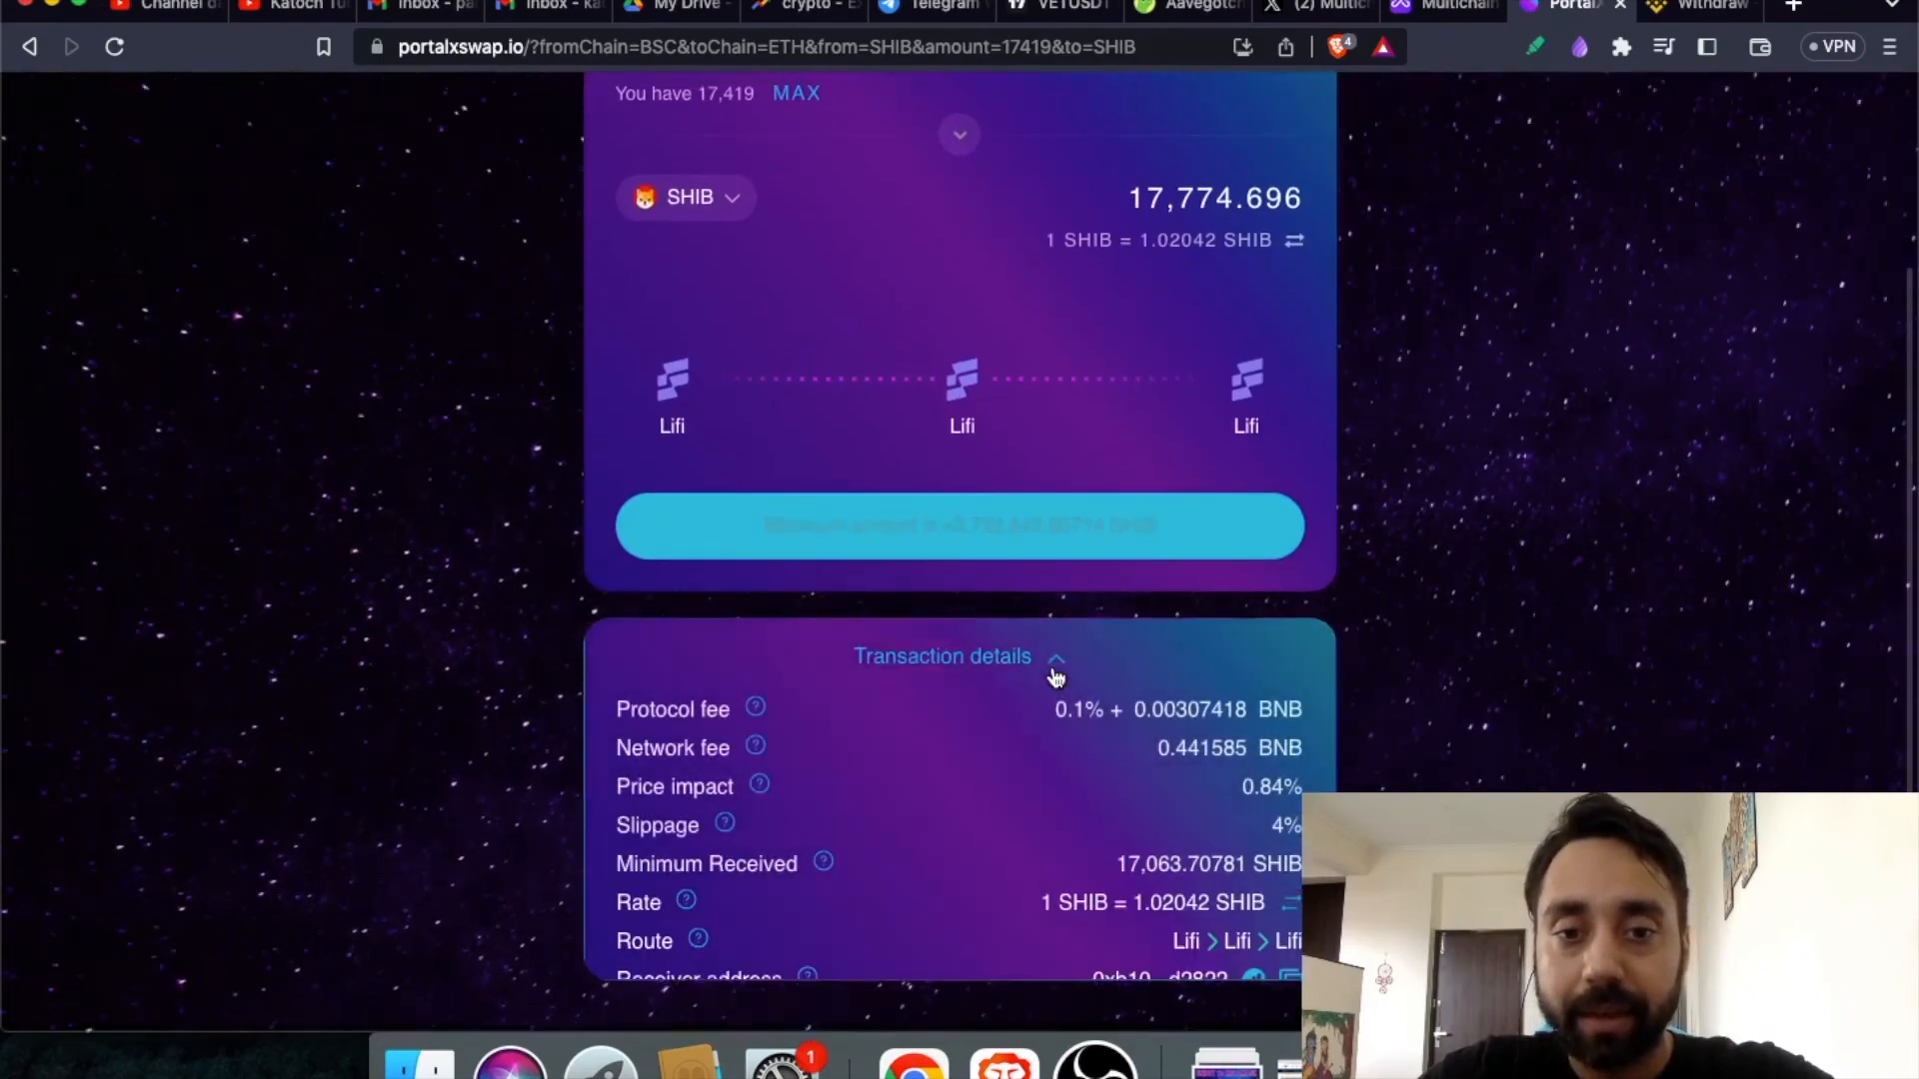
pyautogui.scroll(-3)
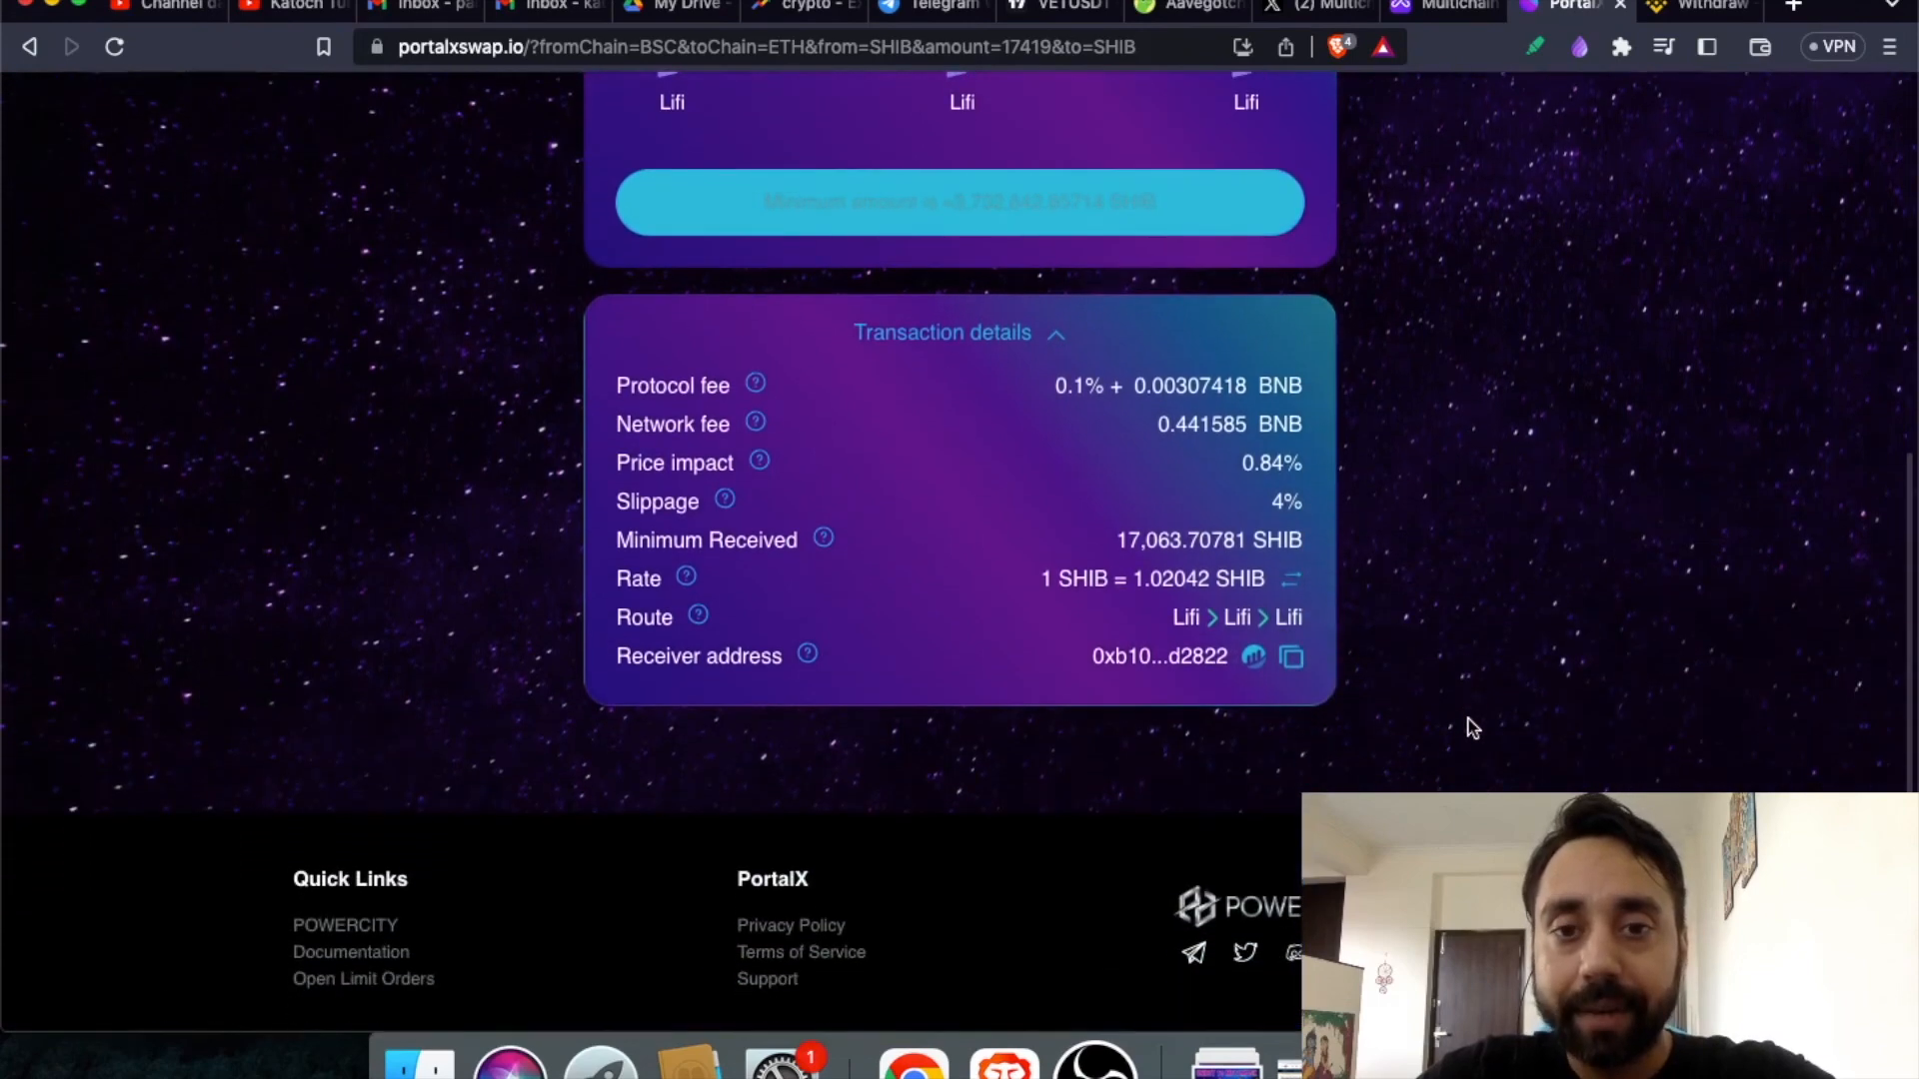
pyautogui.scroll(-3)
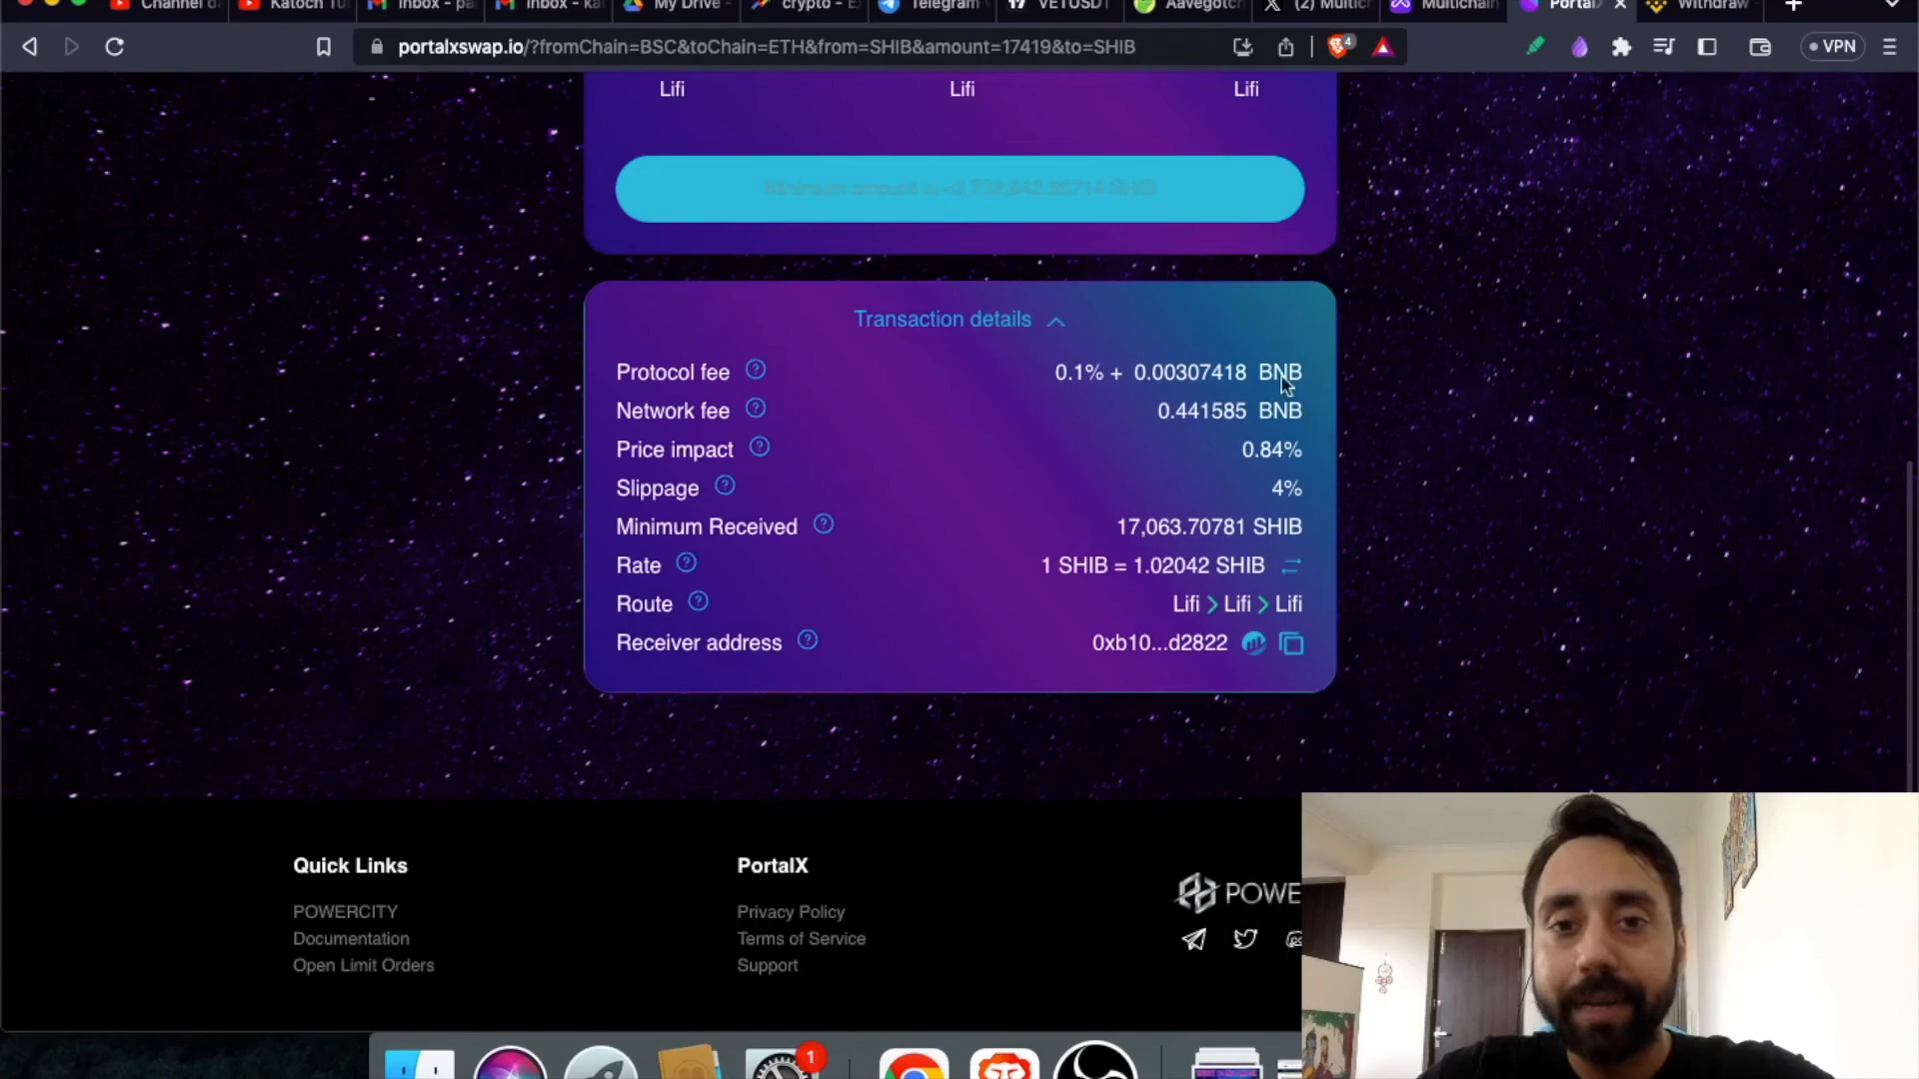
pyautogui.moveTo(1473, 448)
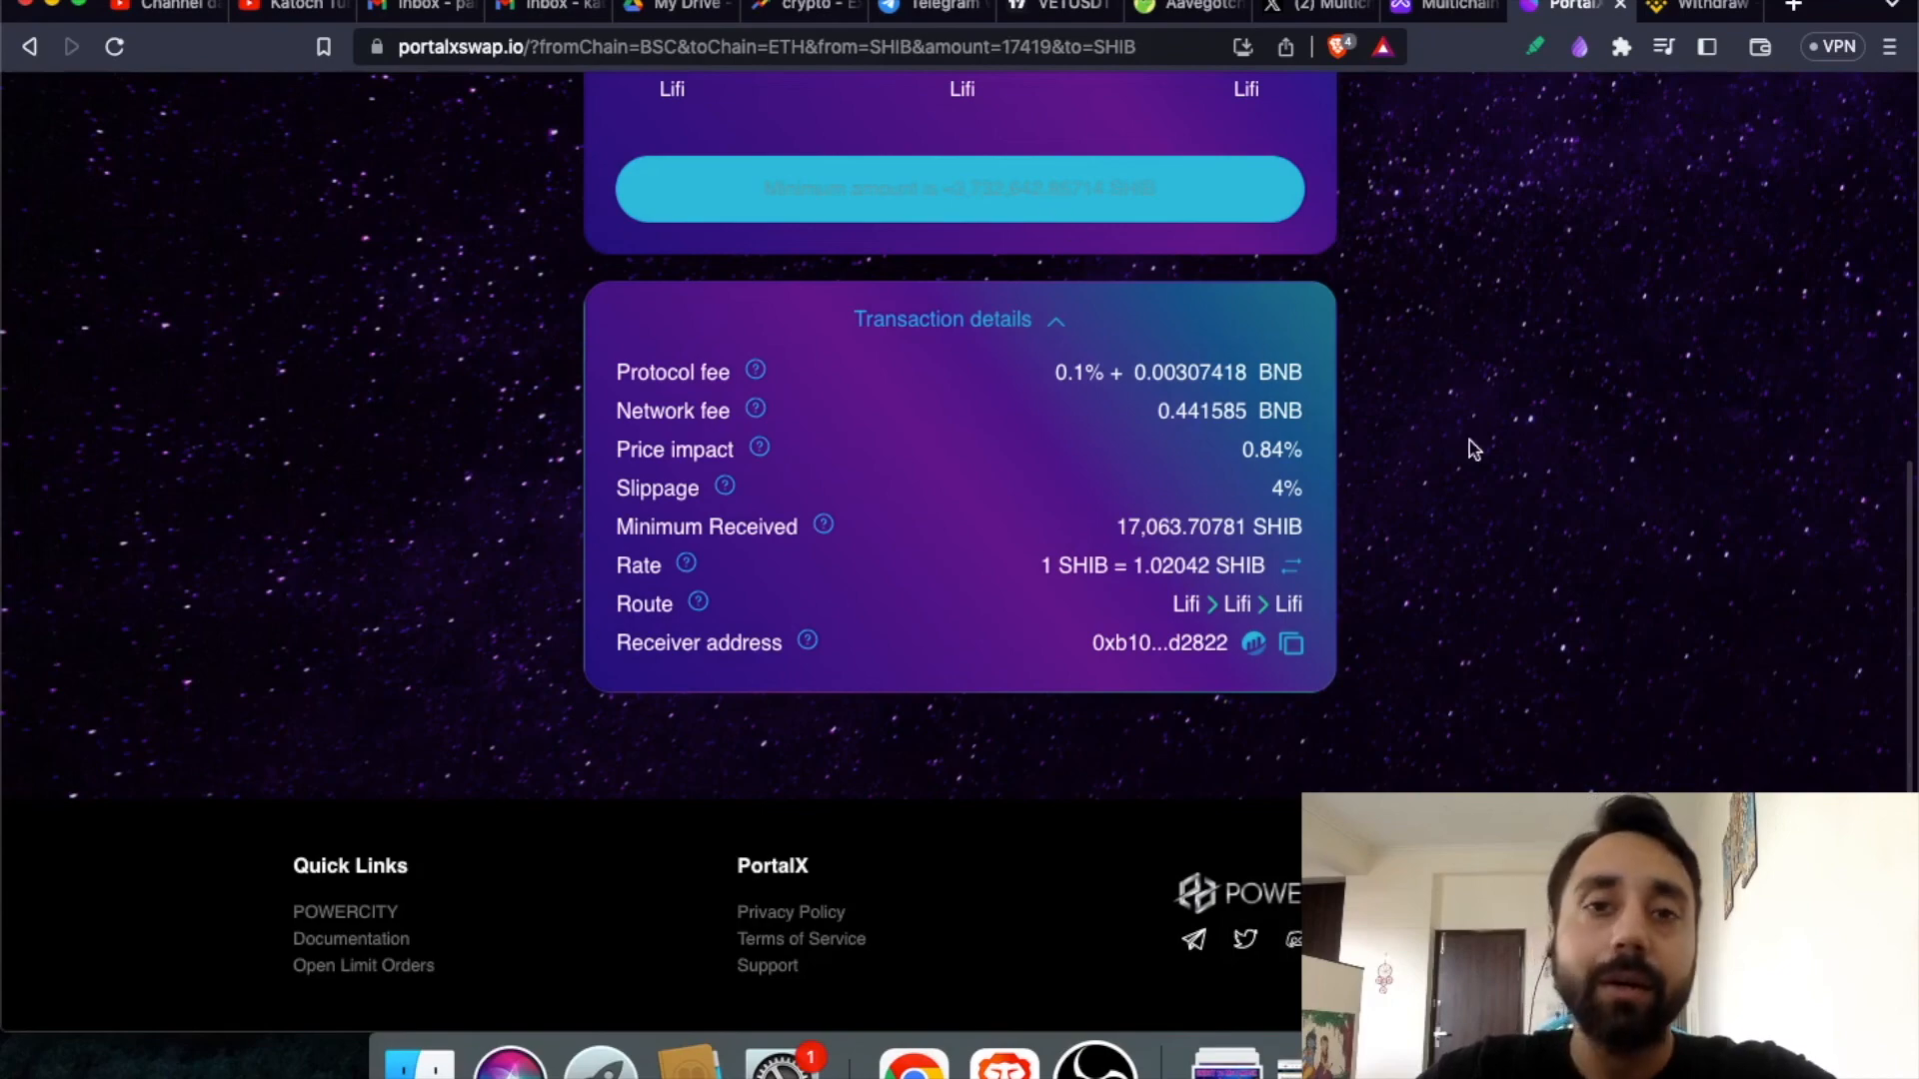
pyautogui.scroll(3)
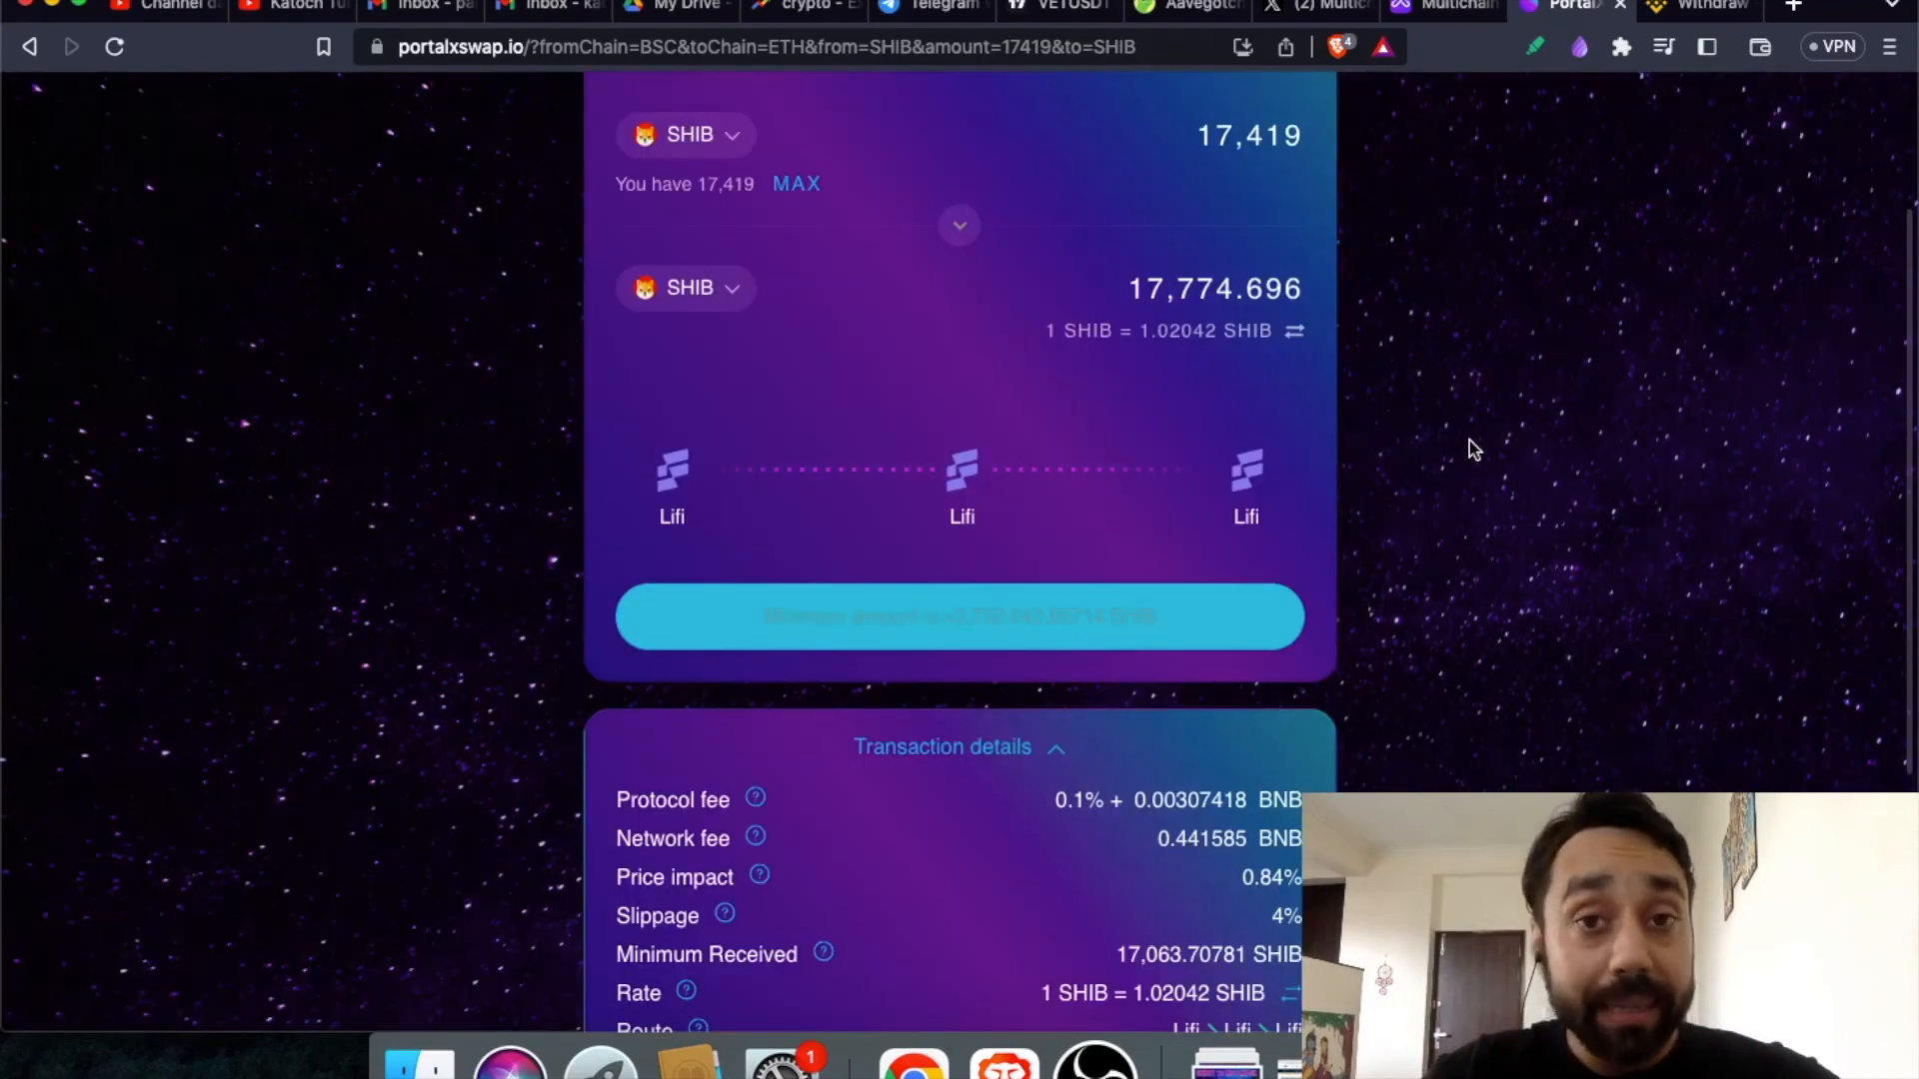